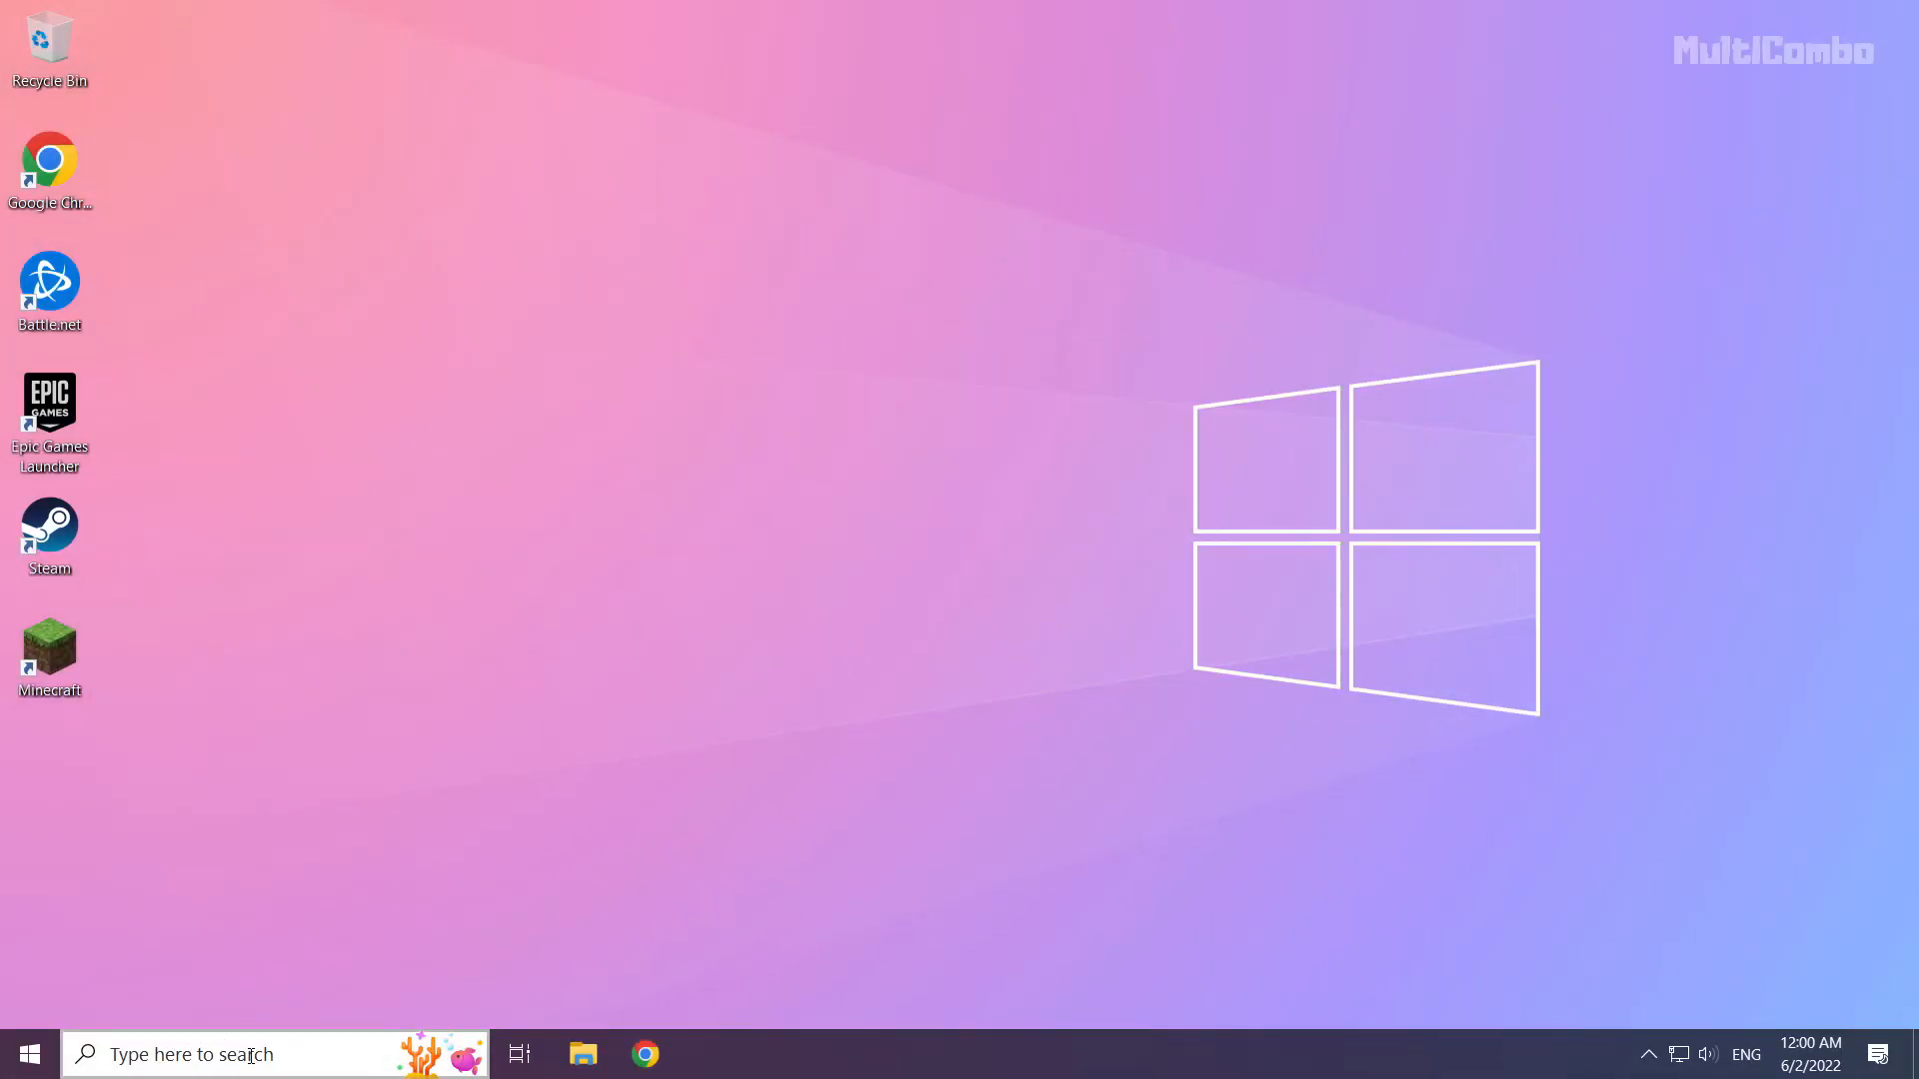
- Search for cmd and launch Command Prompt as administrator
click(244, 1054)
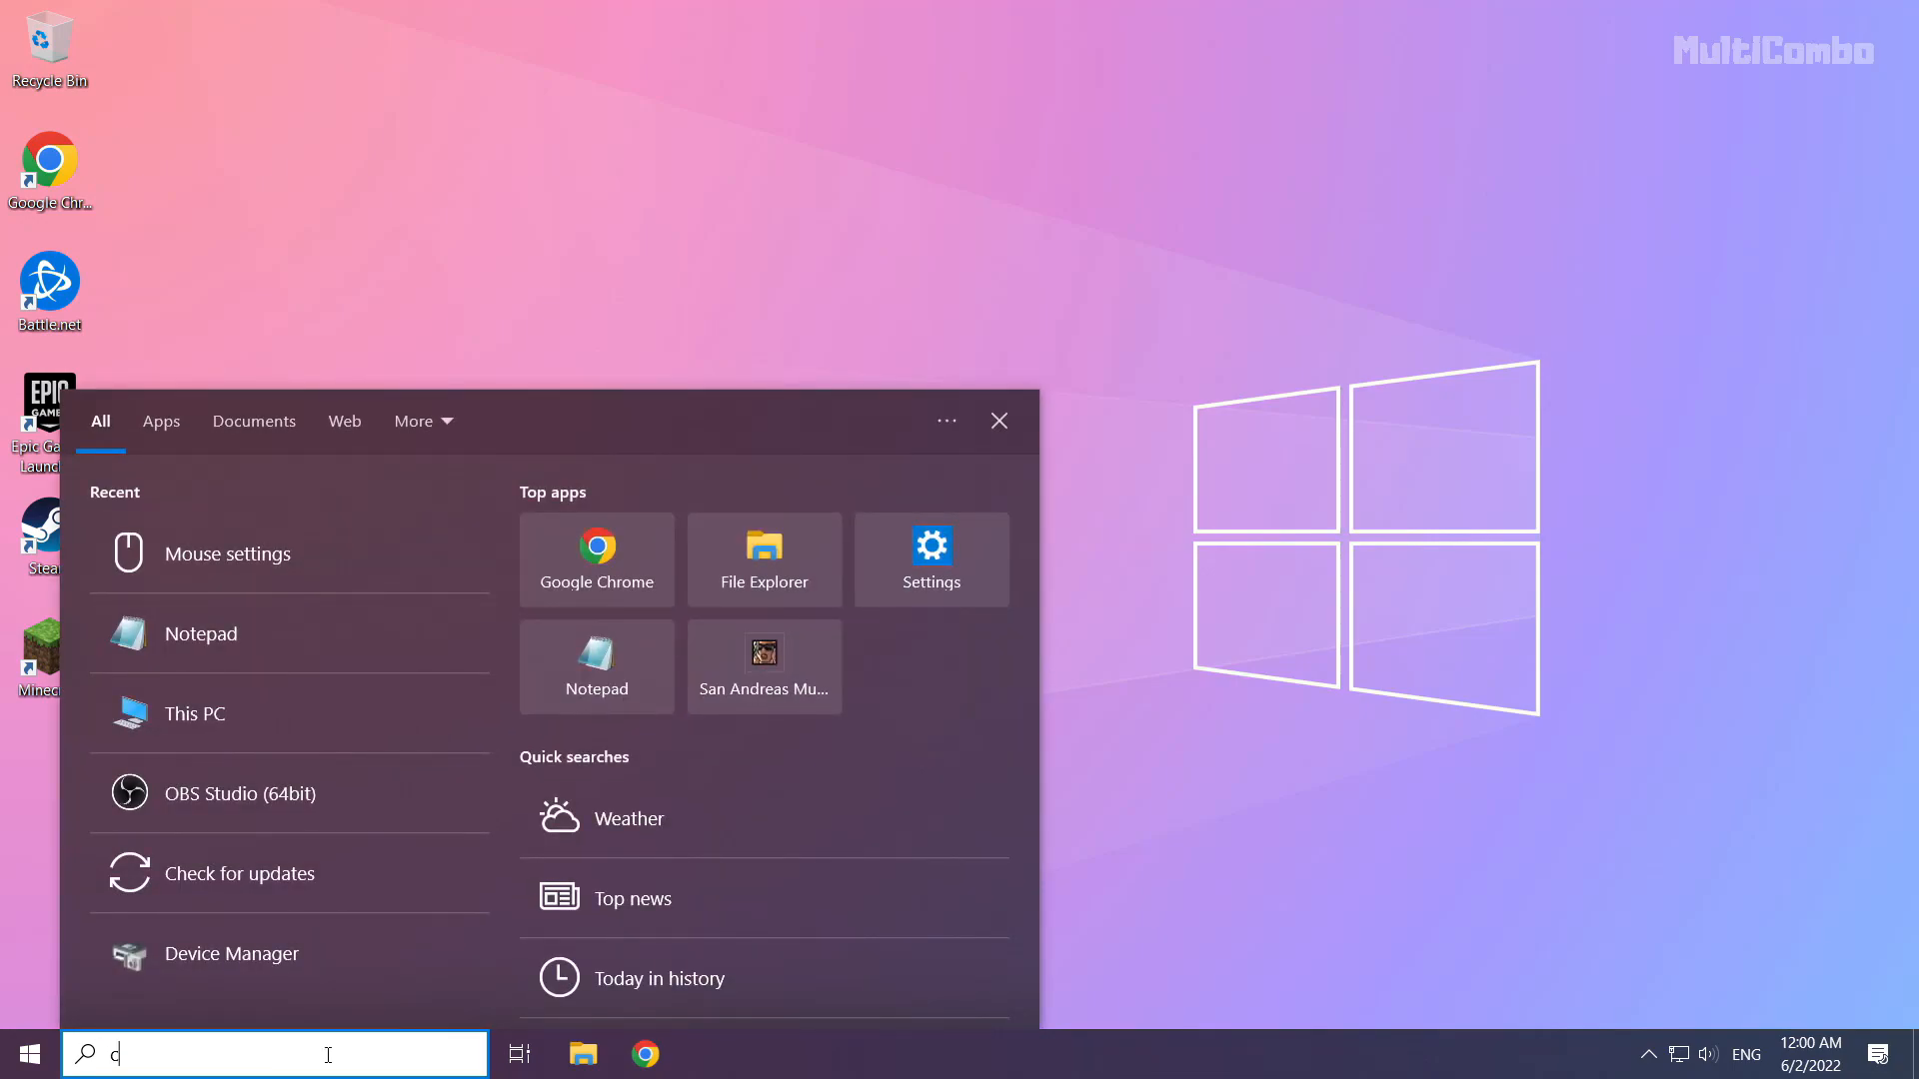
text(md)
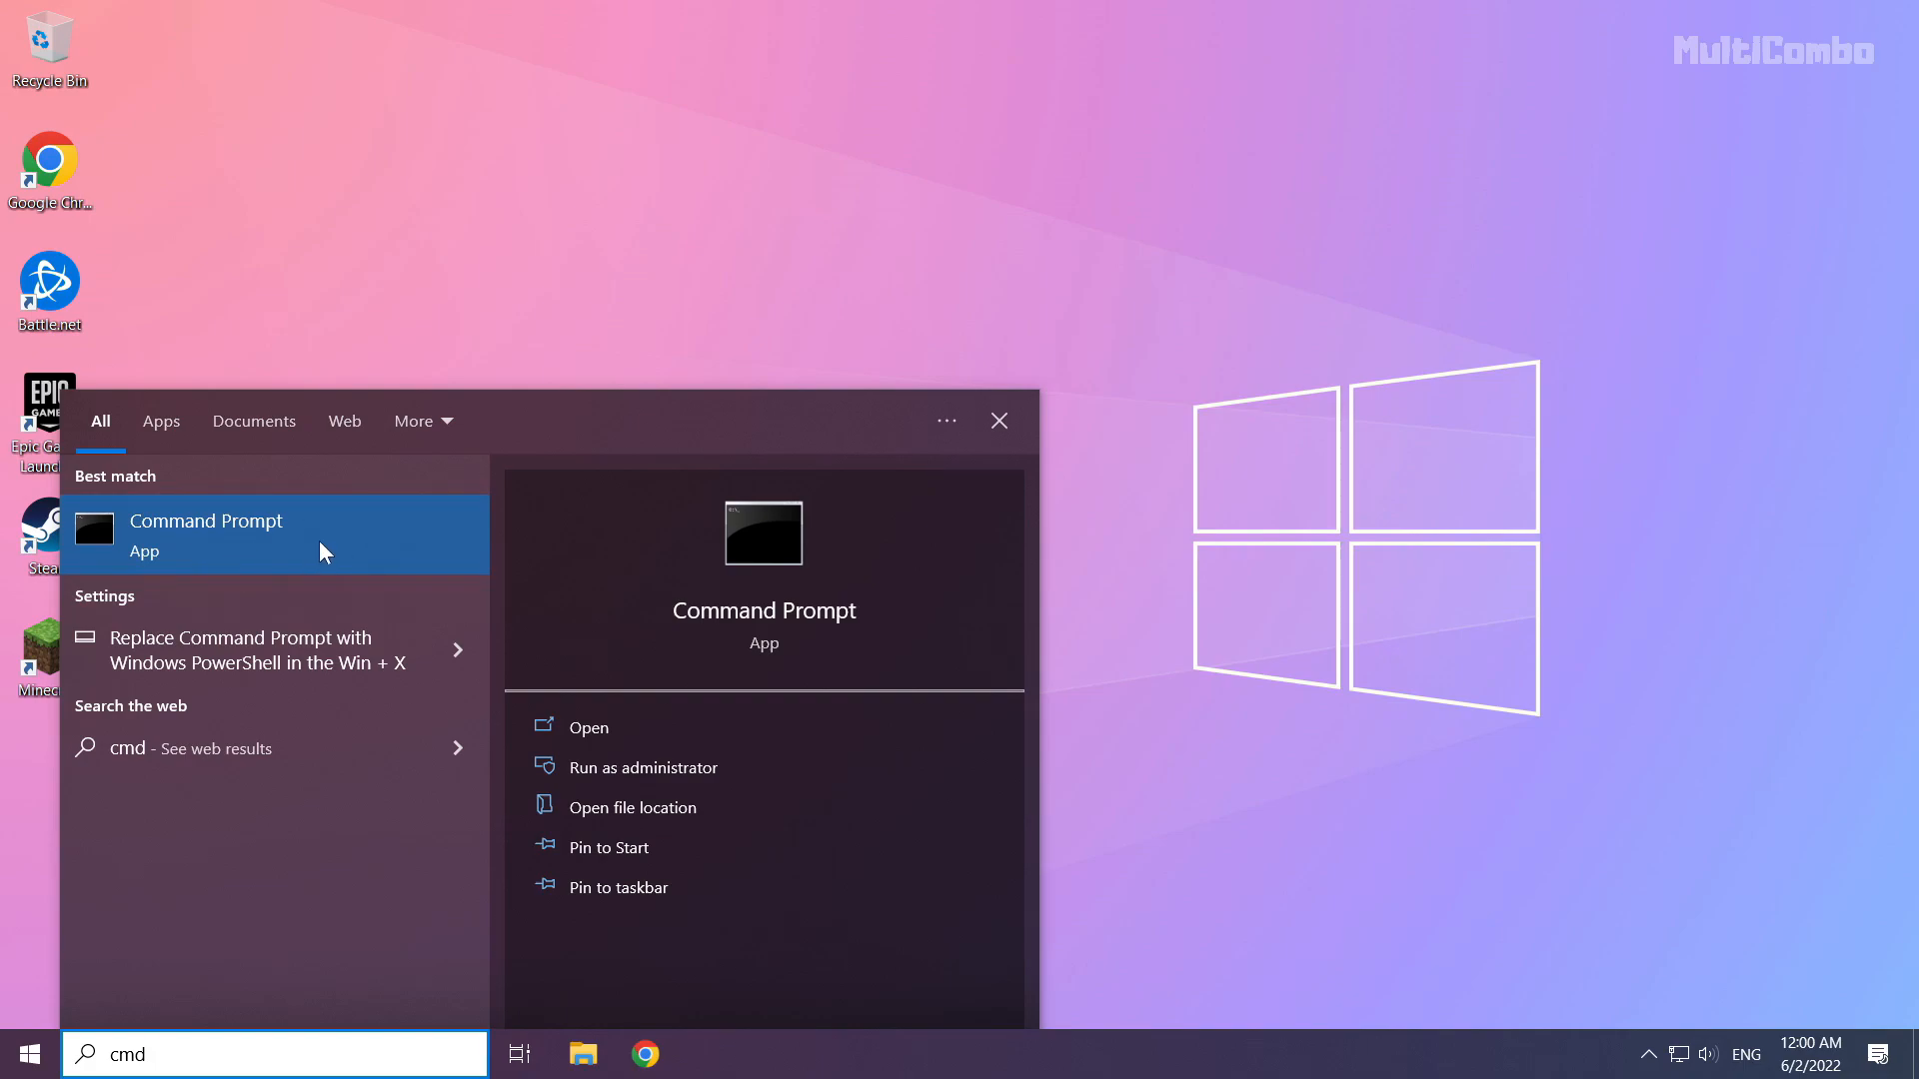
right_click(276, 536)
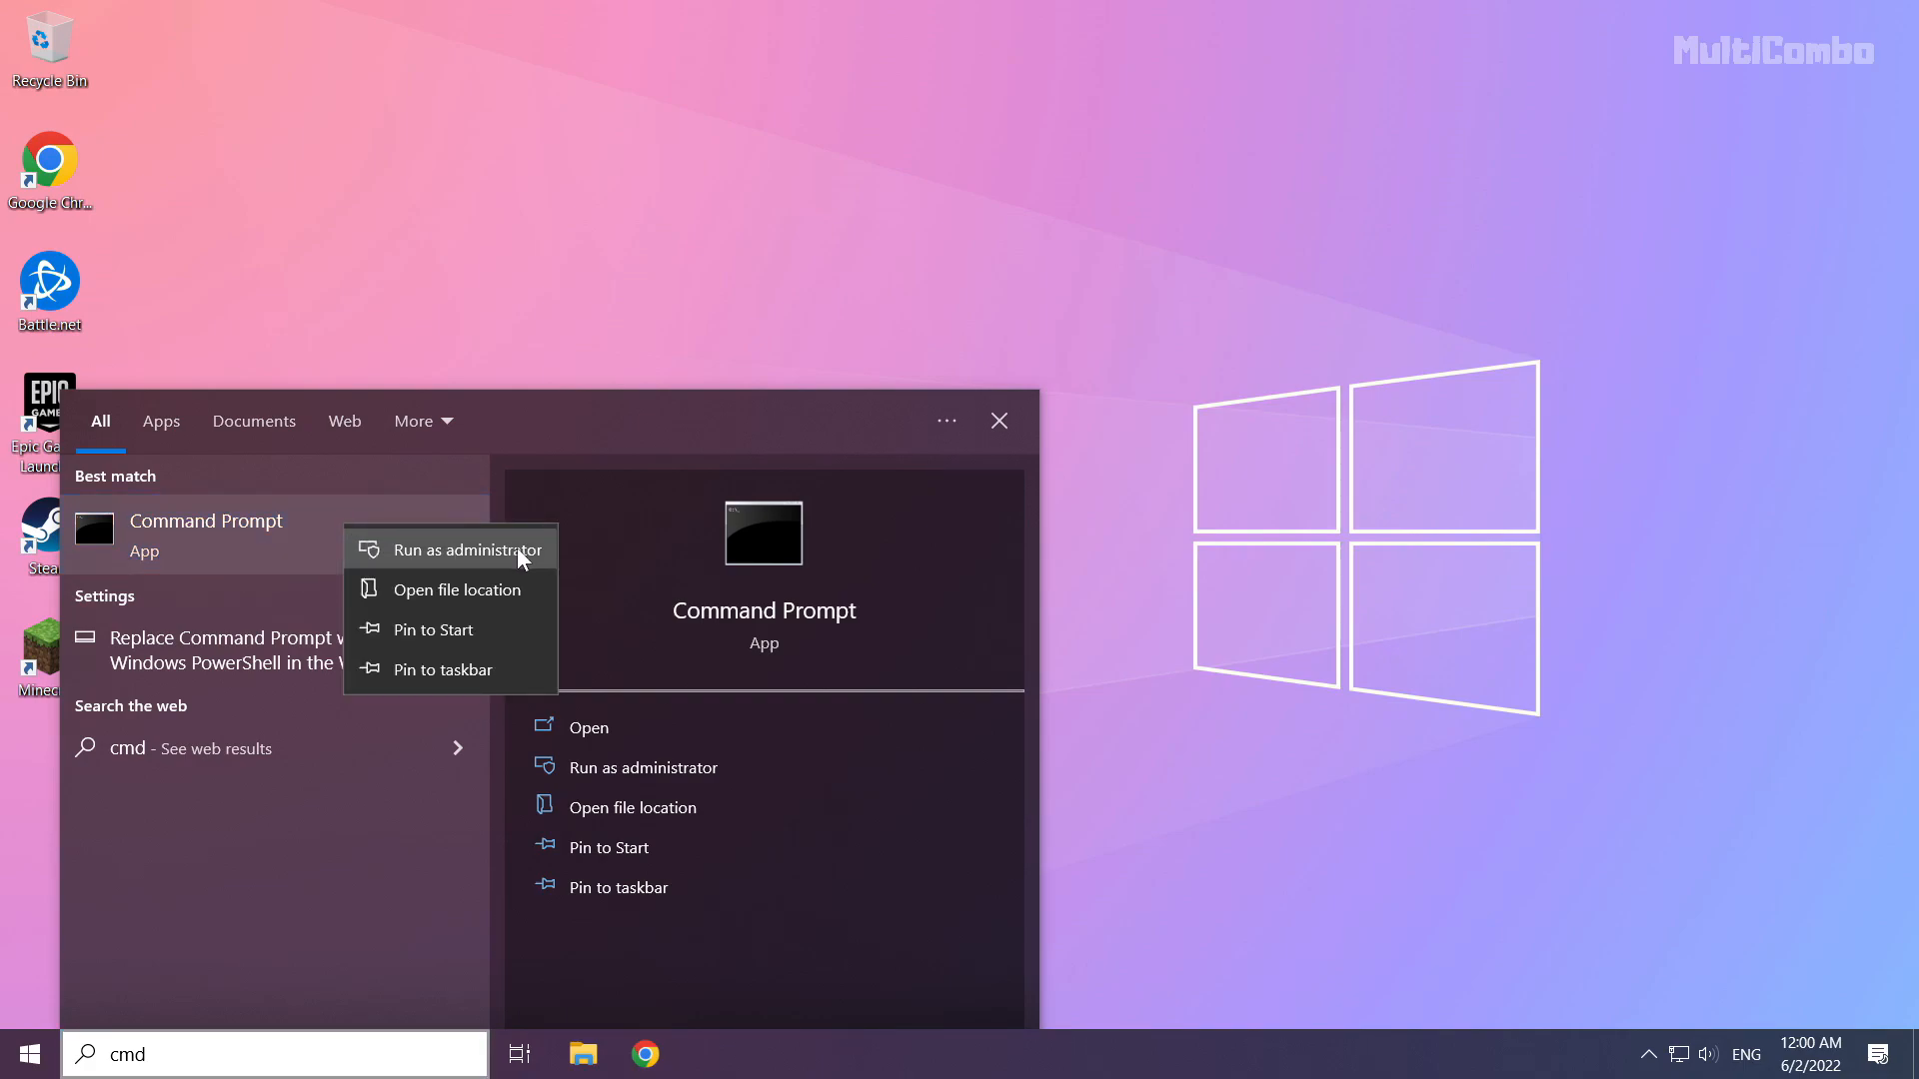
mouse_move(456, 559)
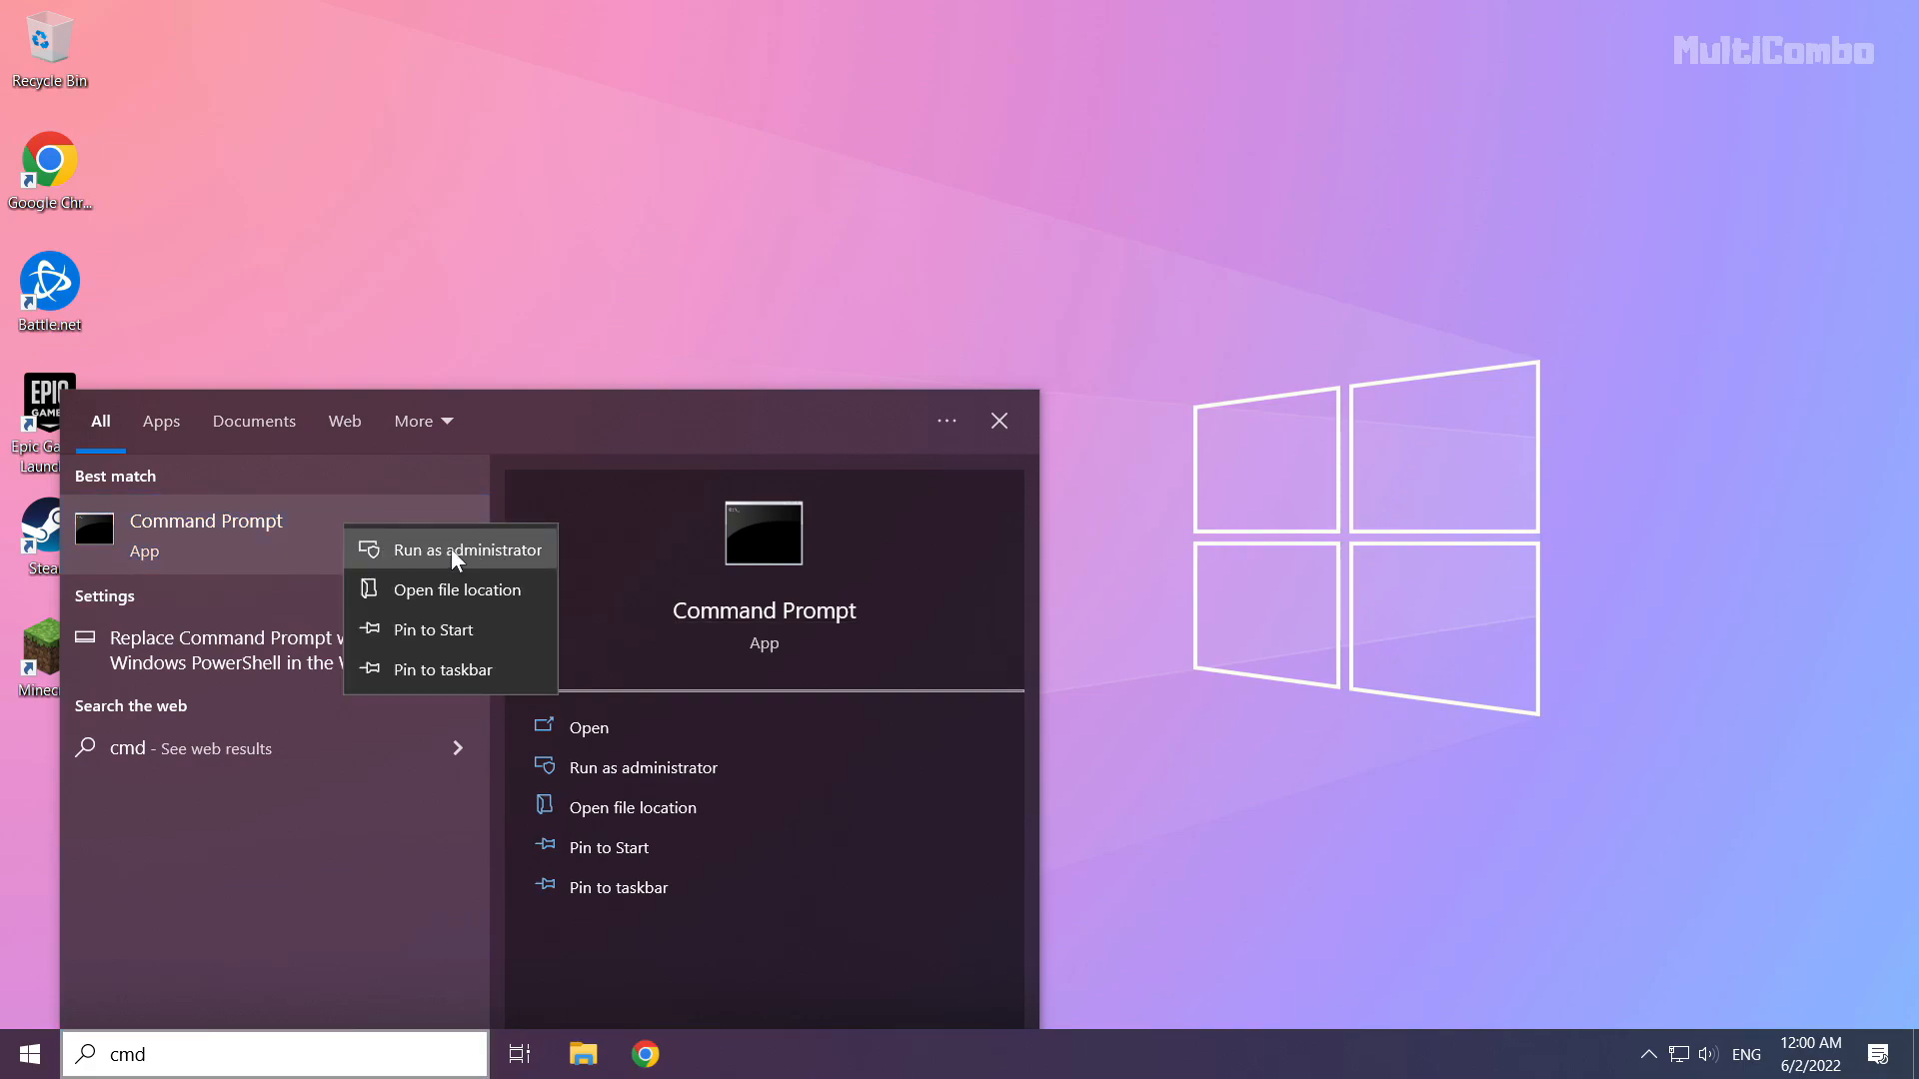
click(464, 547)
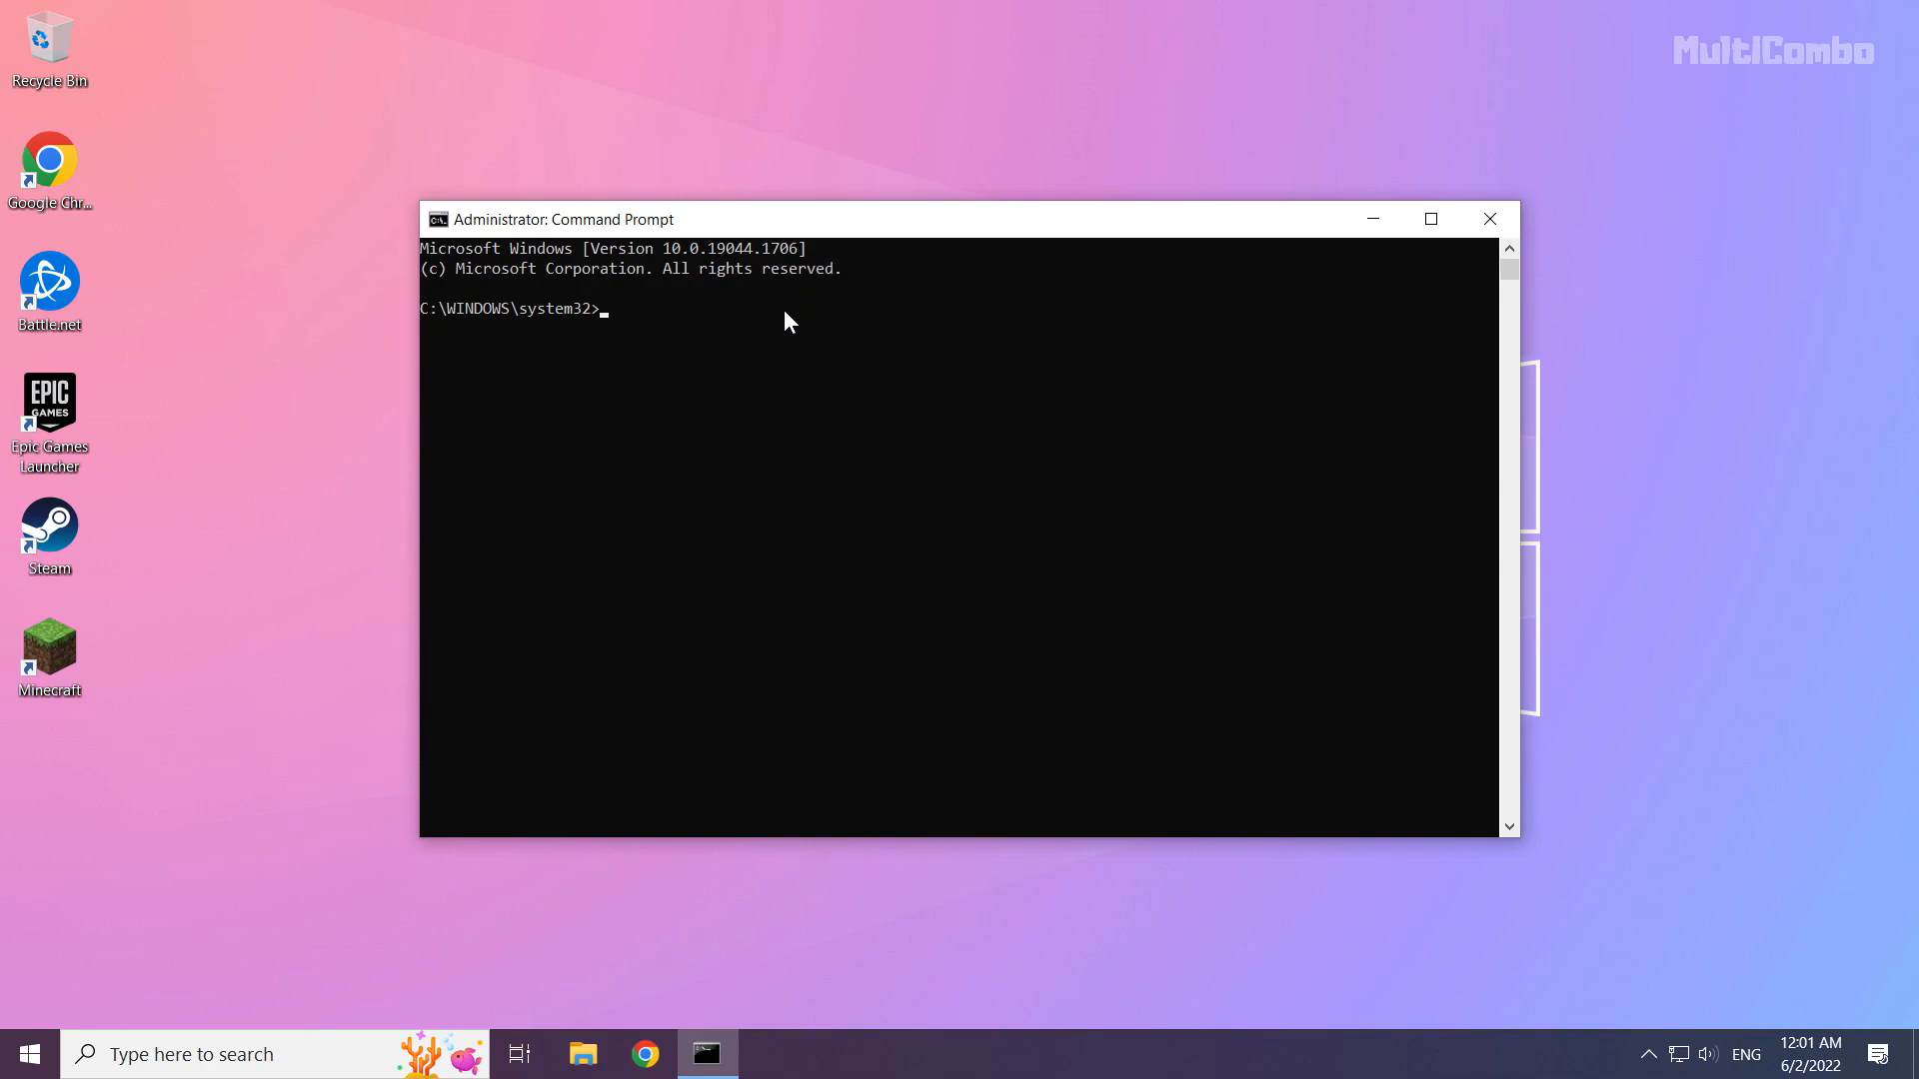
- Run ipconfig /flushdns to clear the DNS resolver cache
text(ip)
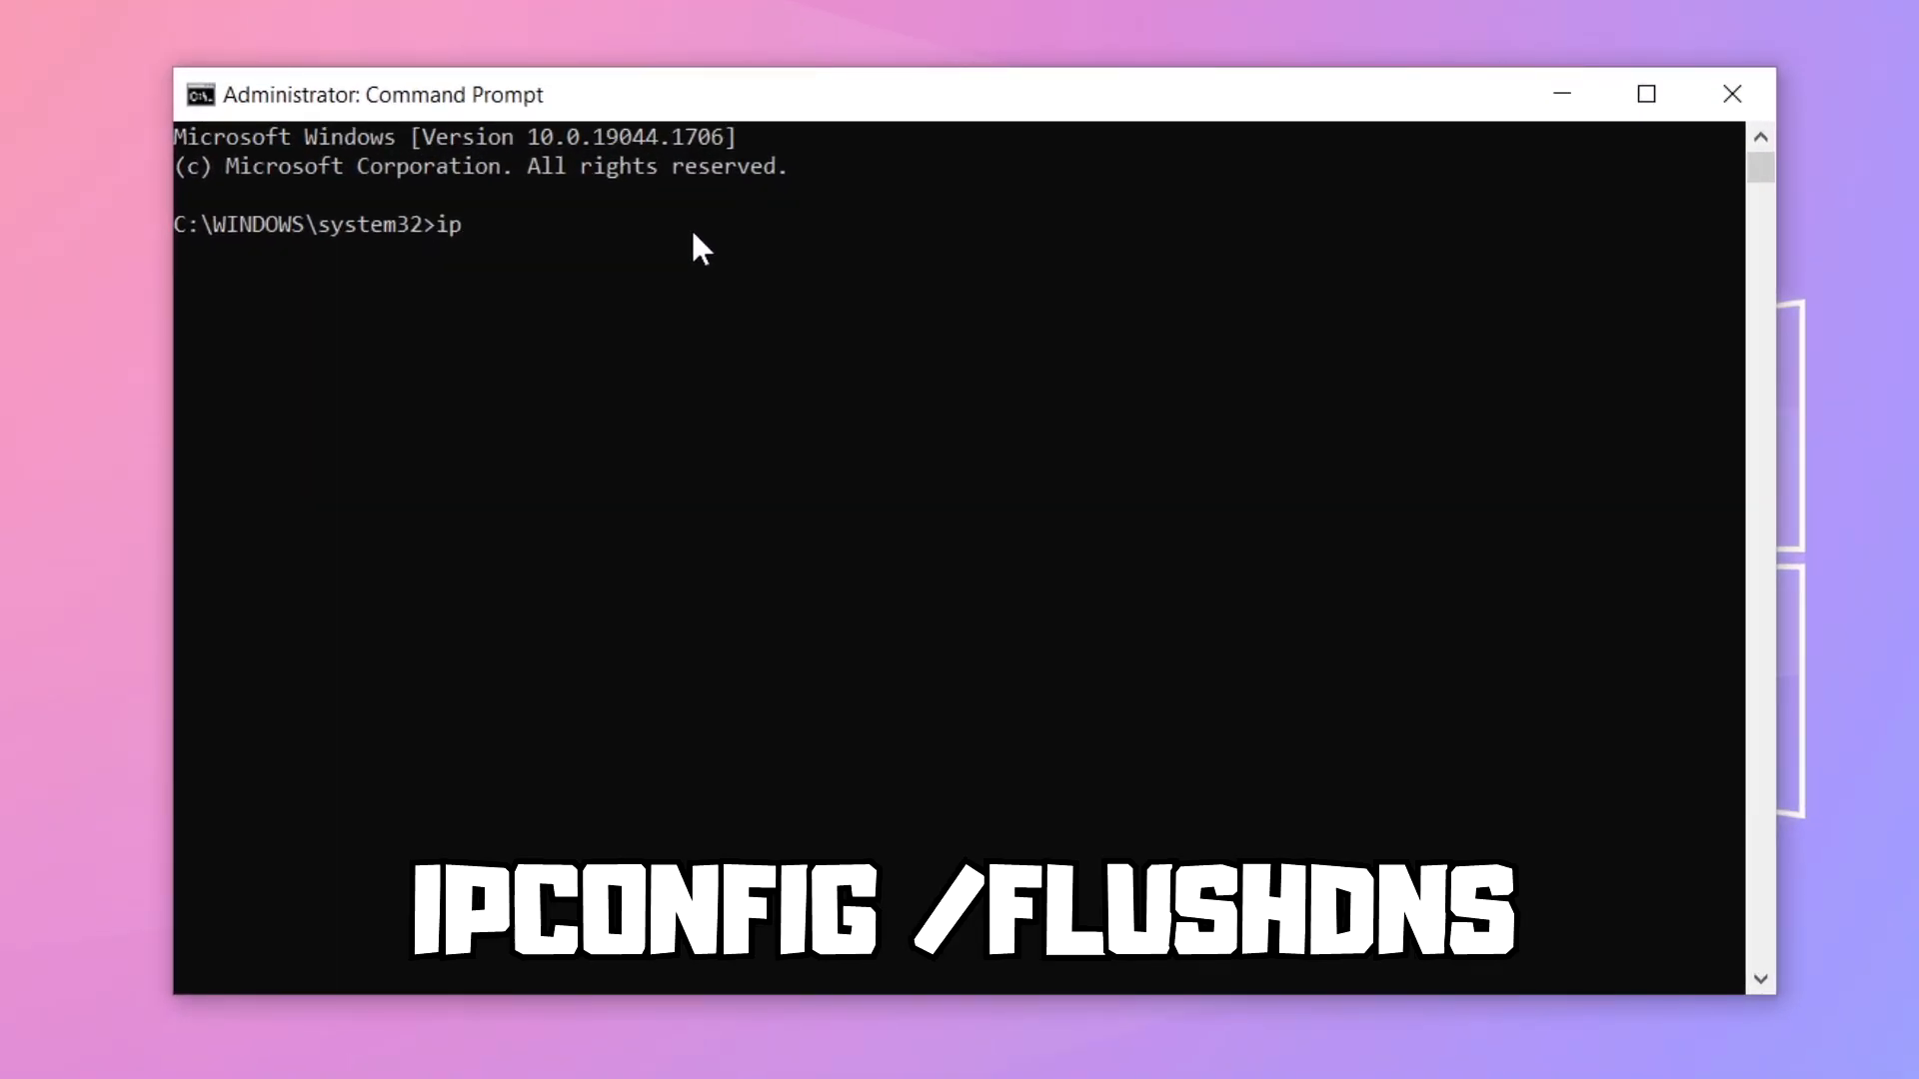
text(config)
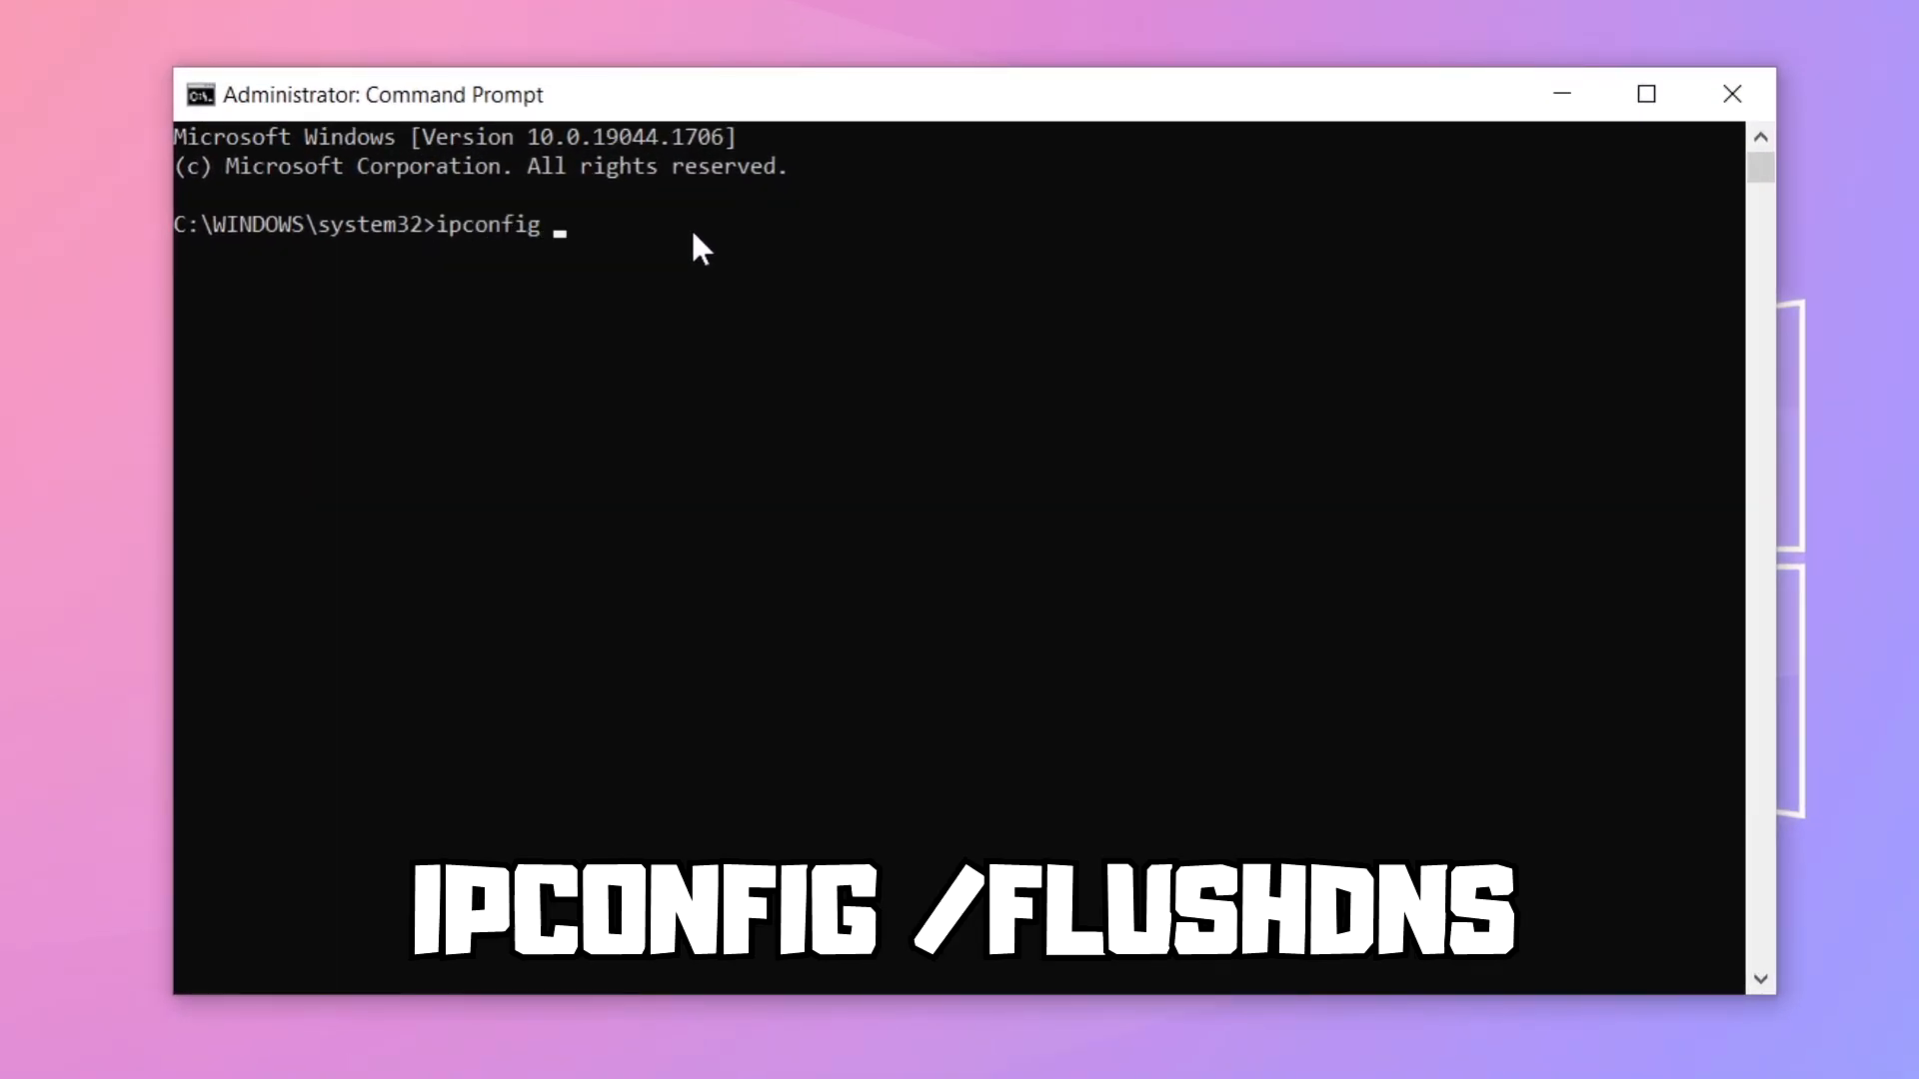
text(/flus)
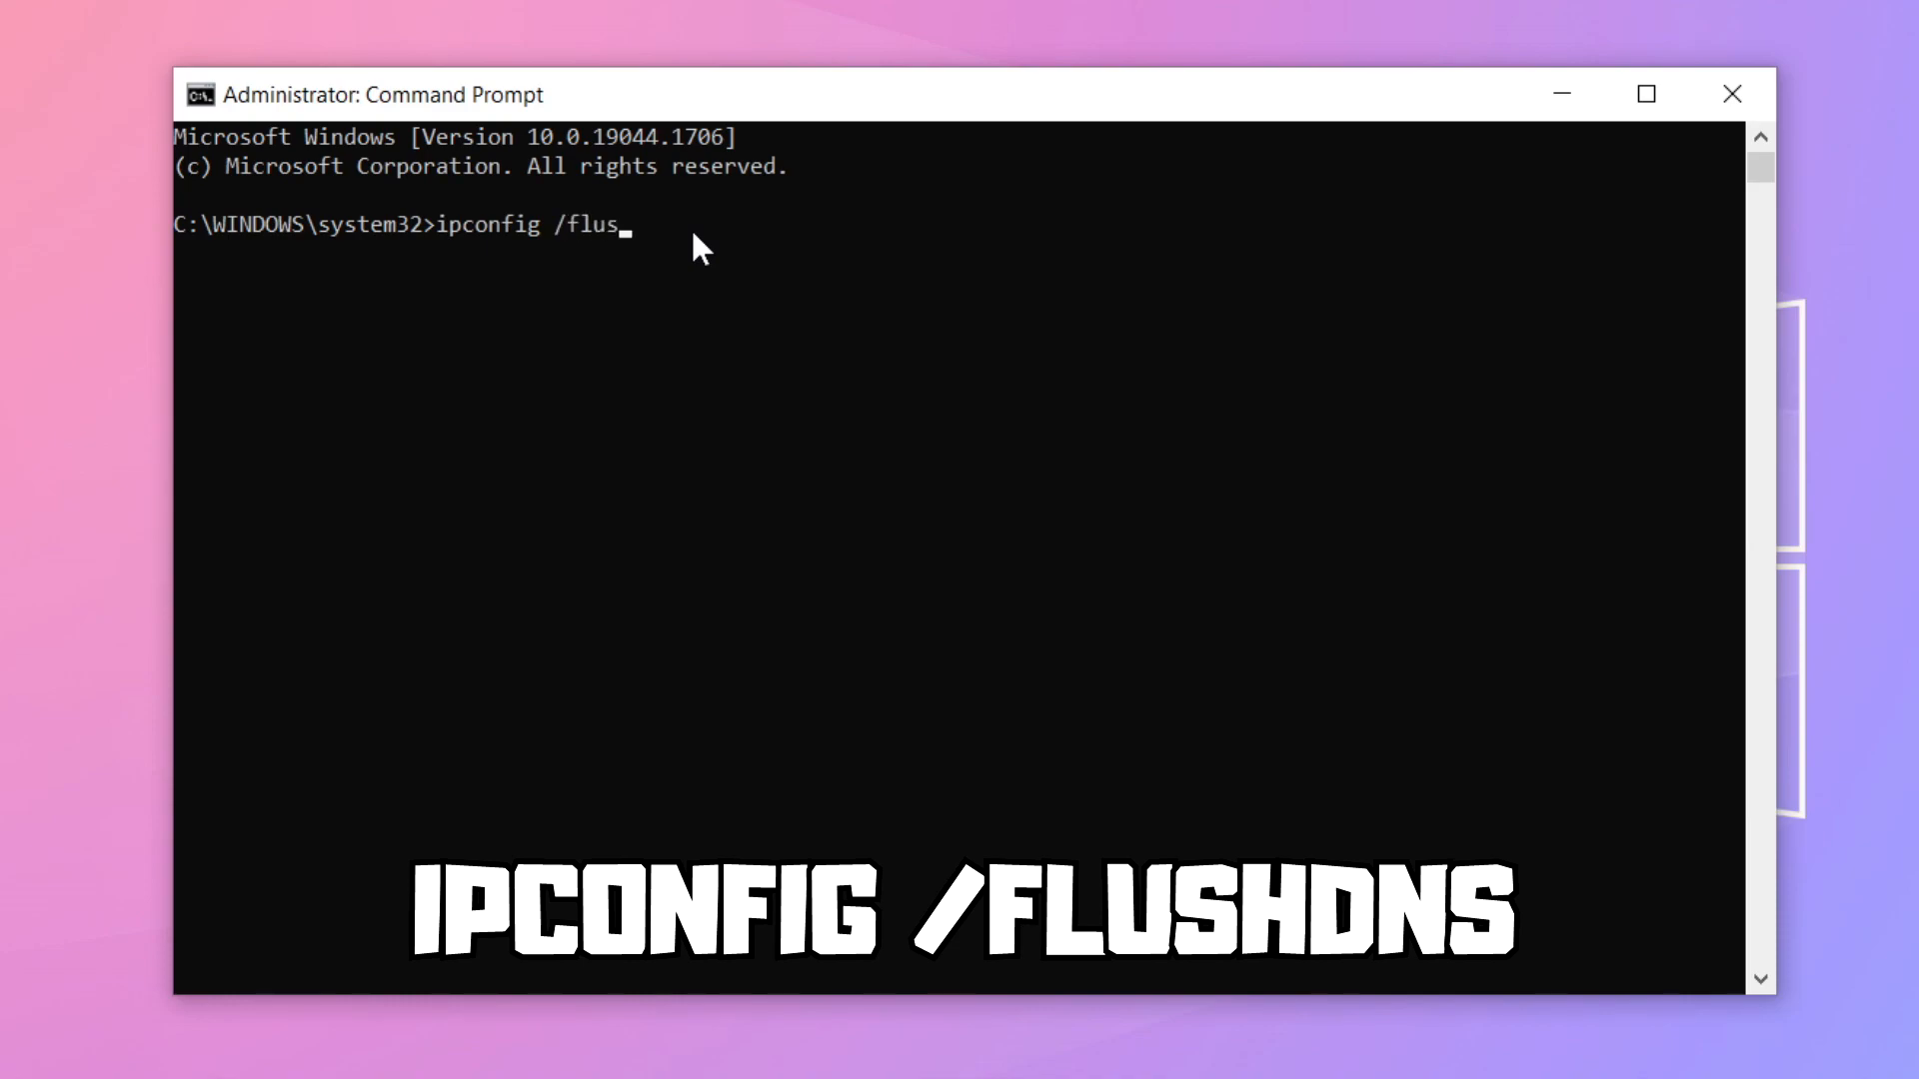
text(hdns)
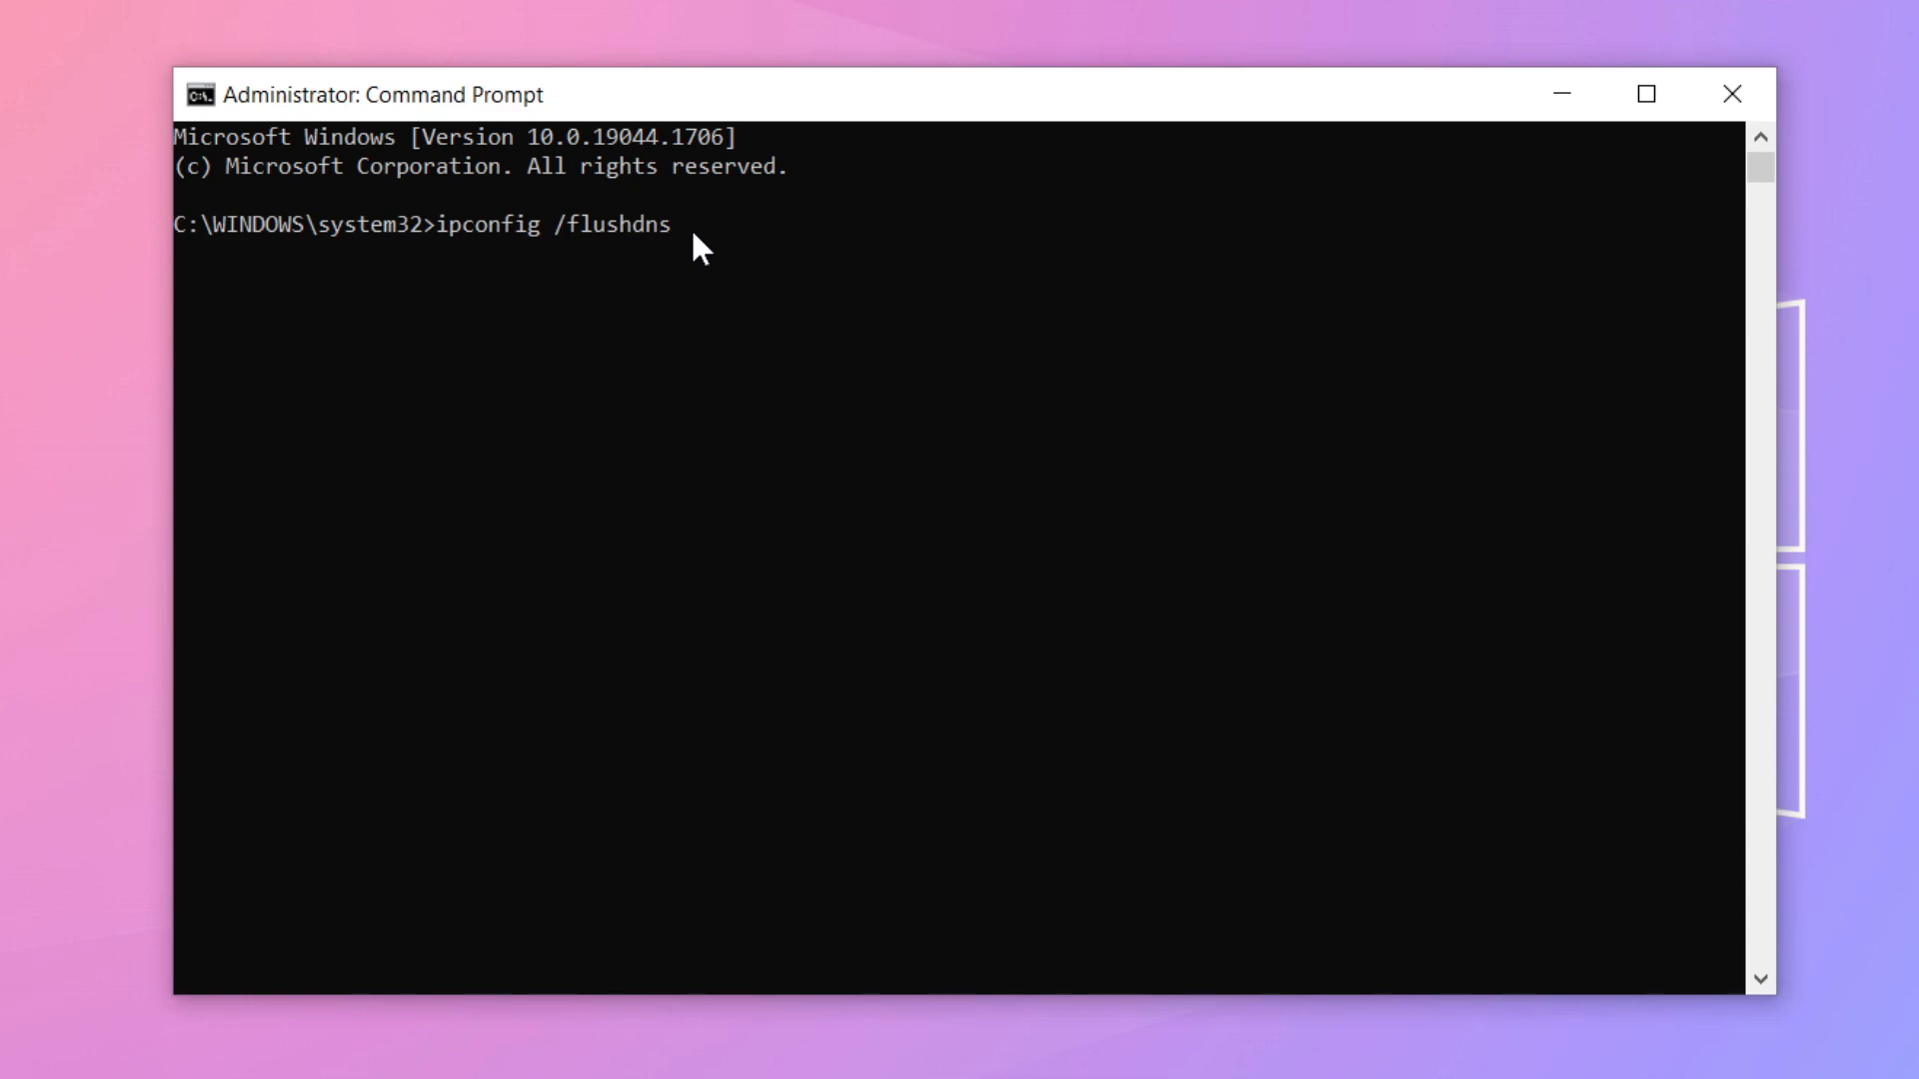
key(Return)
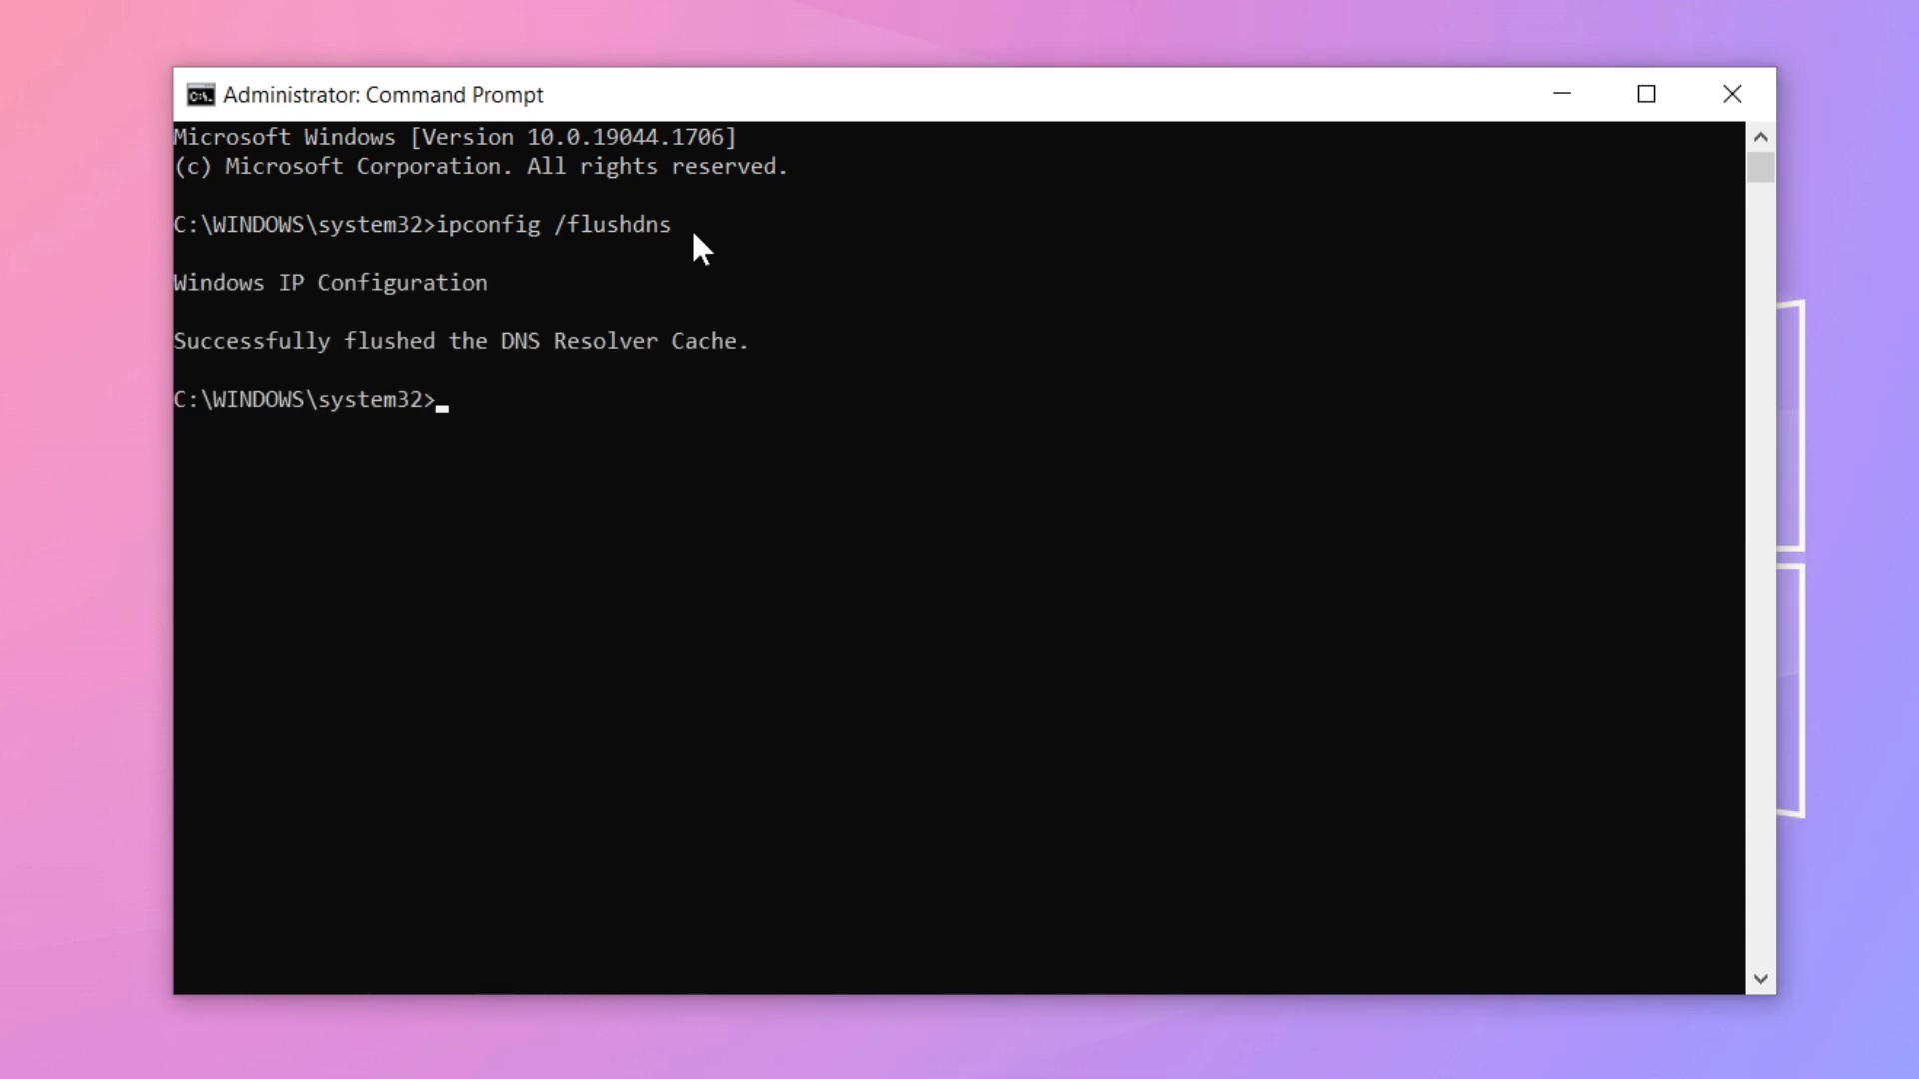
- Run netsh winsock reset, then exit Command Prompt back to the desktop
text(netsh win)
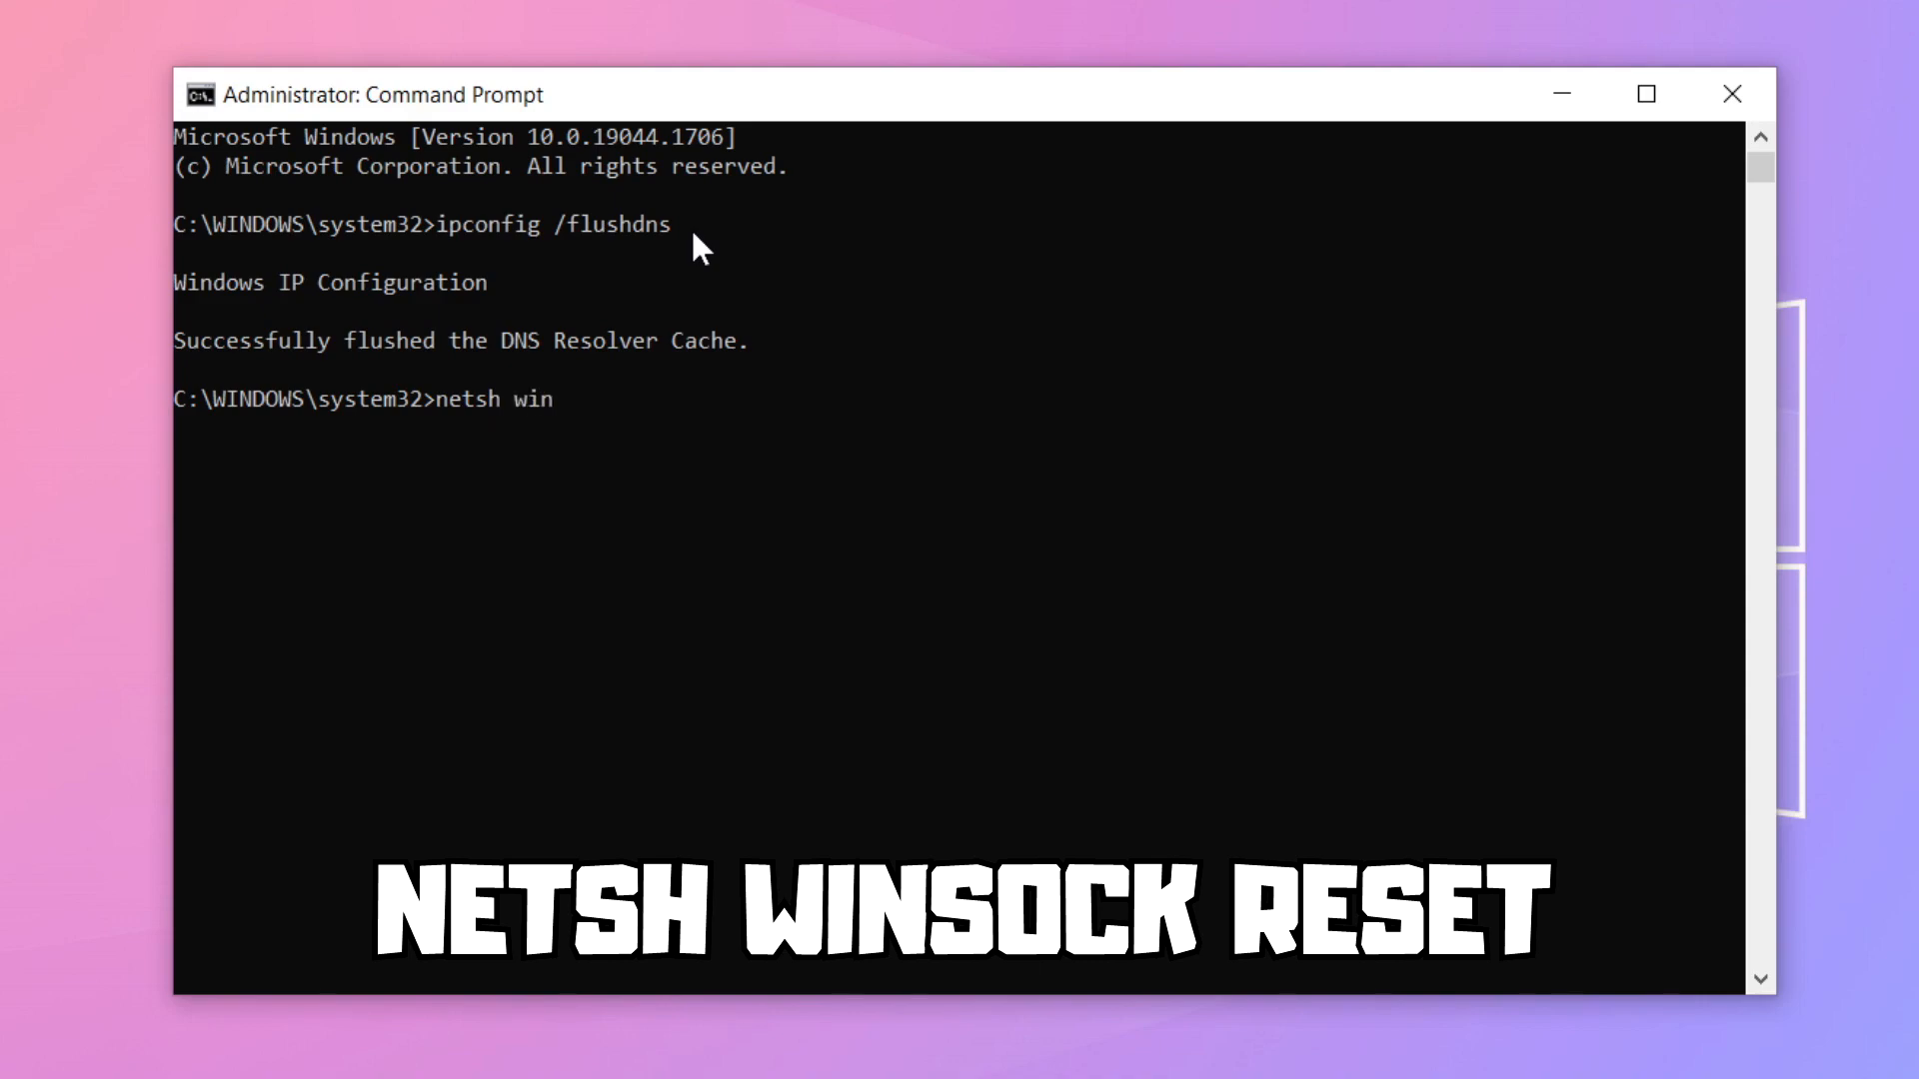
text(sock res)
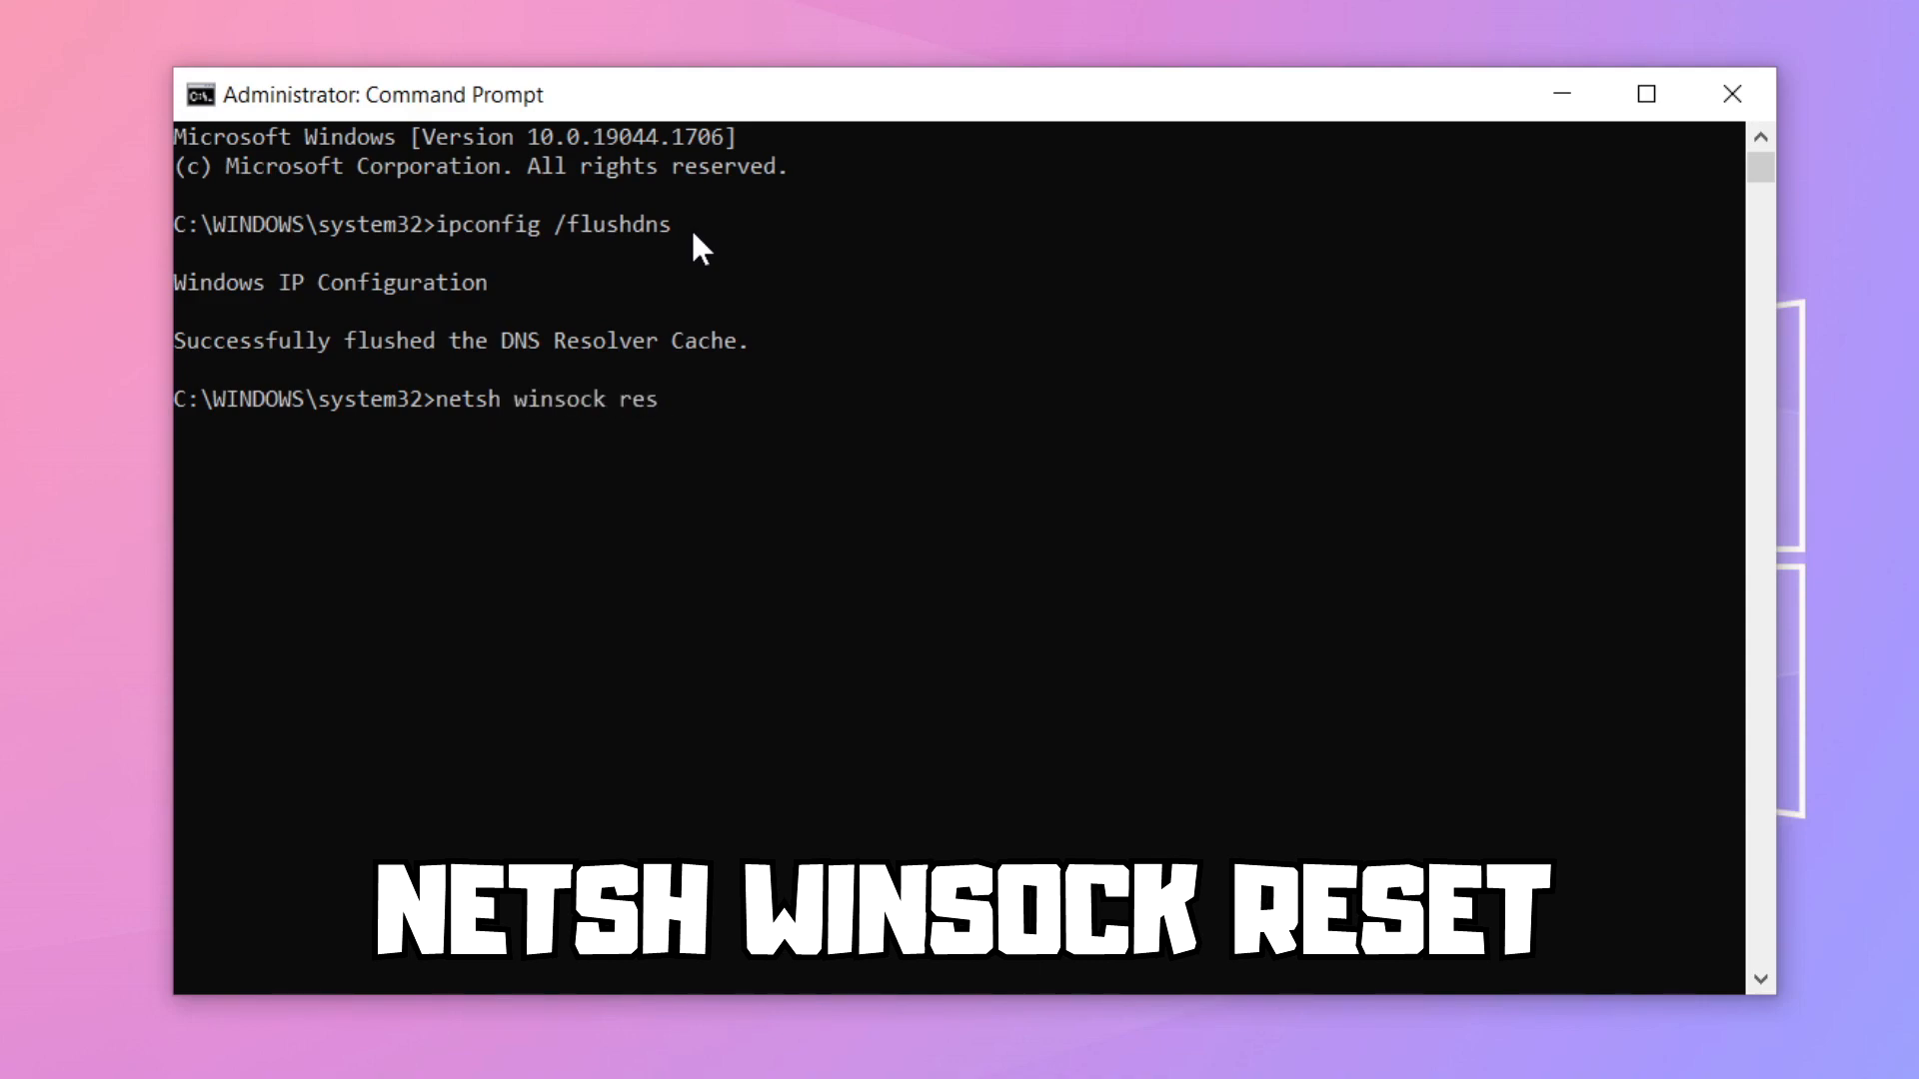
text(et)
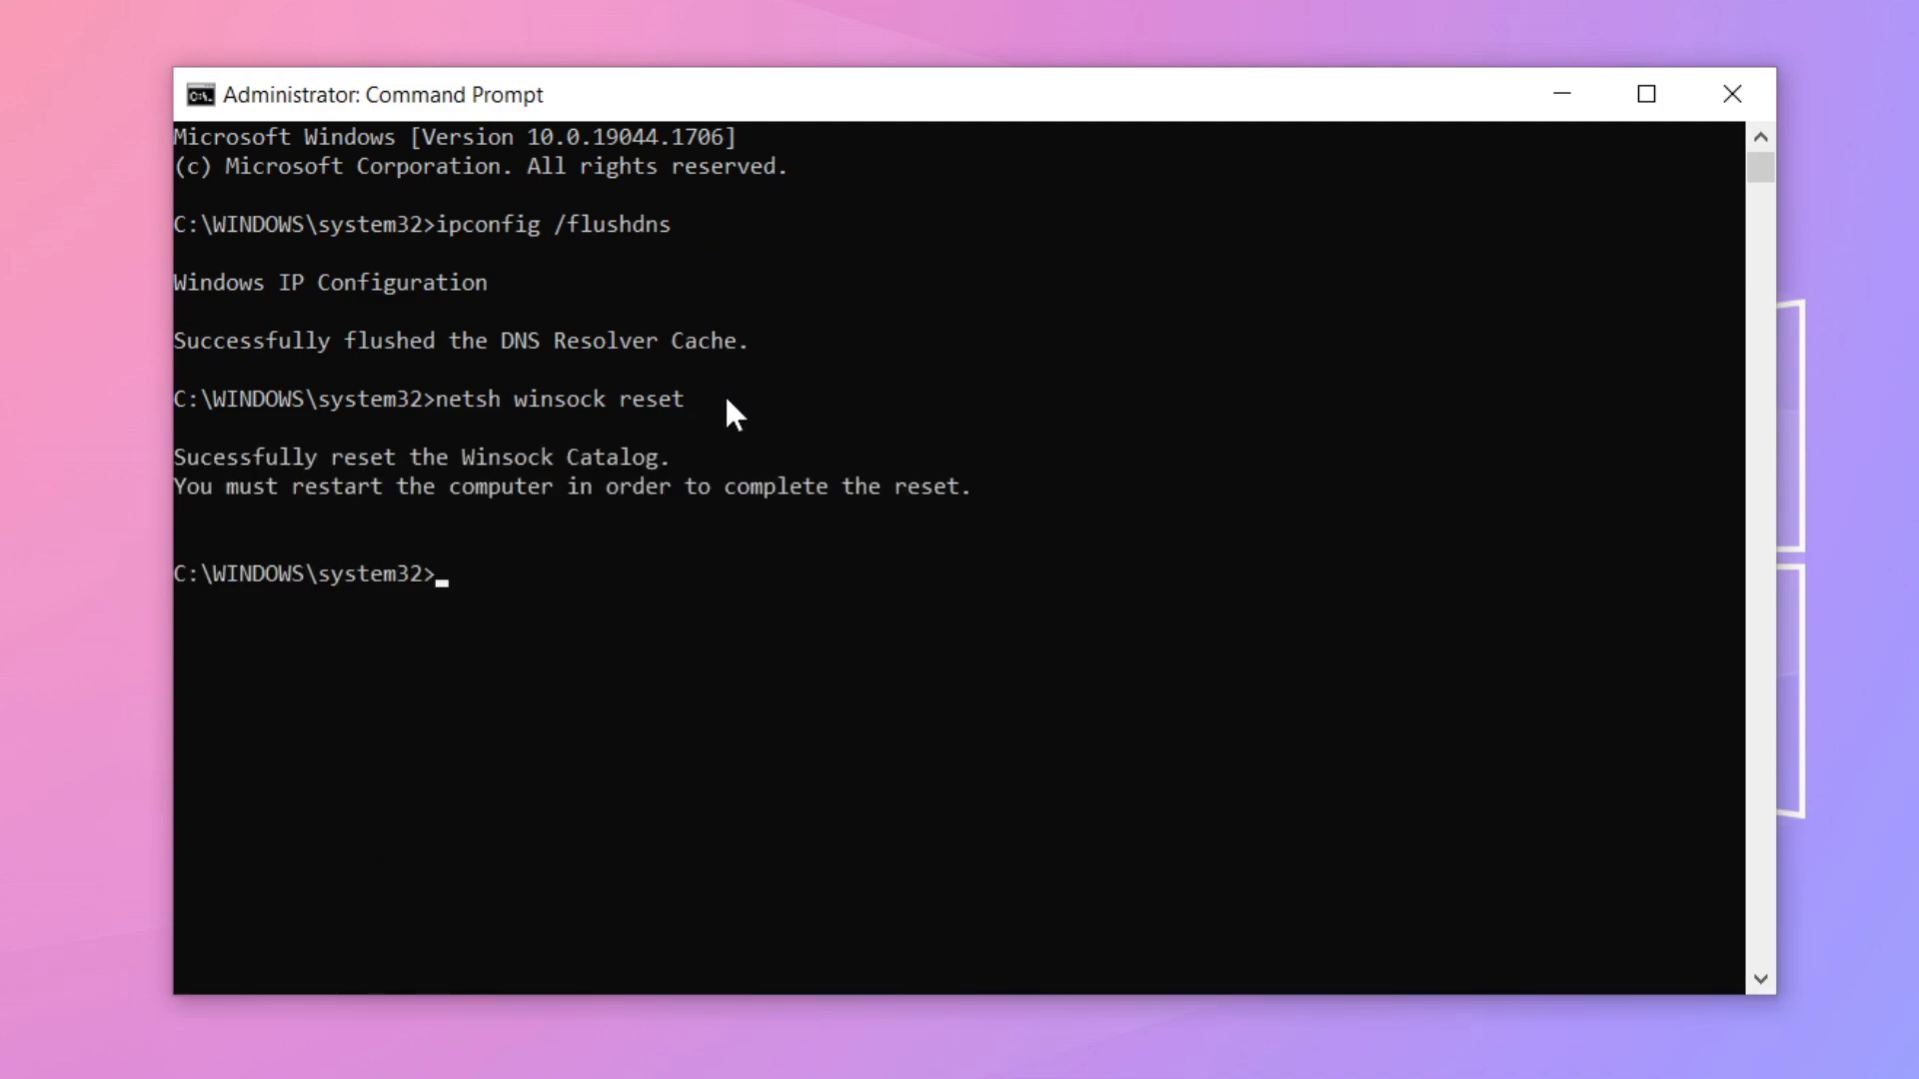
text(e)
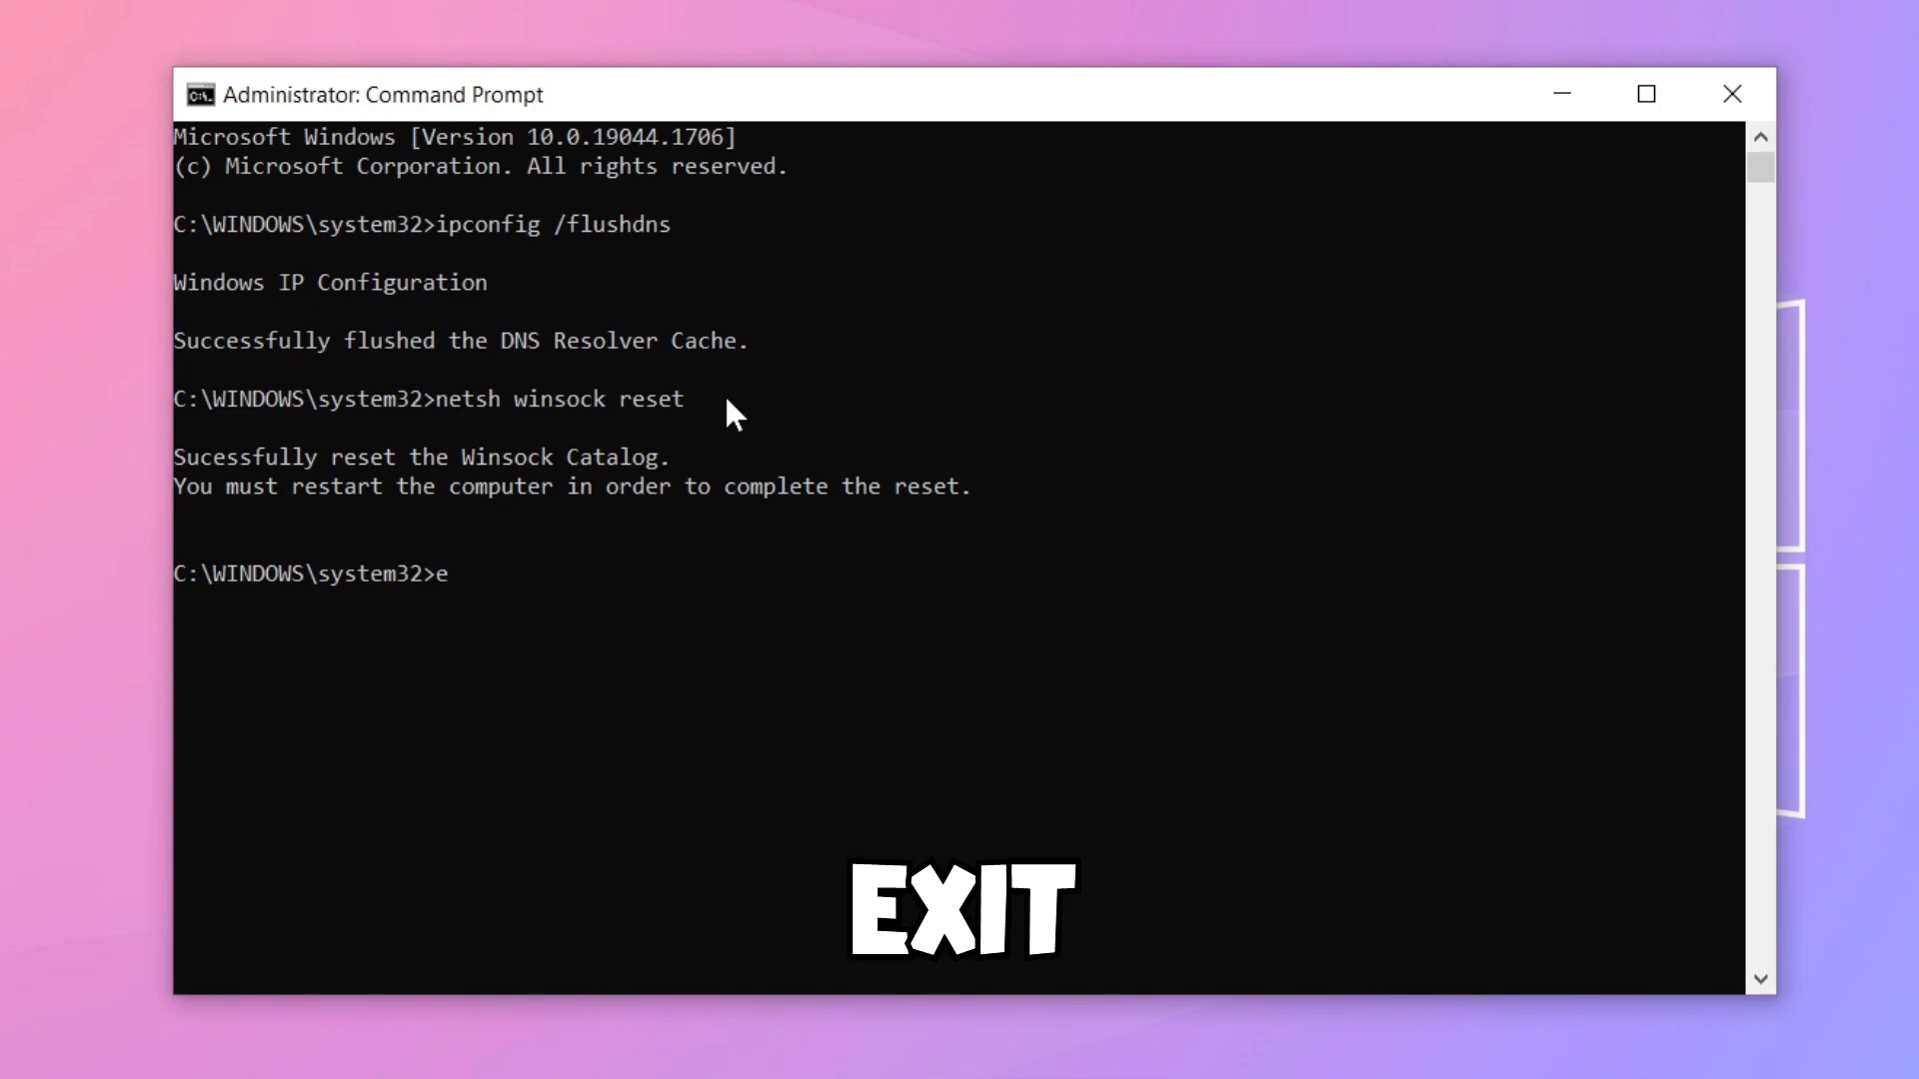
text(xit)
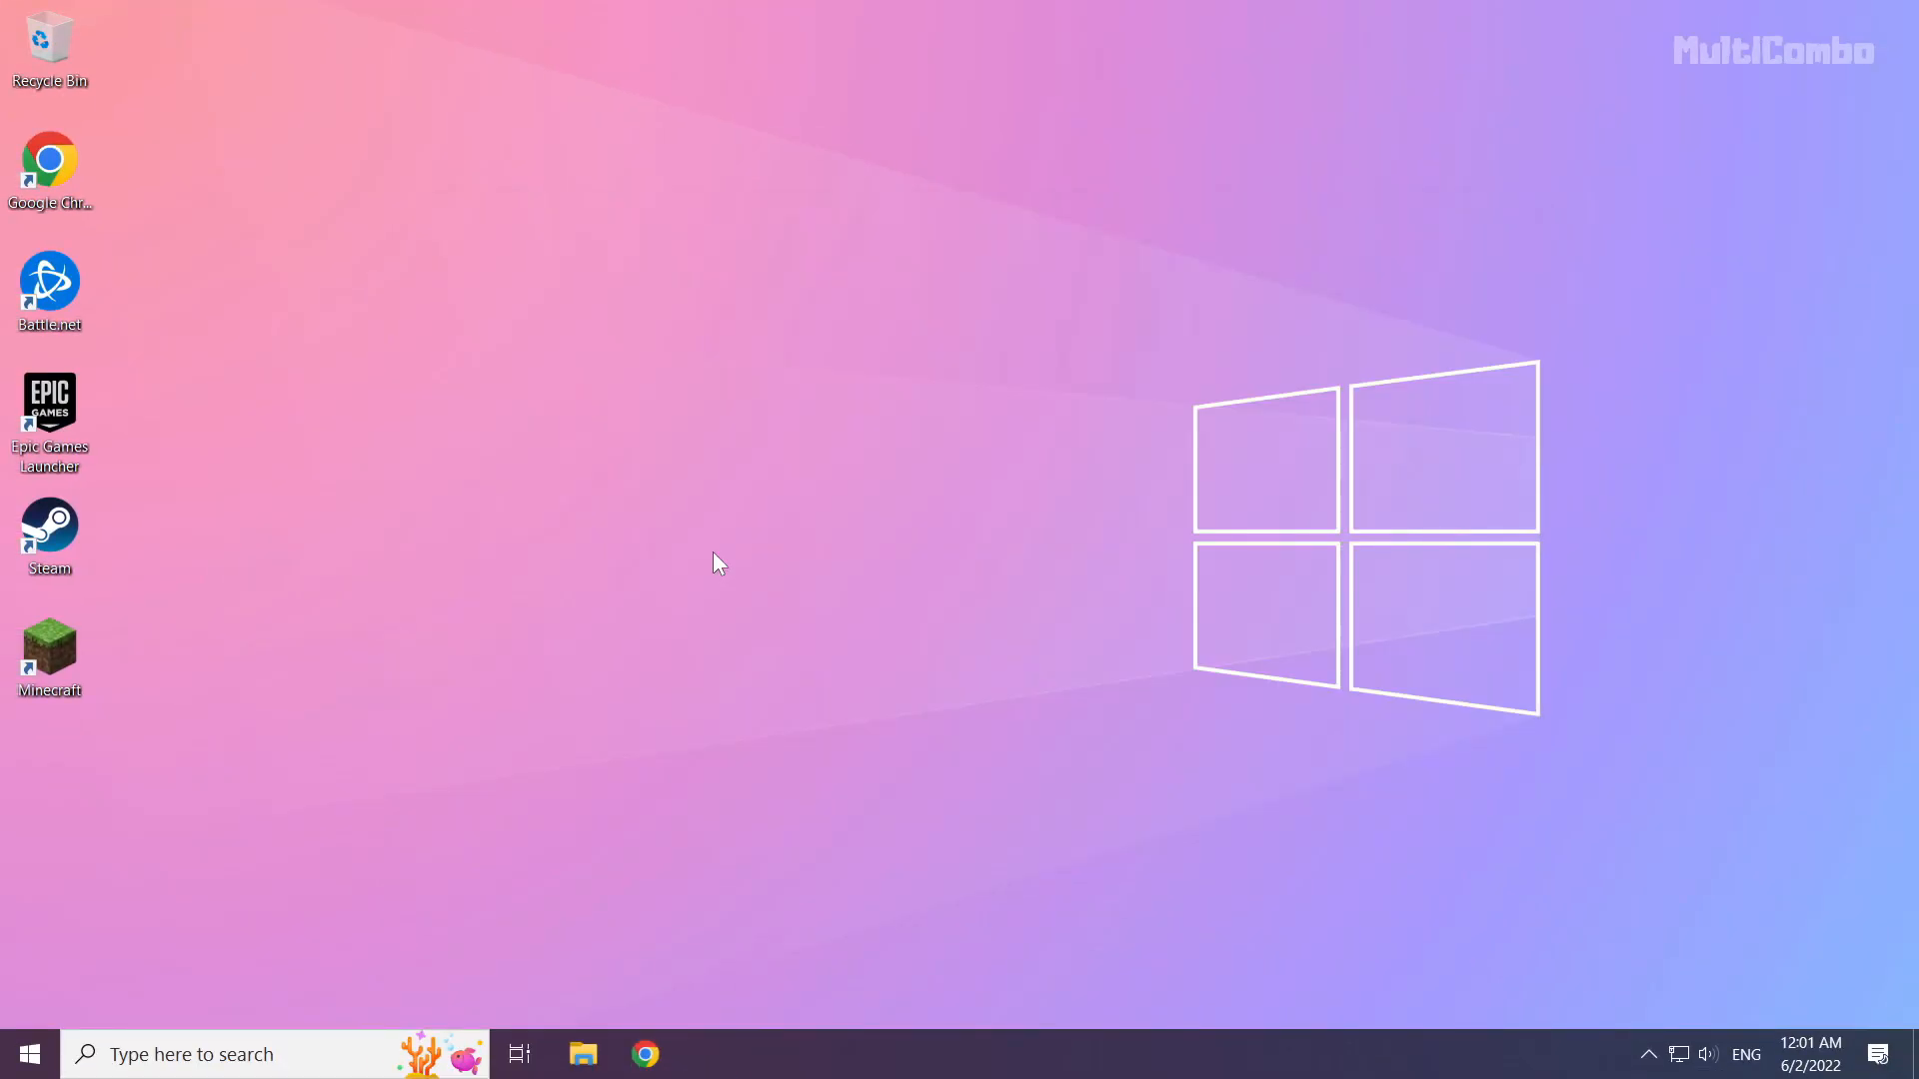
mouse_move(1204, 716)
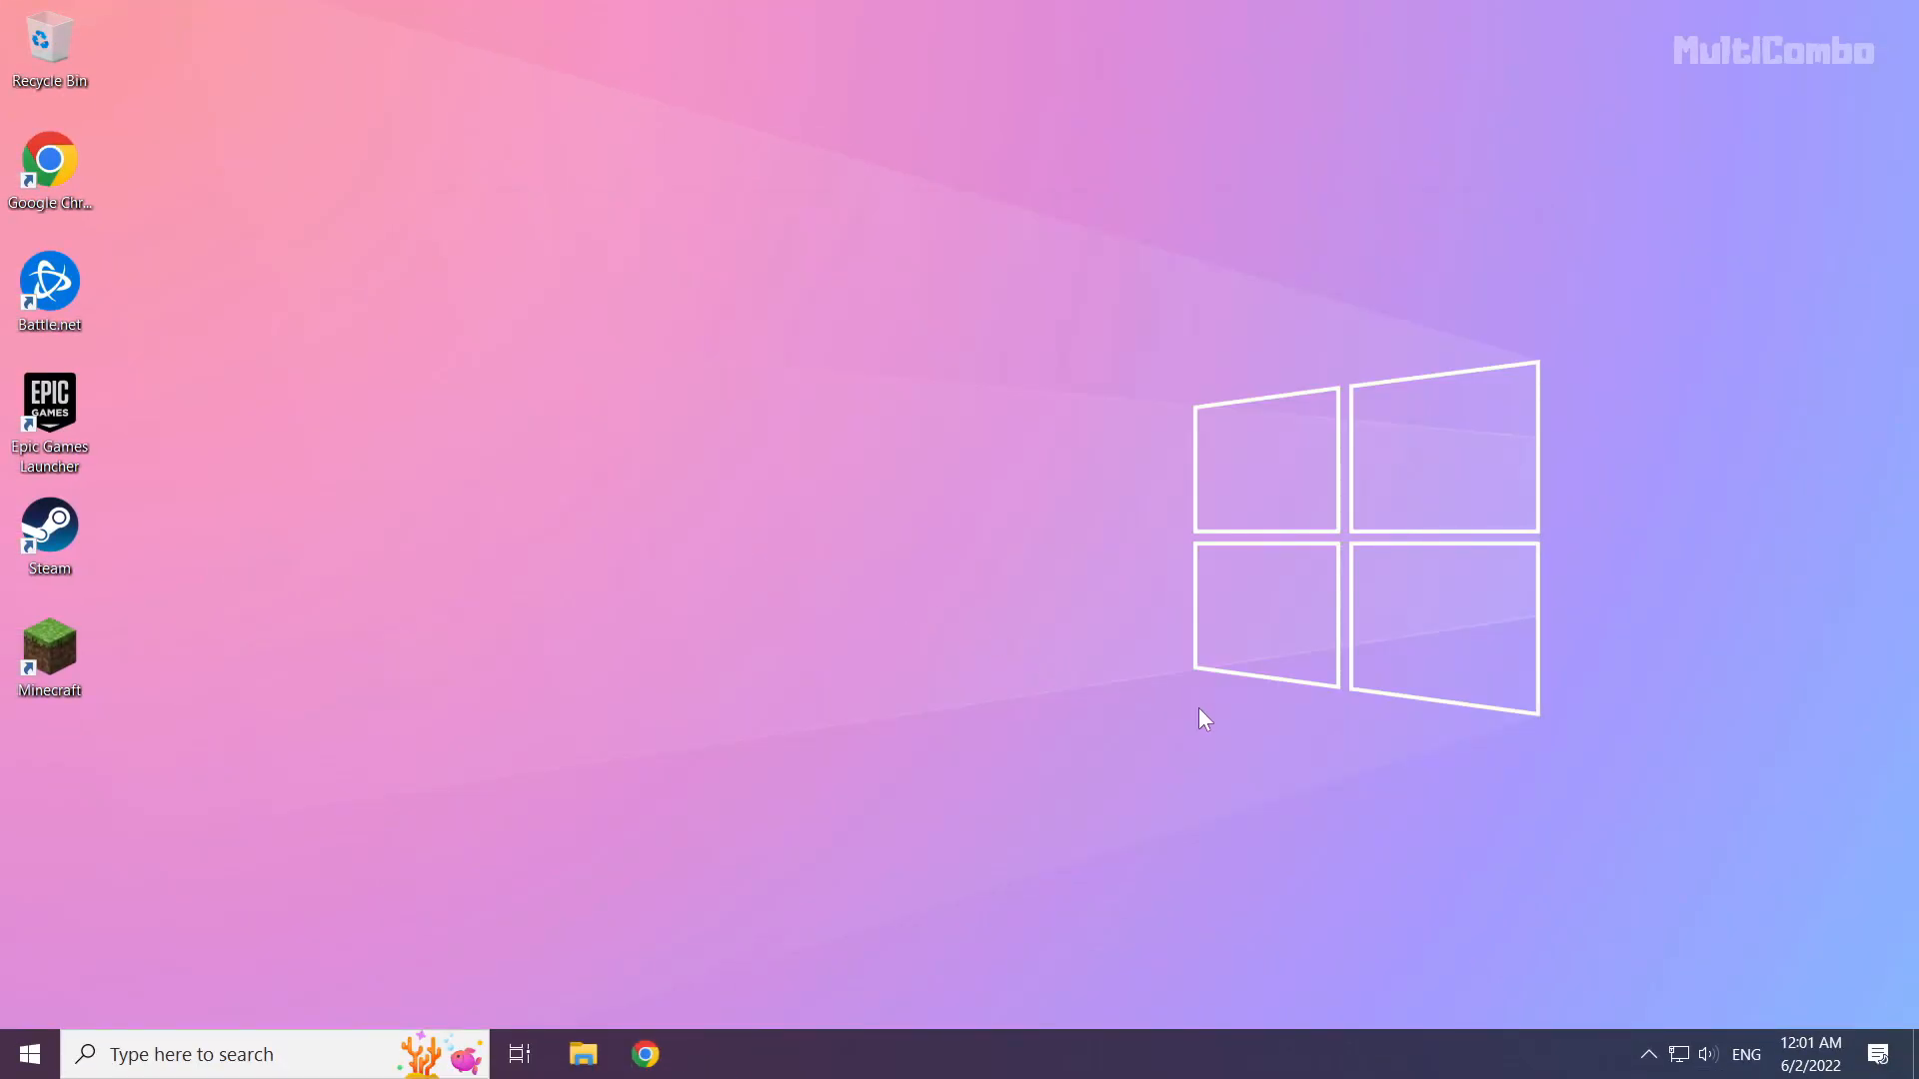
- Show the context menu of the system tray network icon
right_click(1679, 1053)
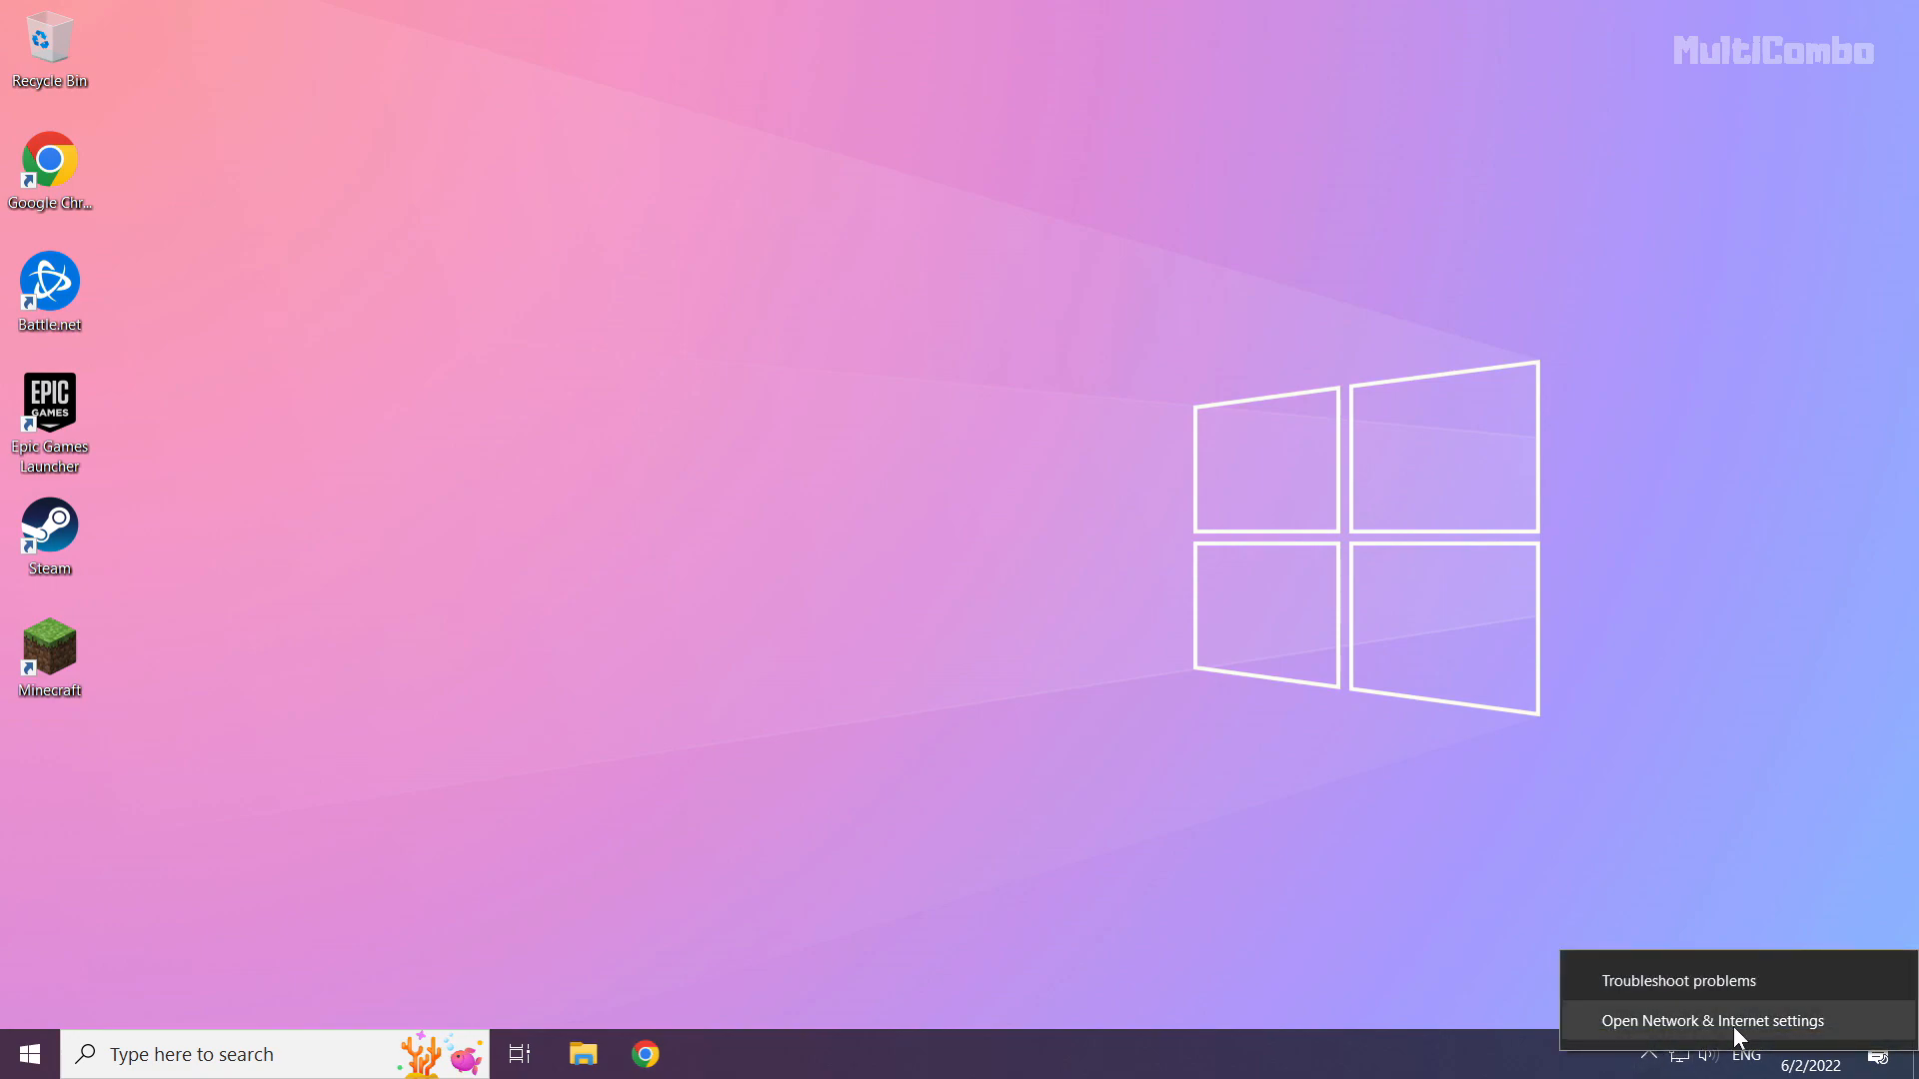
mouse_move(1683, 1037)
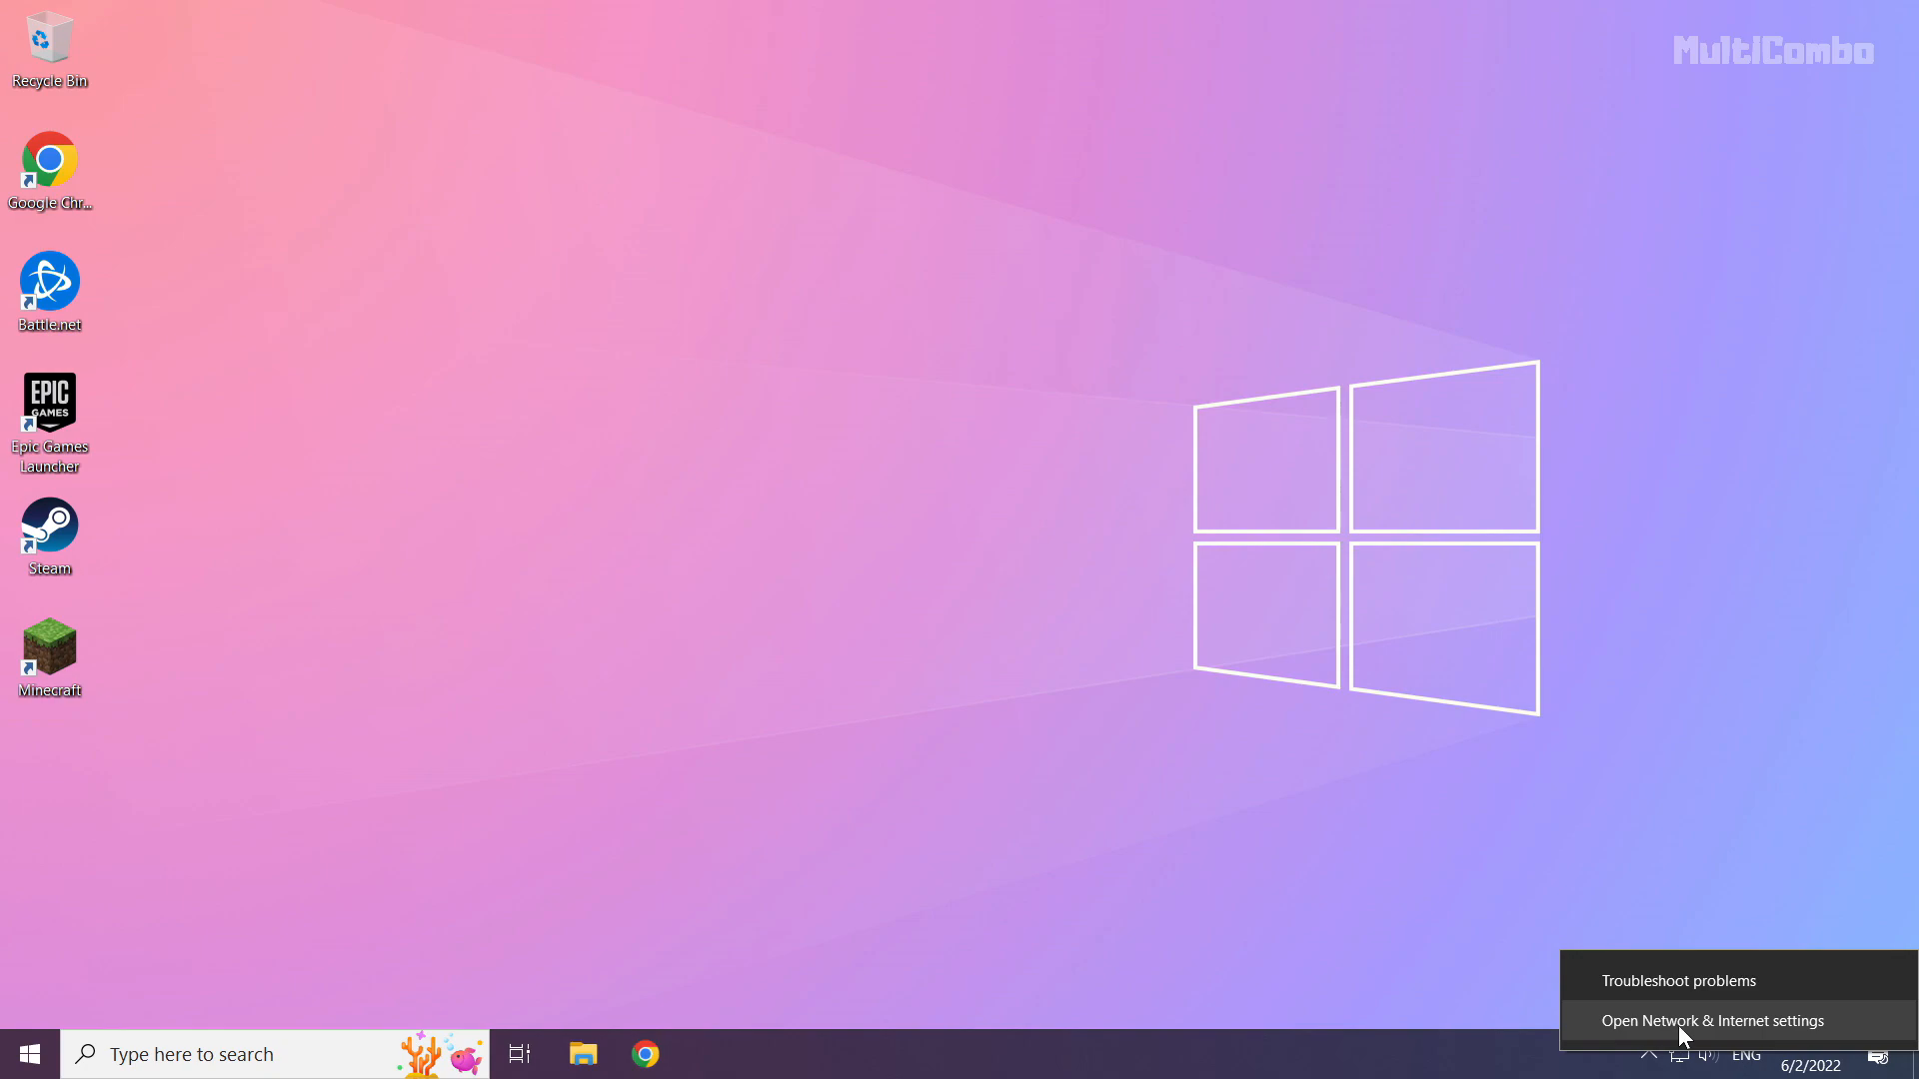
- Reach Network Connections via Network & Internet settings and show the Ethernet adapter's options
click(1713, 1022)
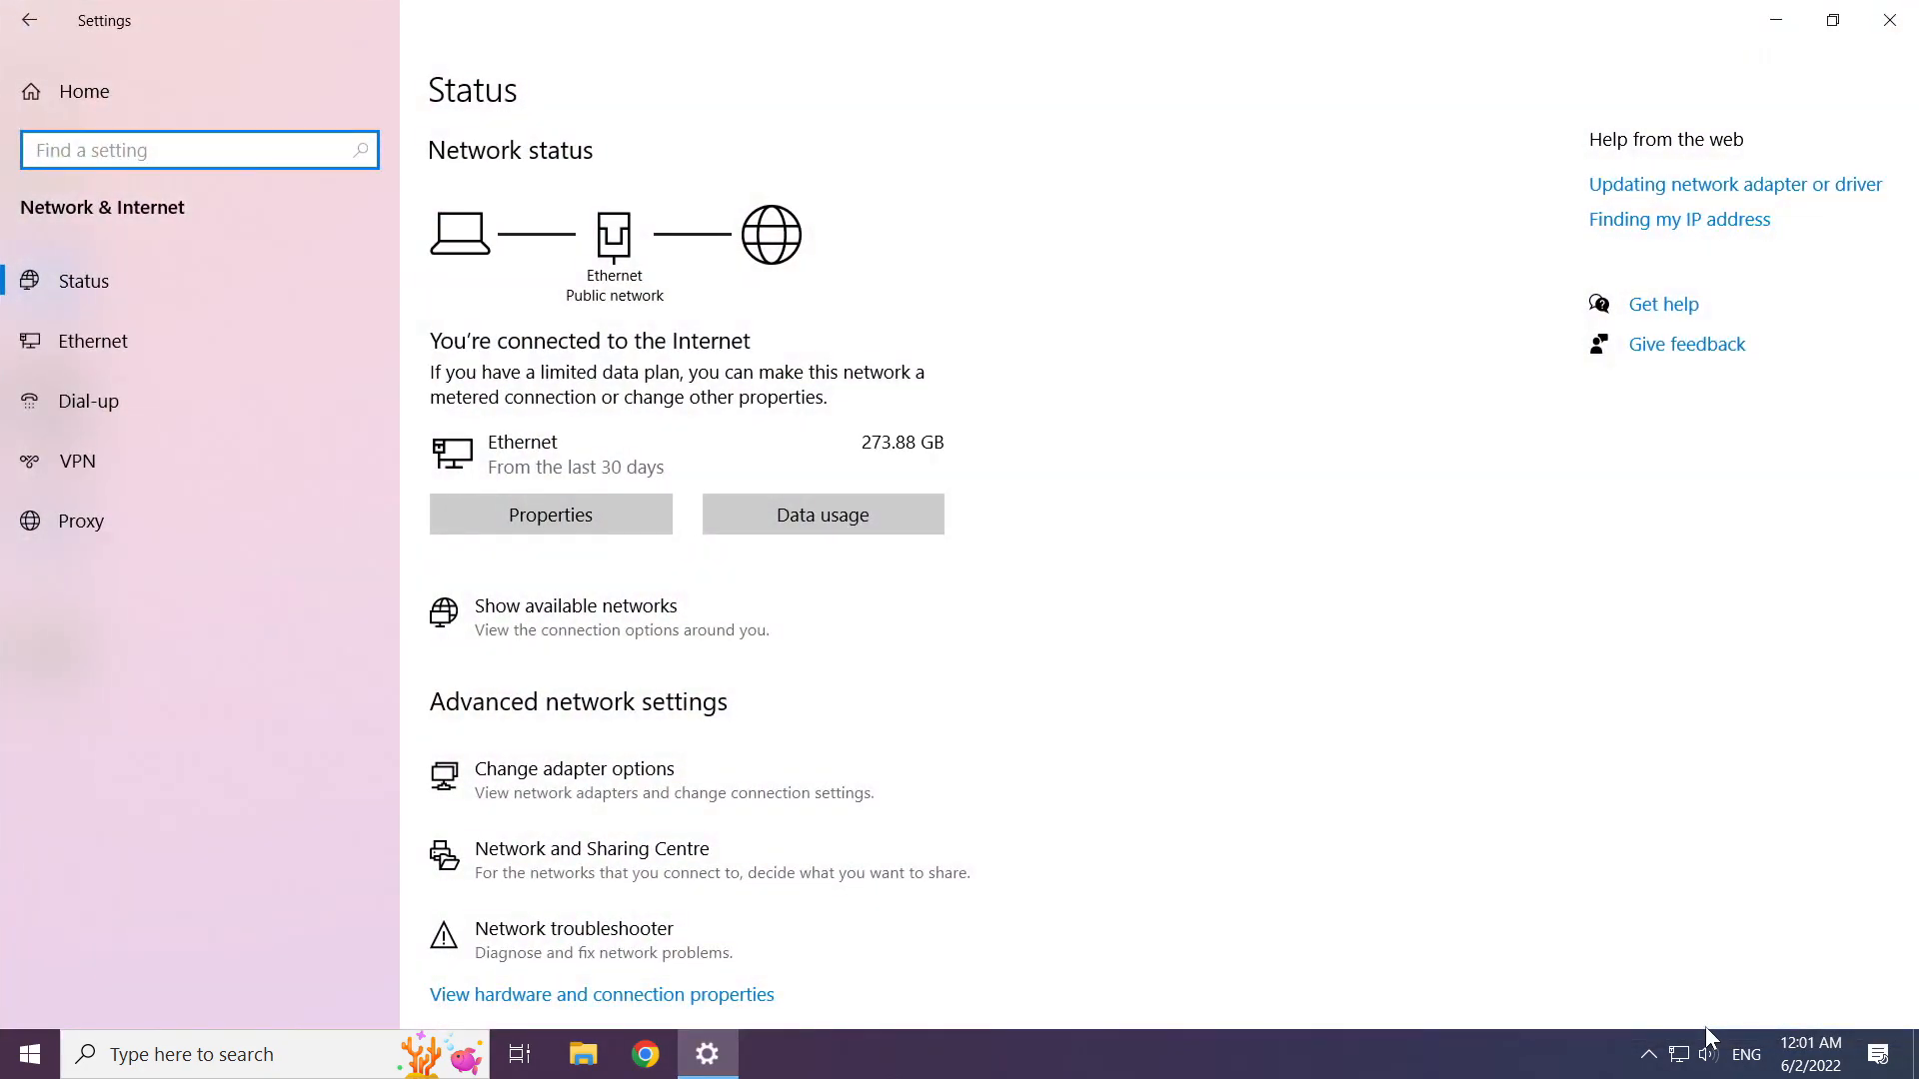
mouse_move(1115, 852)
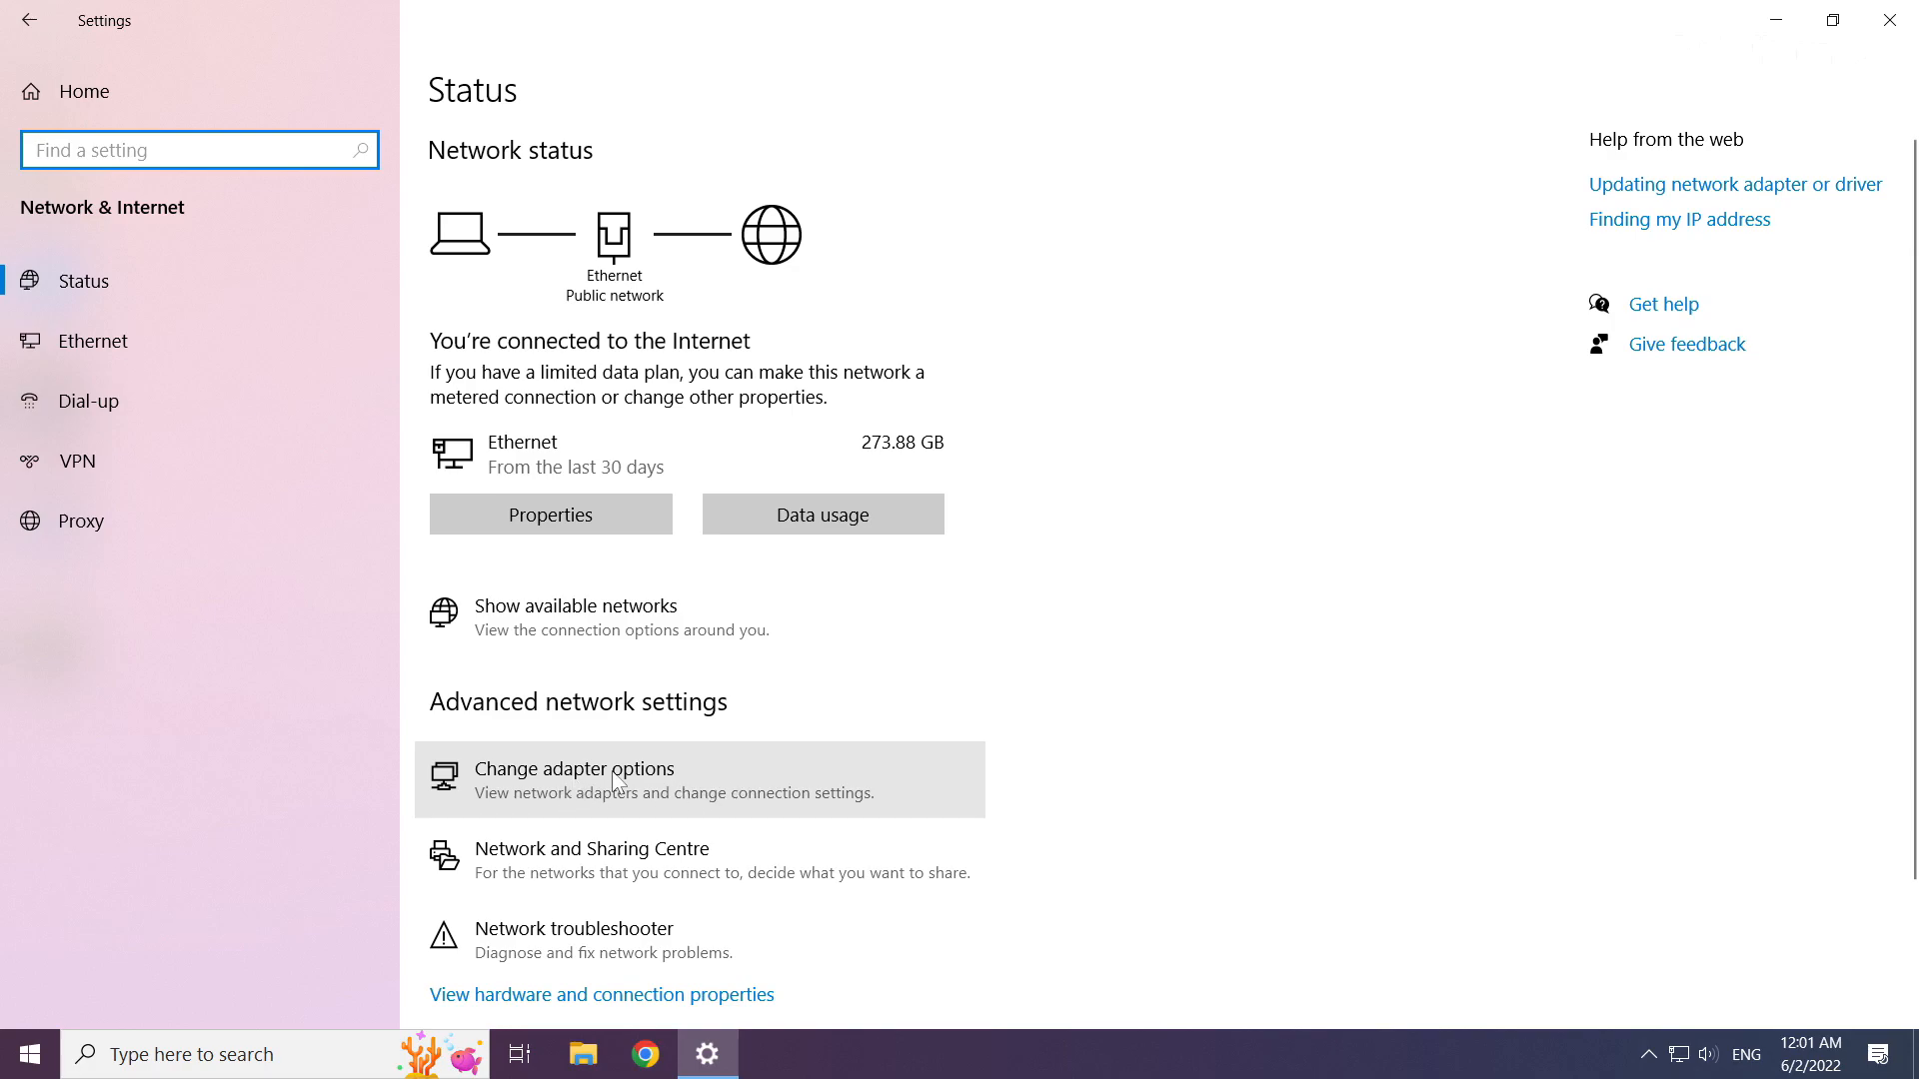
click(574, 768)
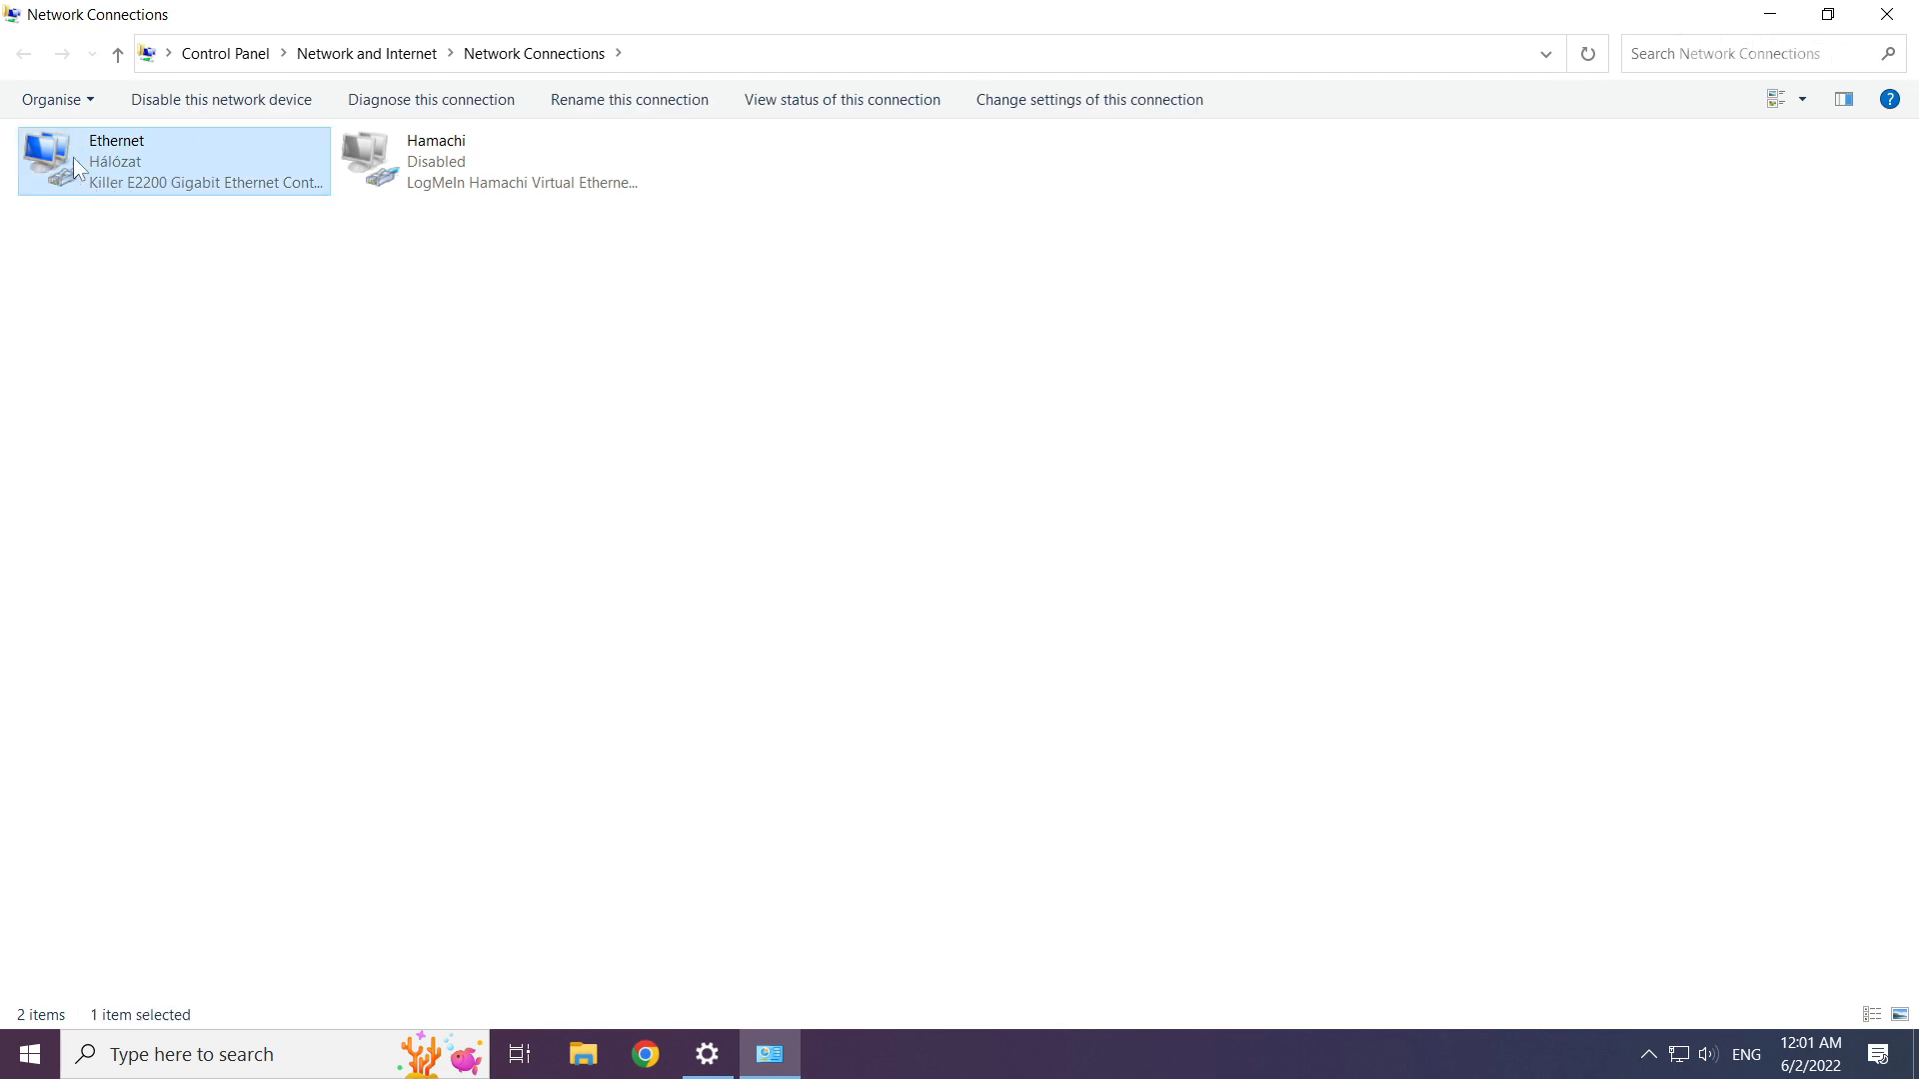
right_click(172, 166)
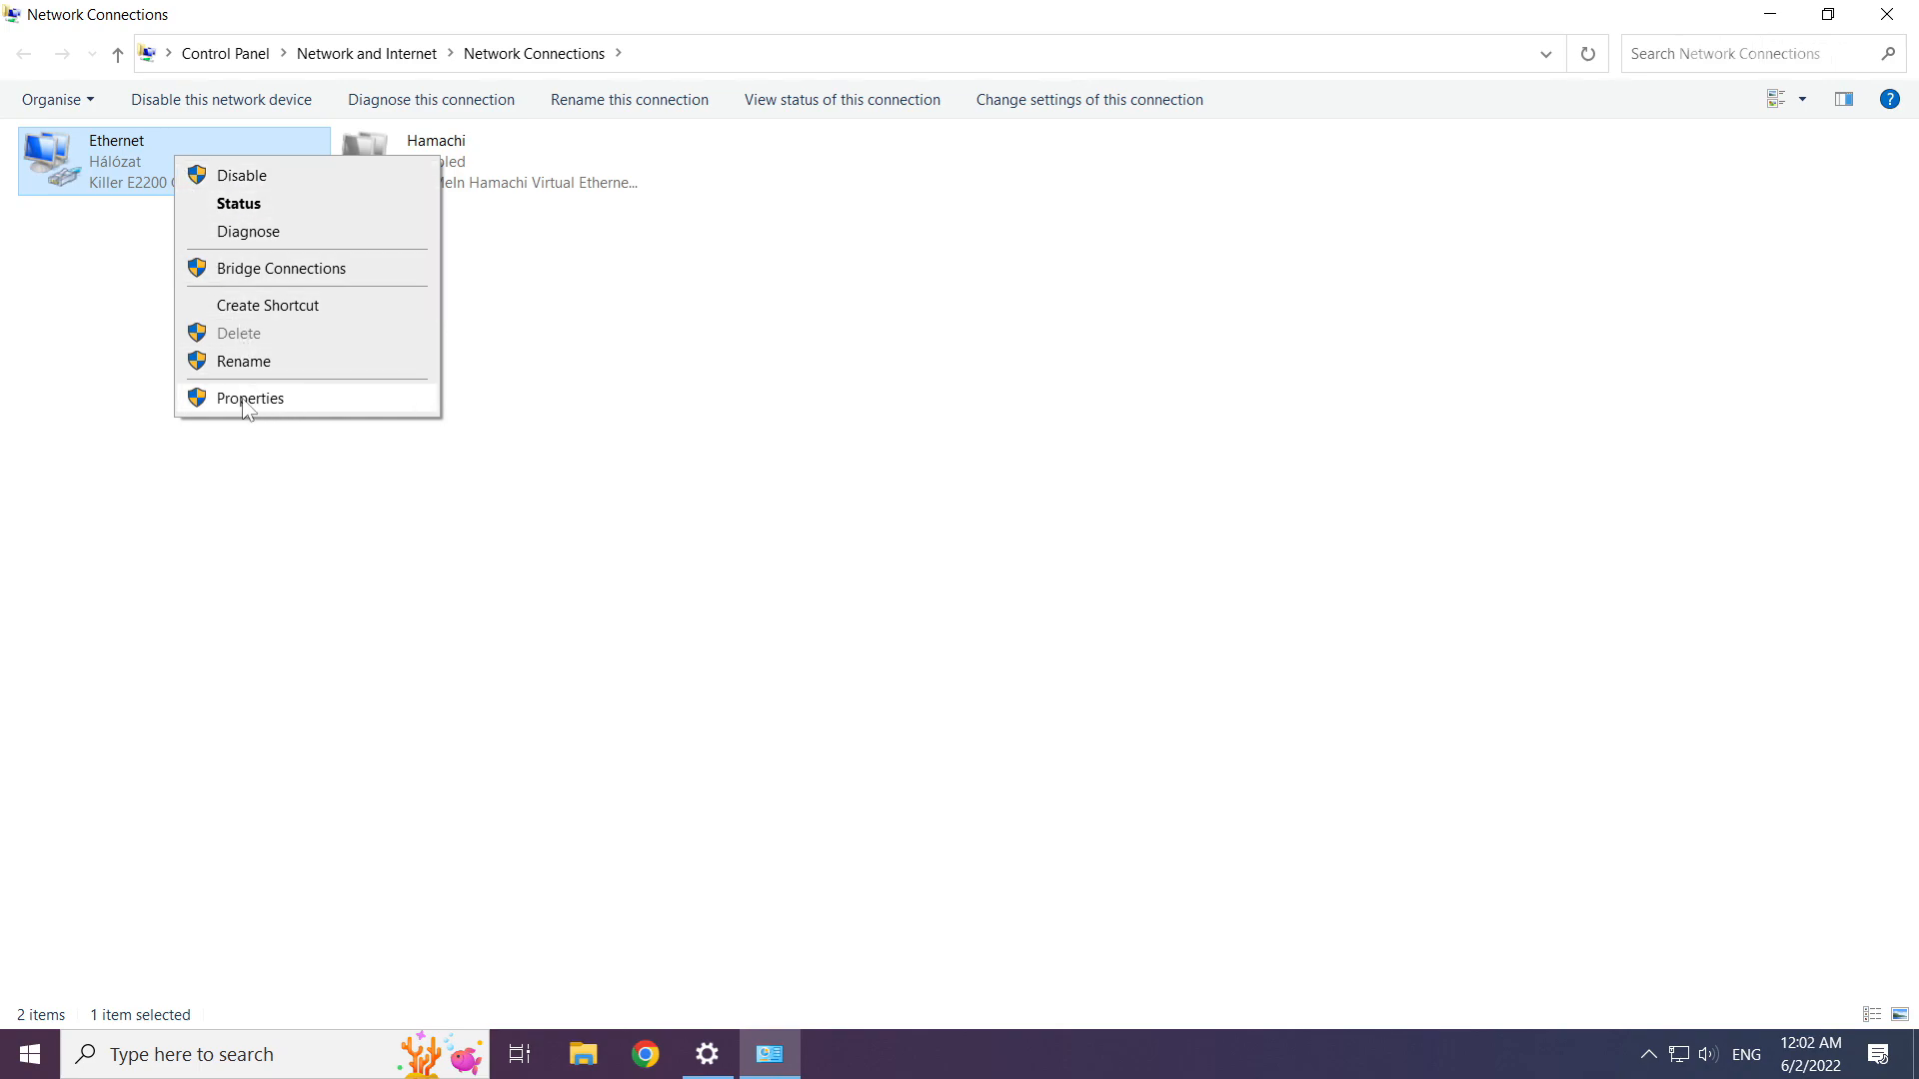
mouse_move(315, 408)
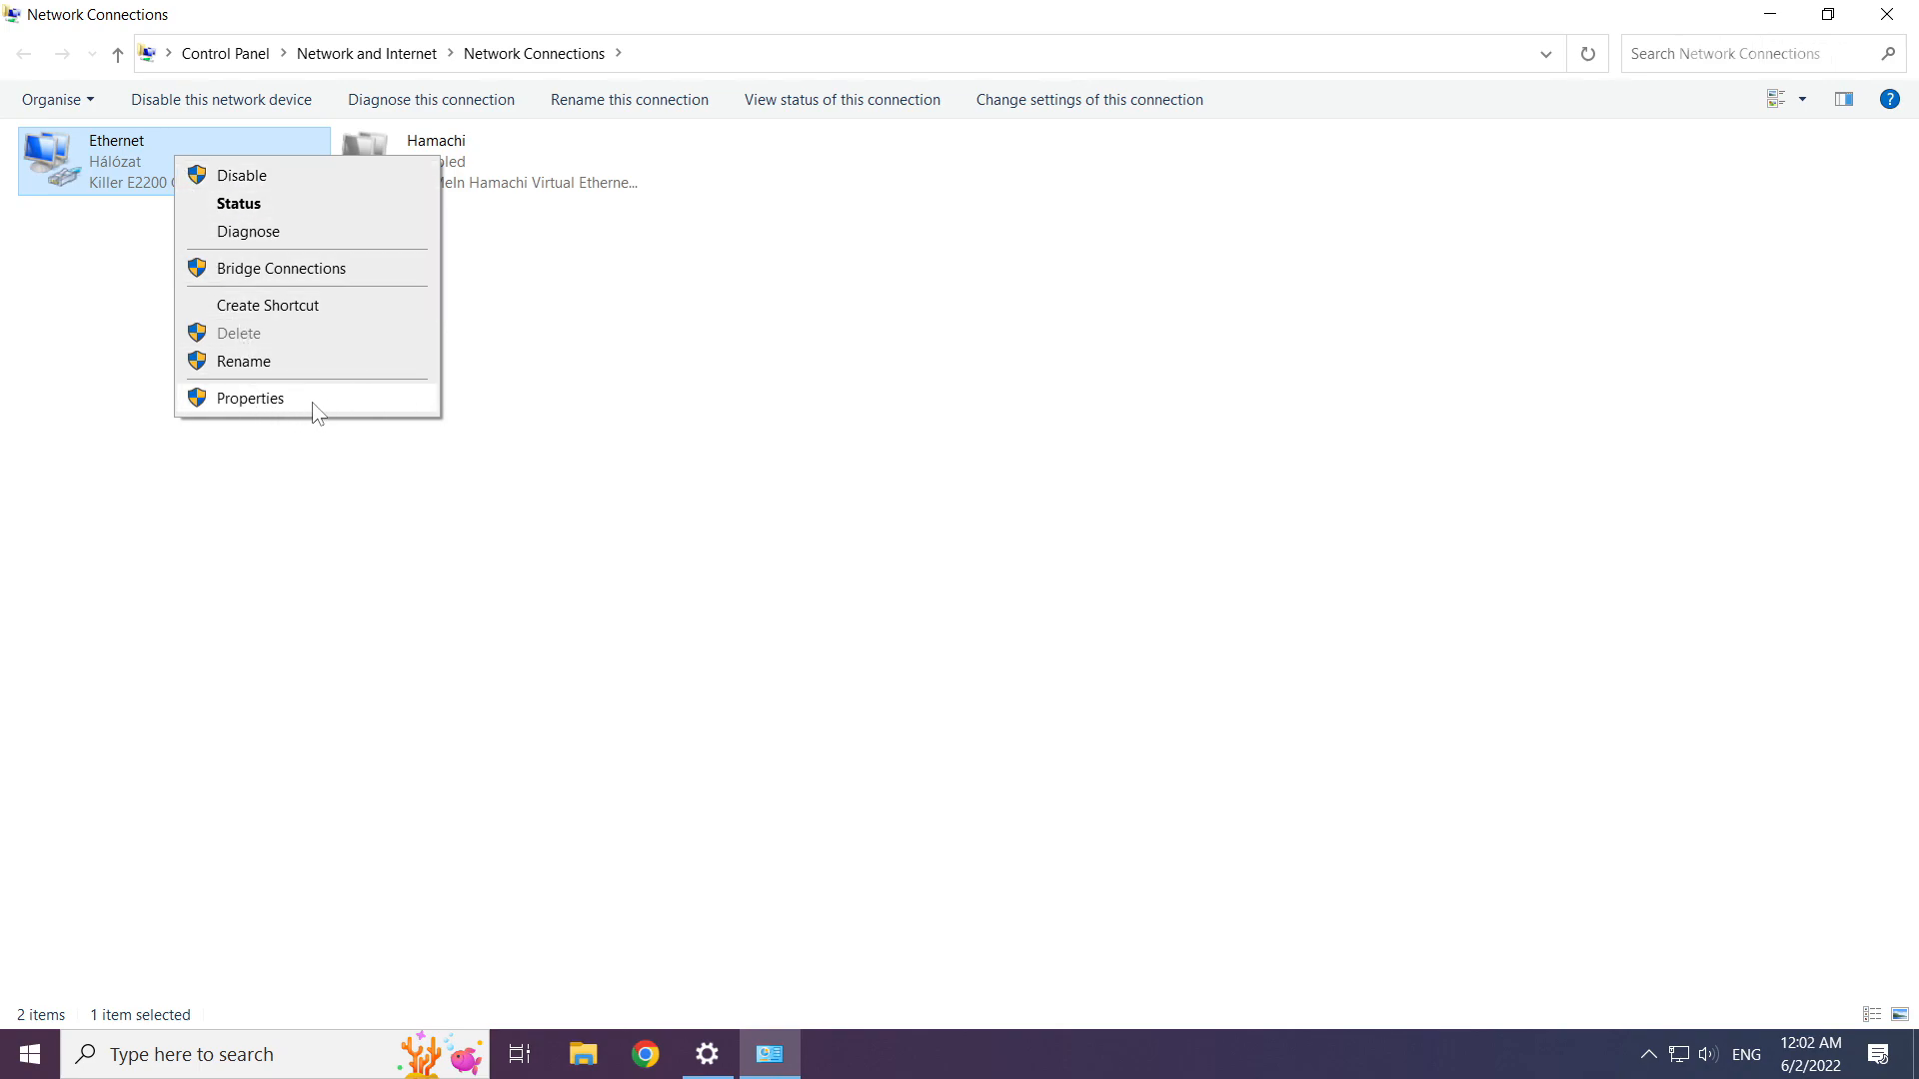
- In Ethernet Properties, bring up the TCP/IPv4 protocol properties
click(249, 398)
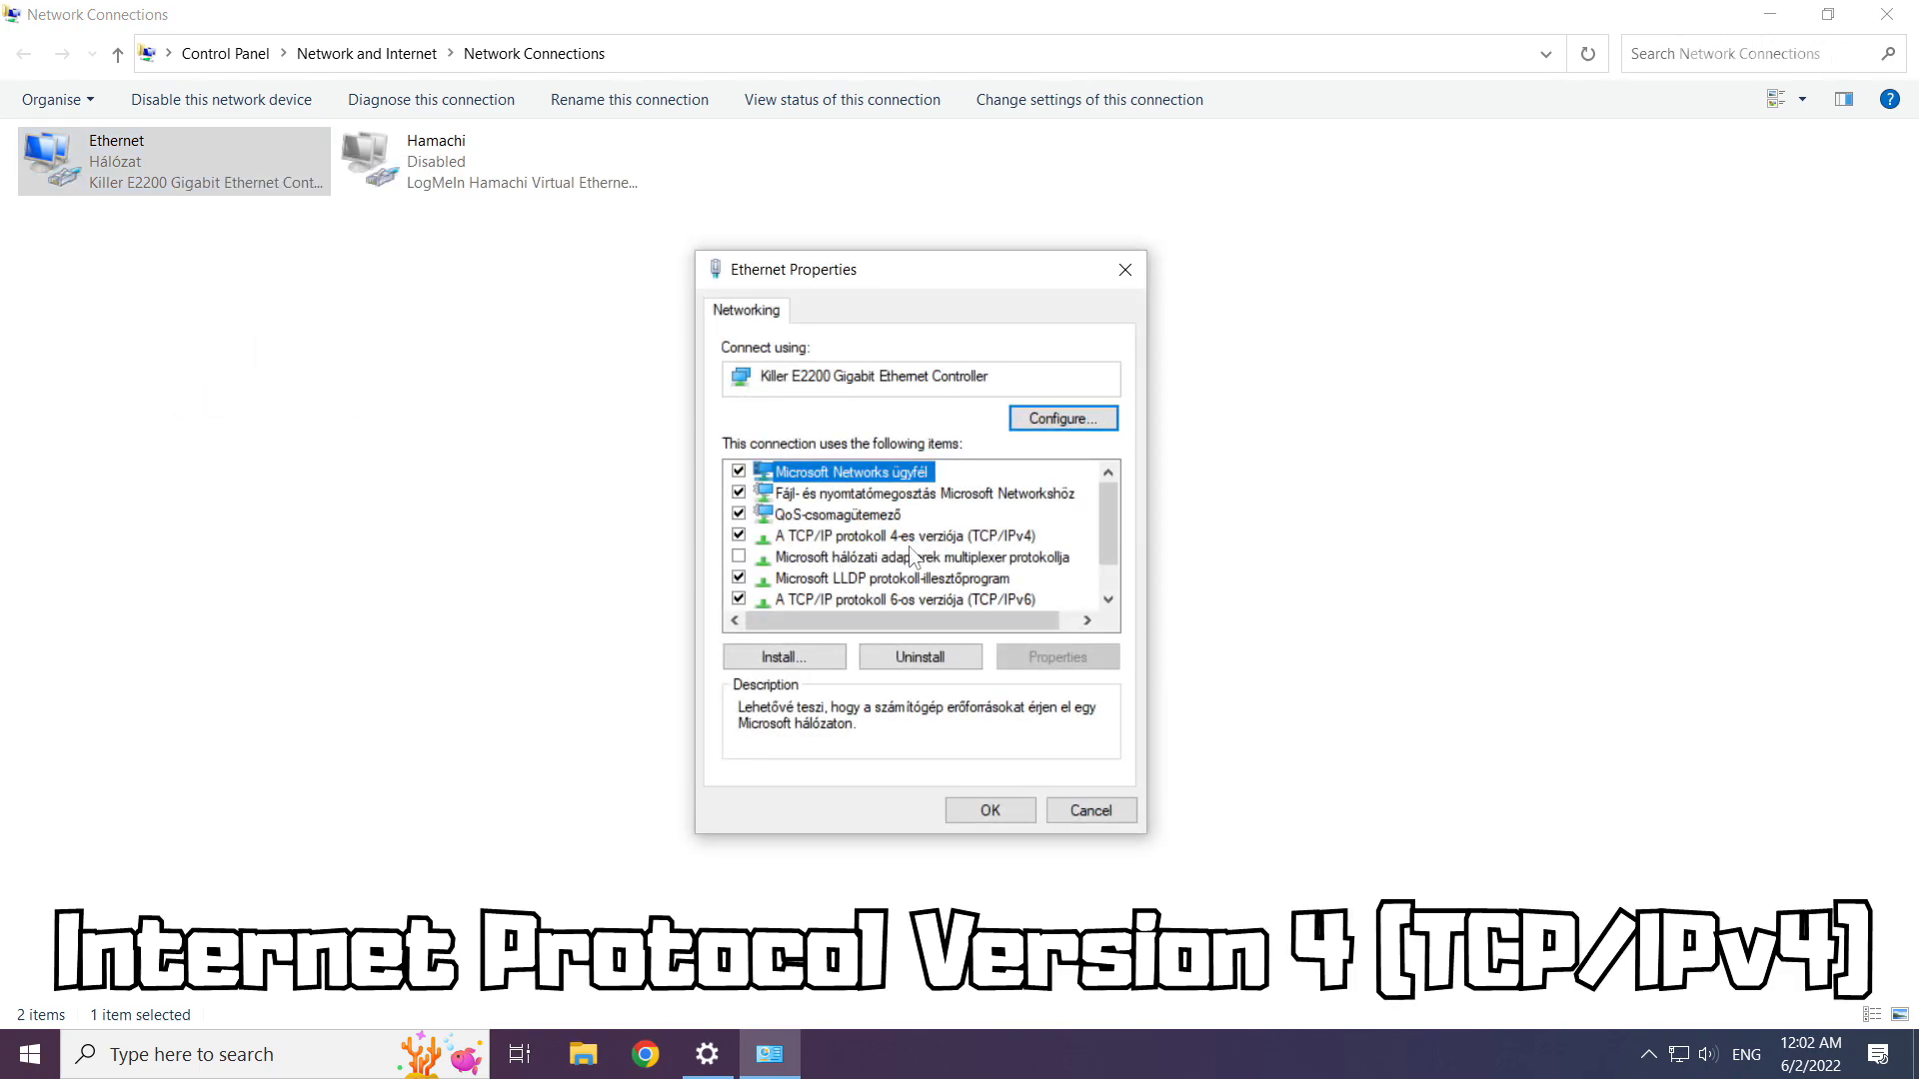
click(893, 536)
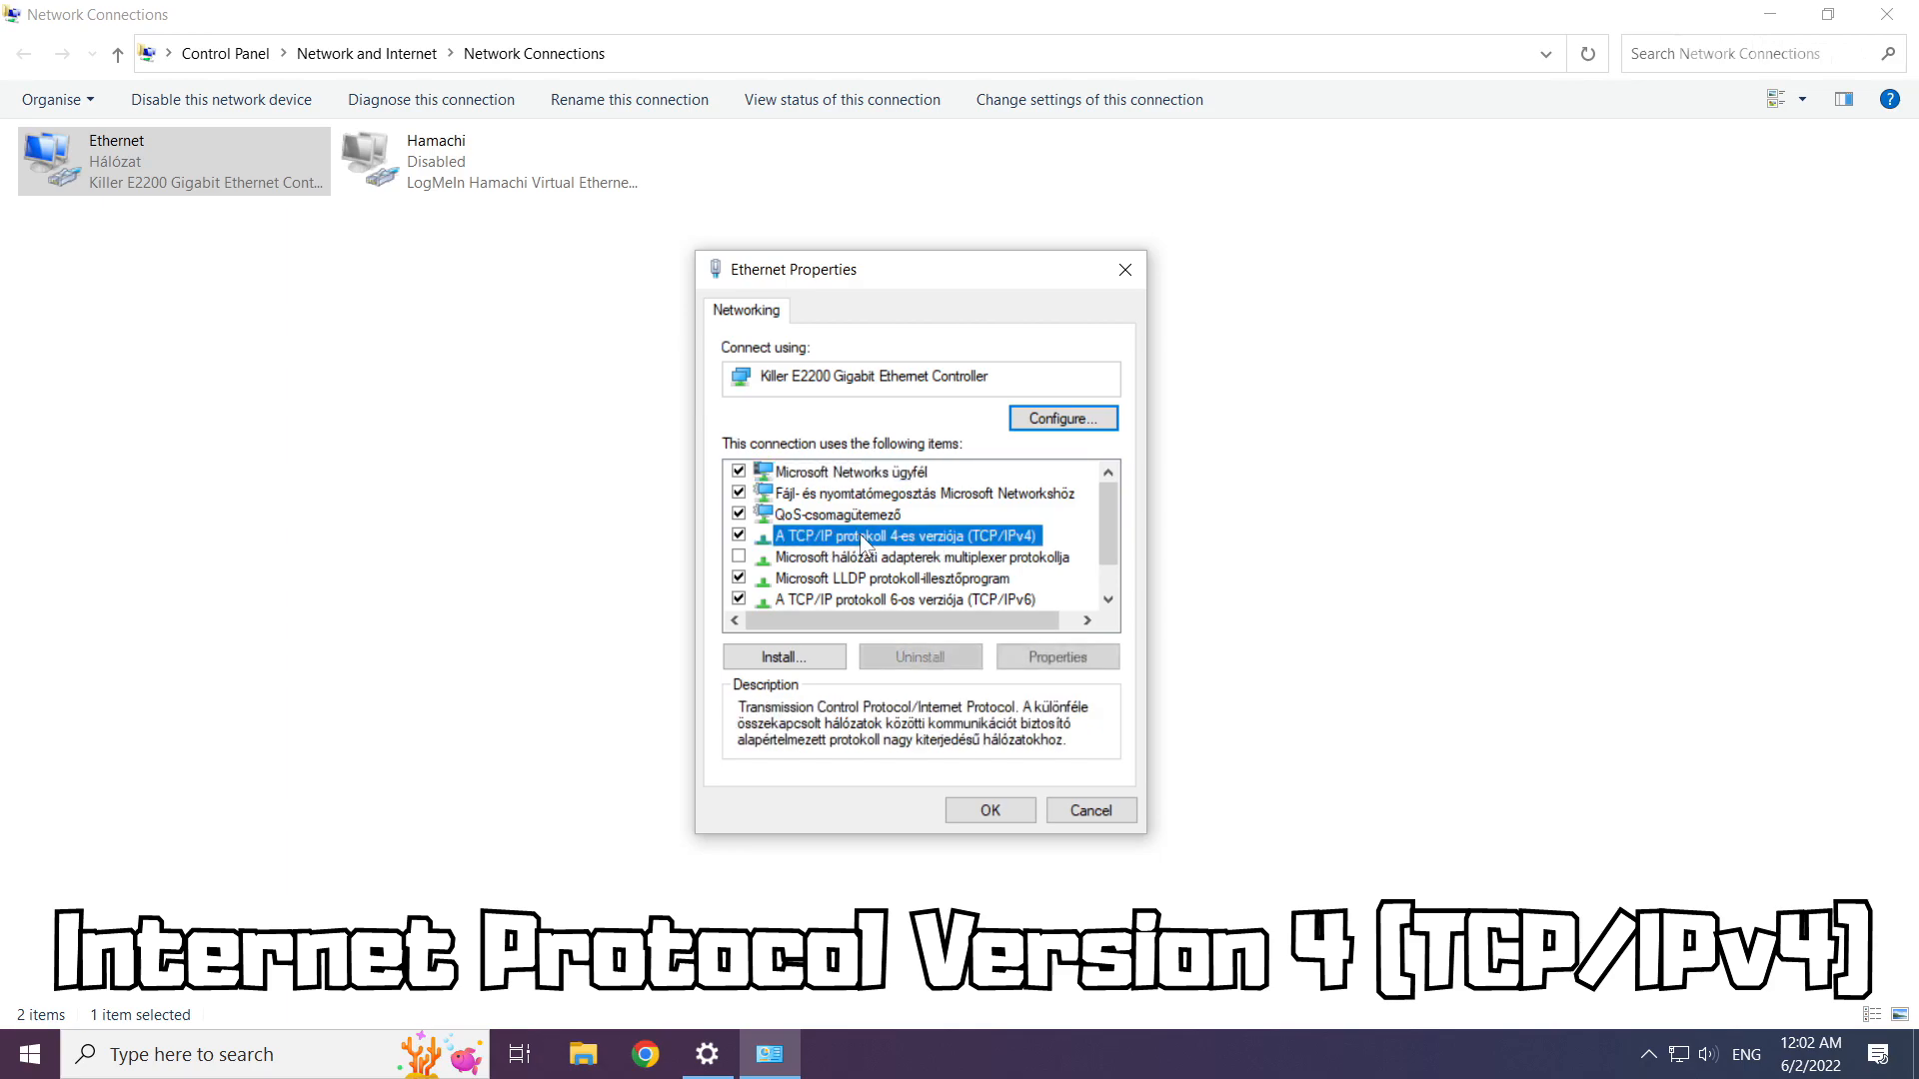
mouse_move(1017, 617)
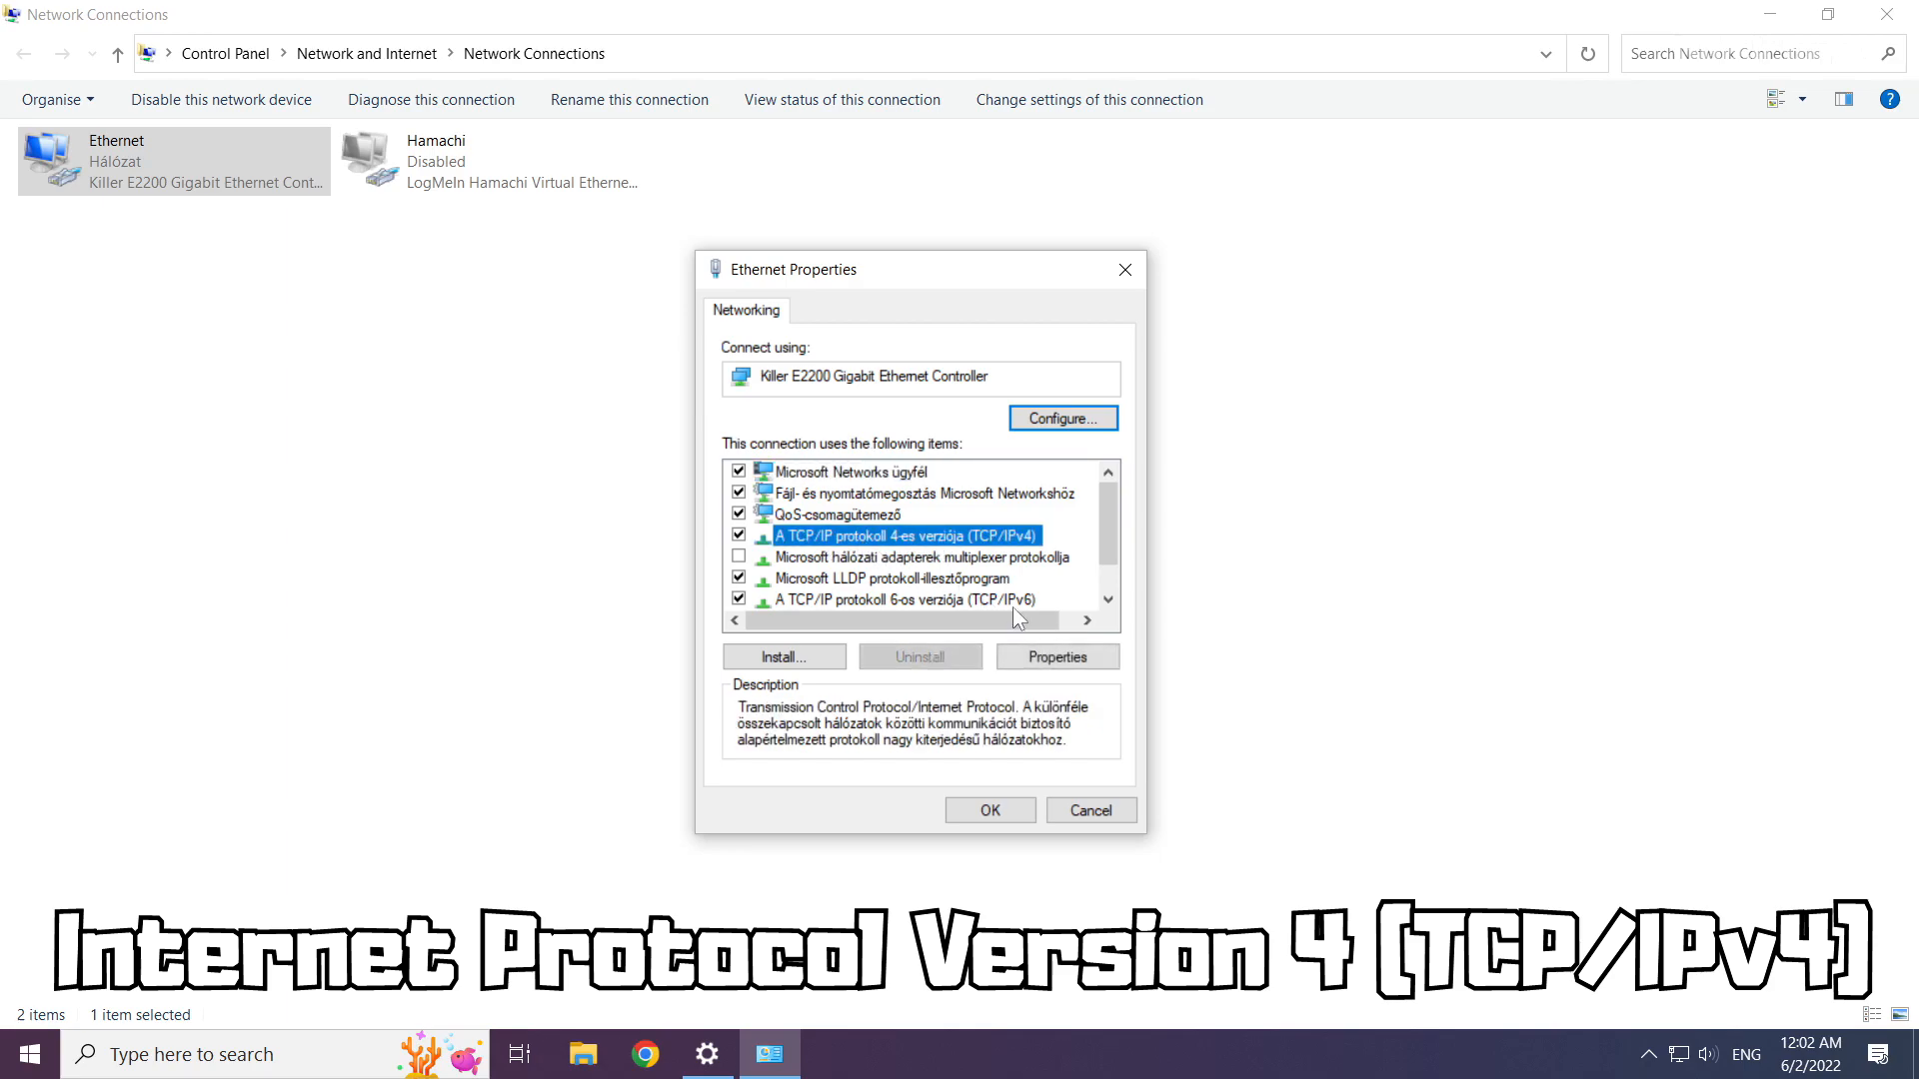
mouse_move(1055, 658)
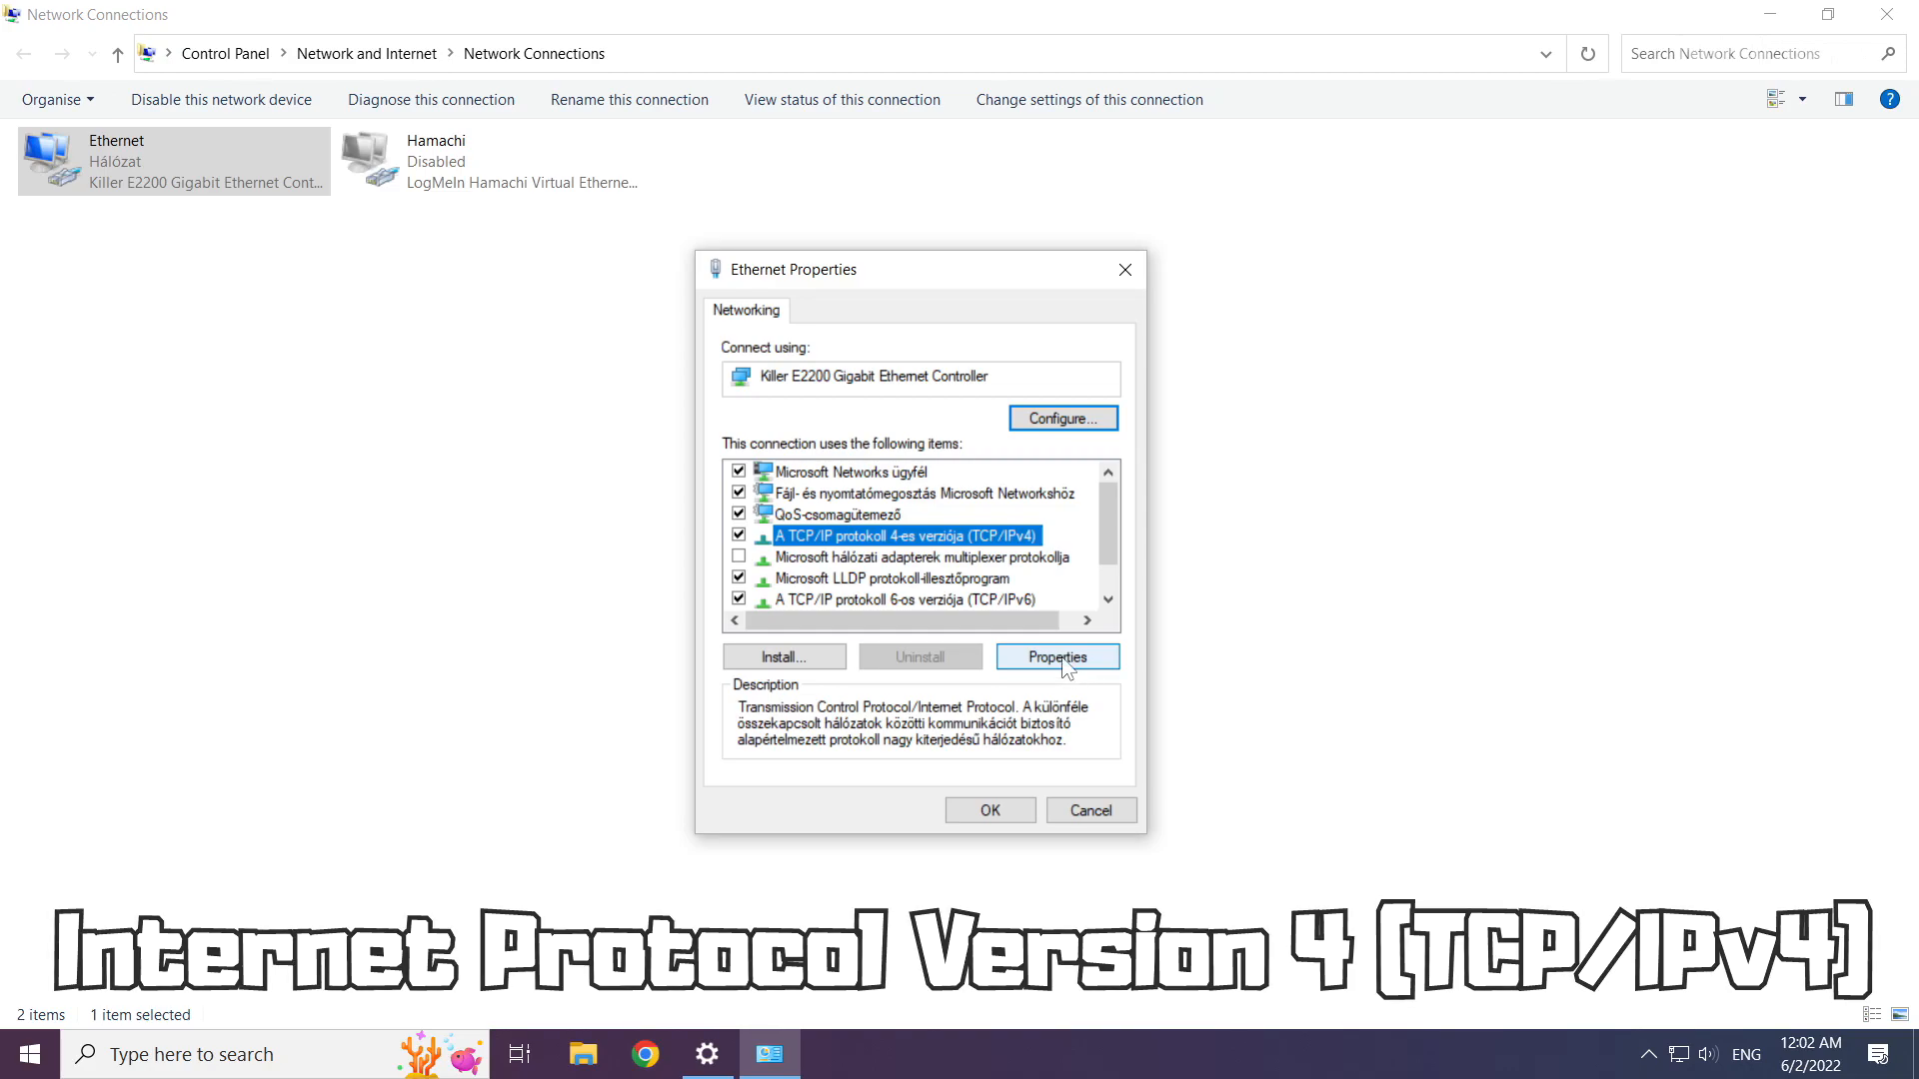
click(1055, 656)
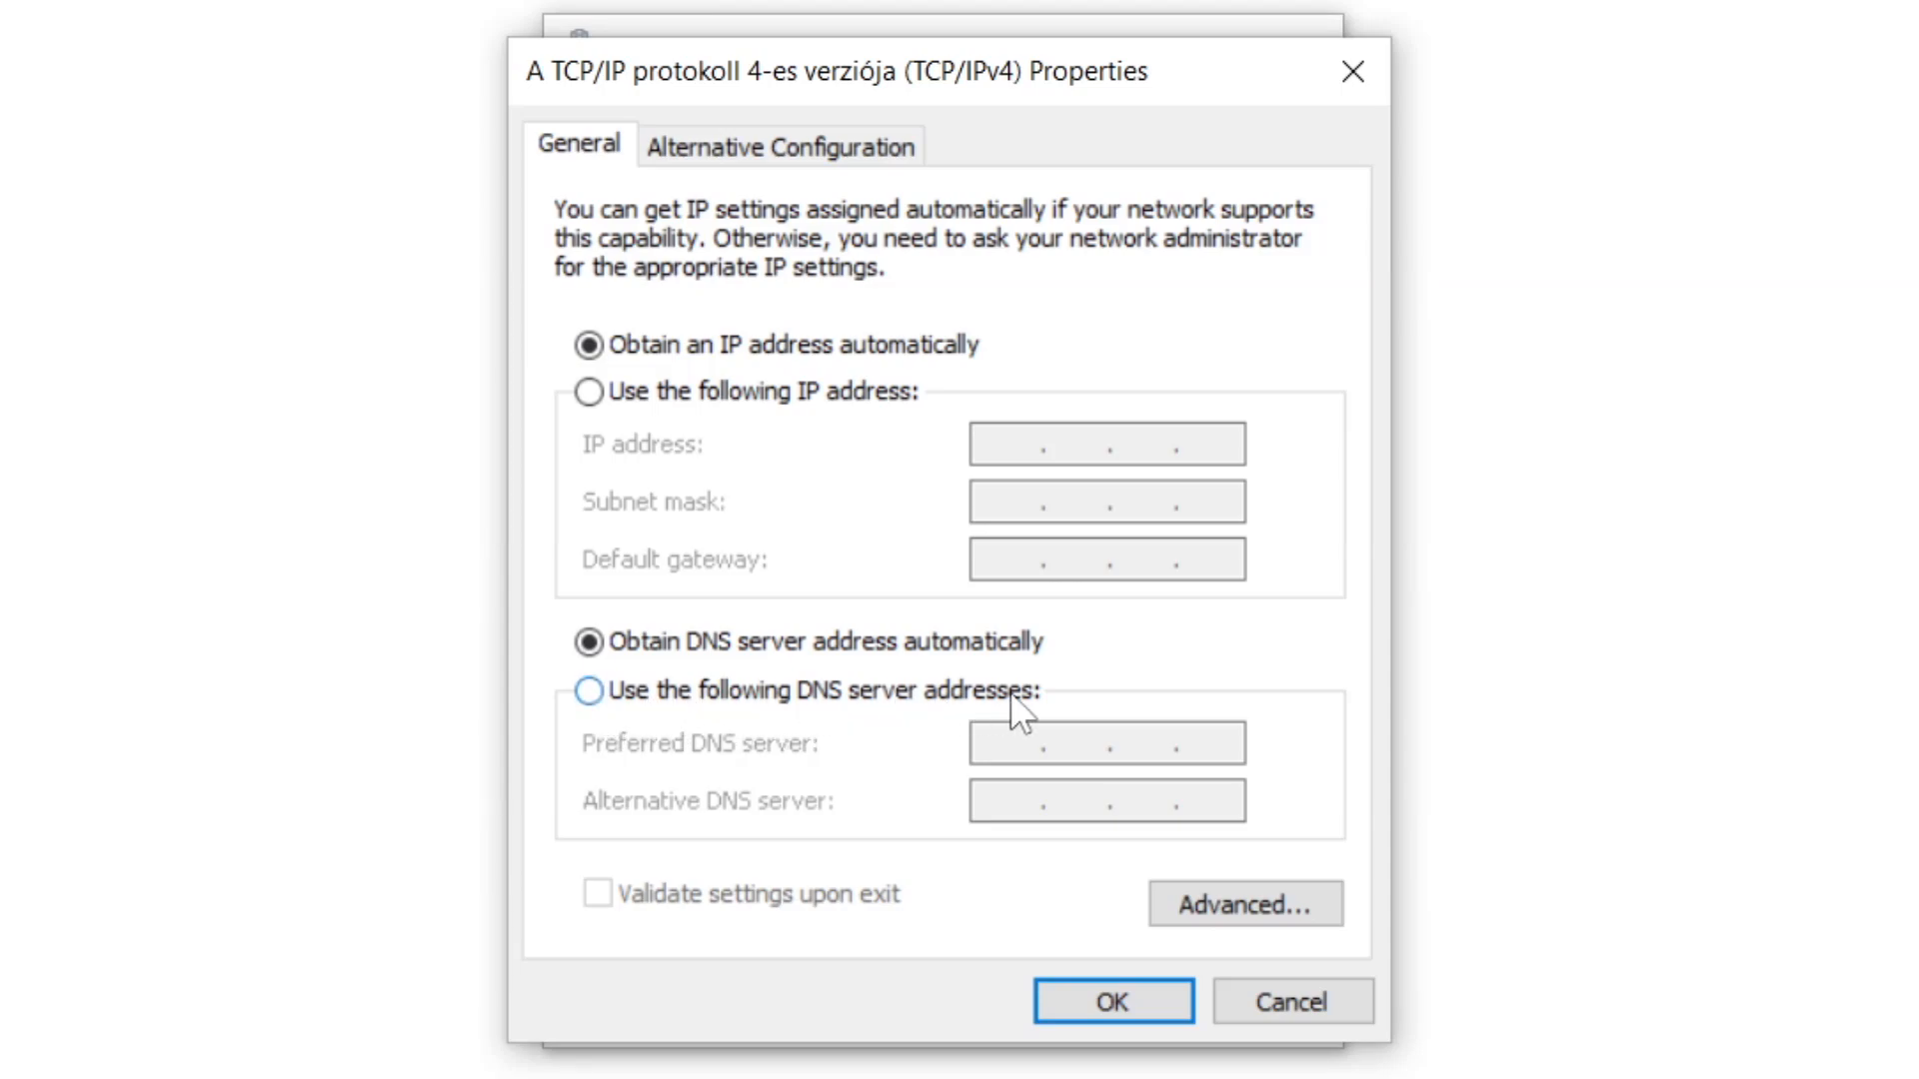
- Enter manual DNS servers 8.8.8.8 preferred and 8.8.4.4 alternative
click(588, 690)
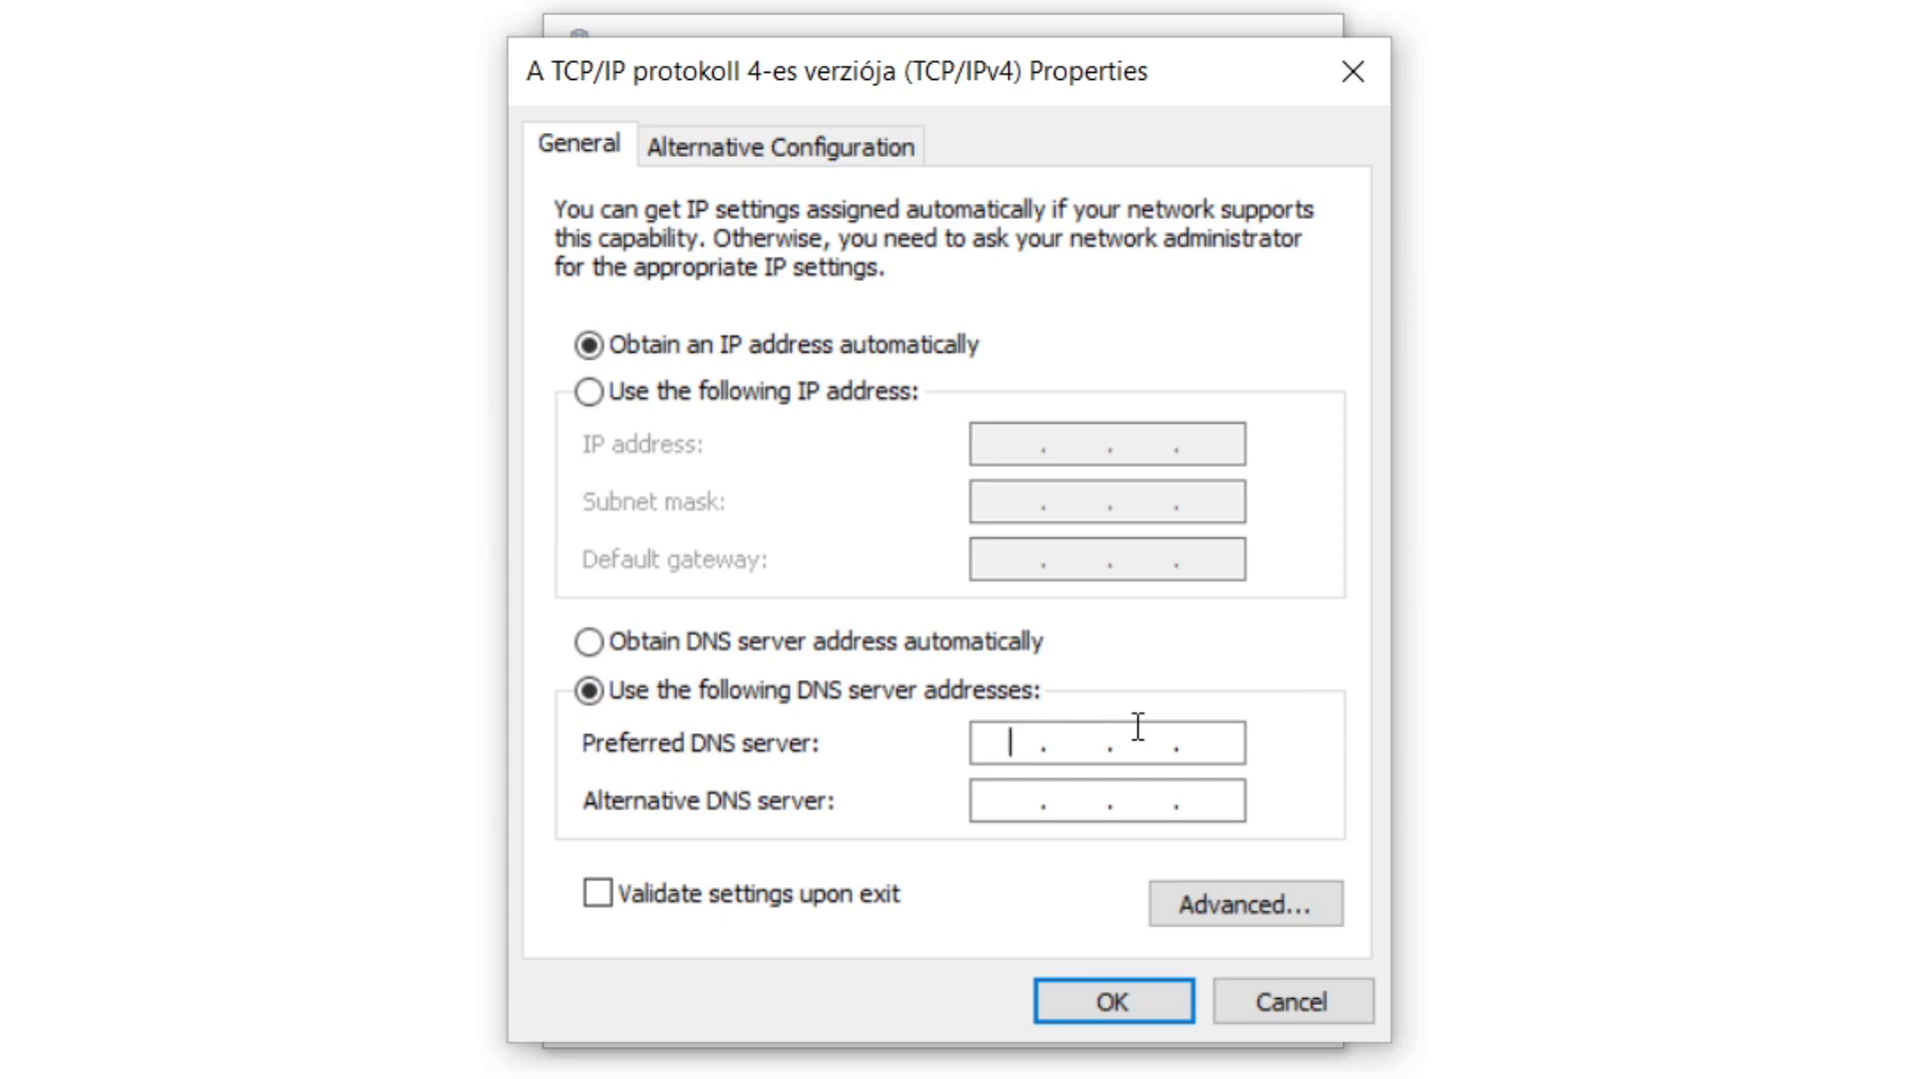
mouse_move(1267, 761)
text(8.8.8.)
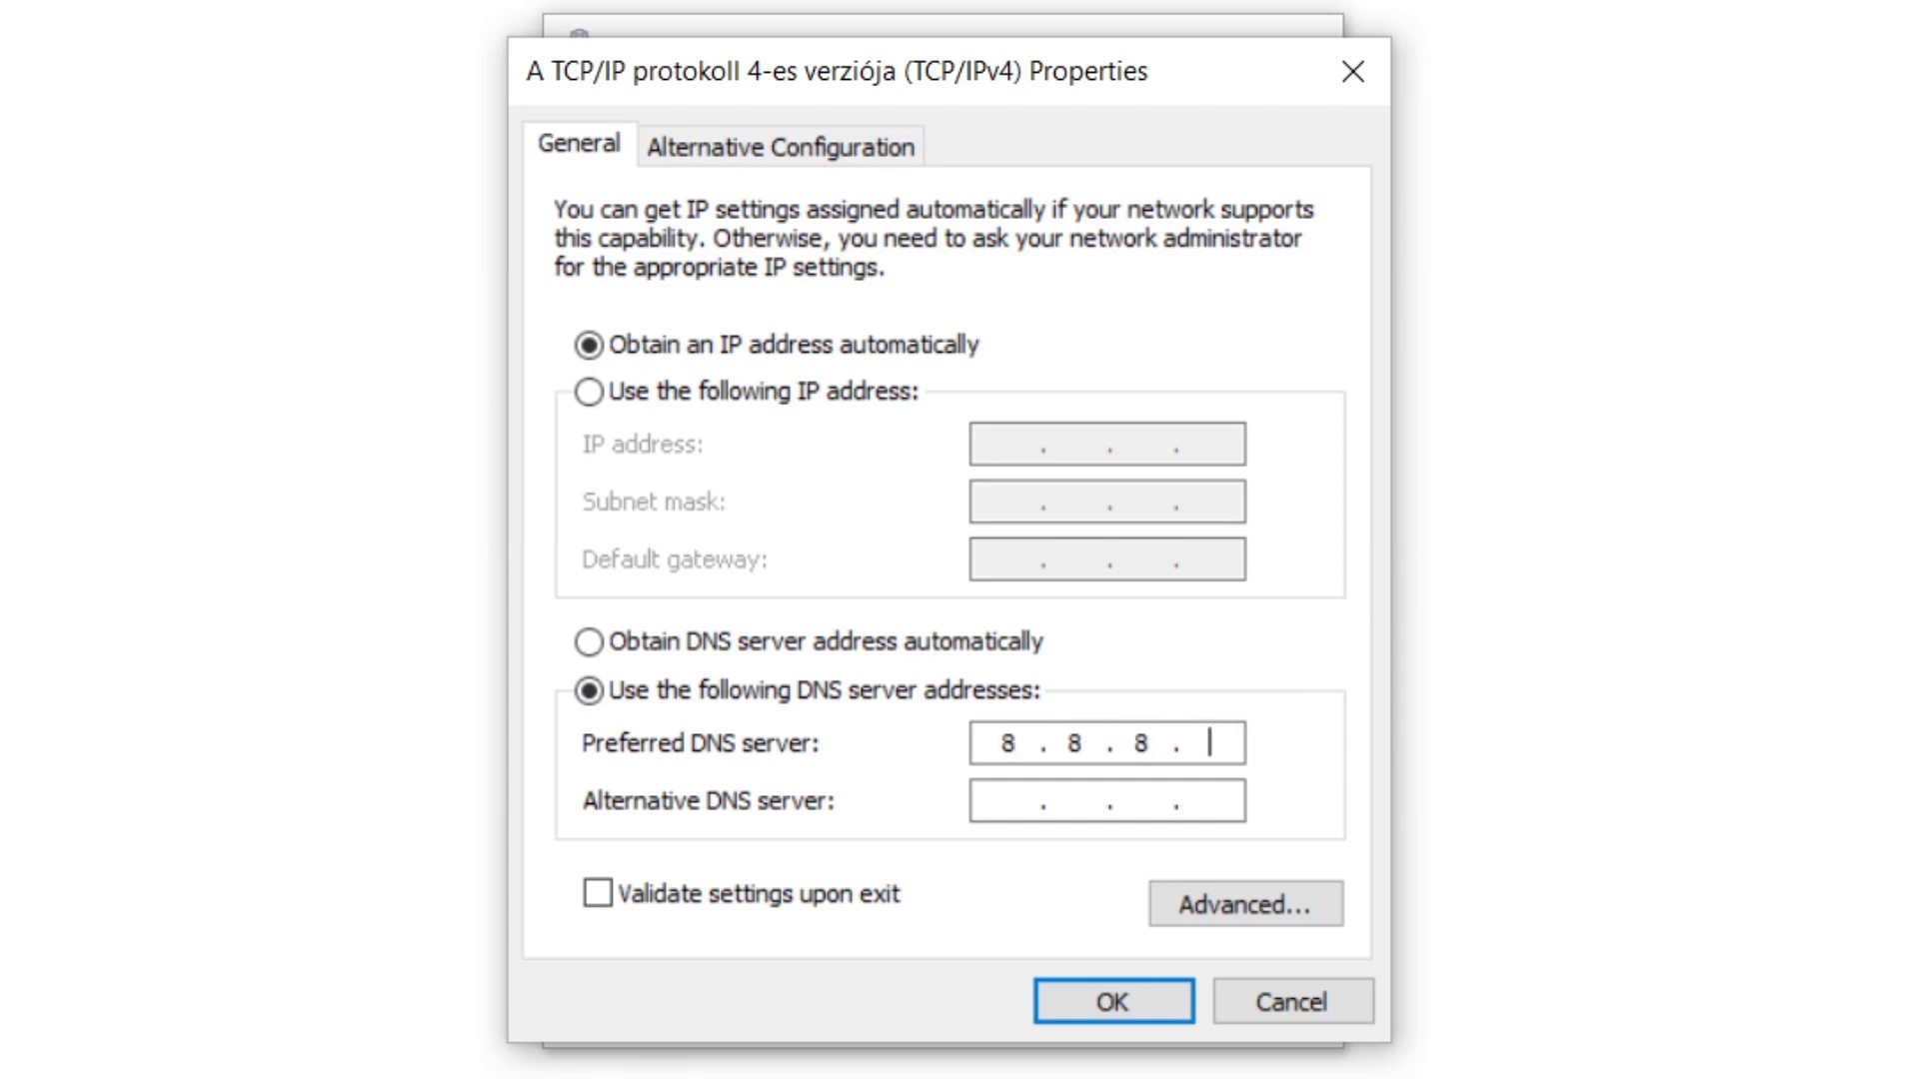
text(8)
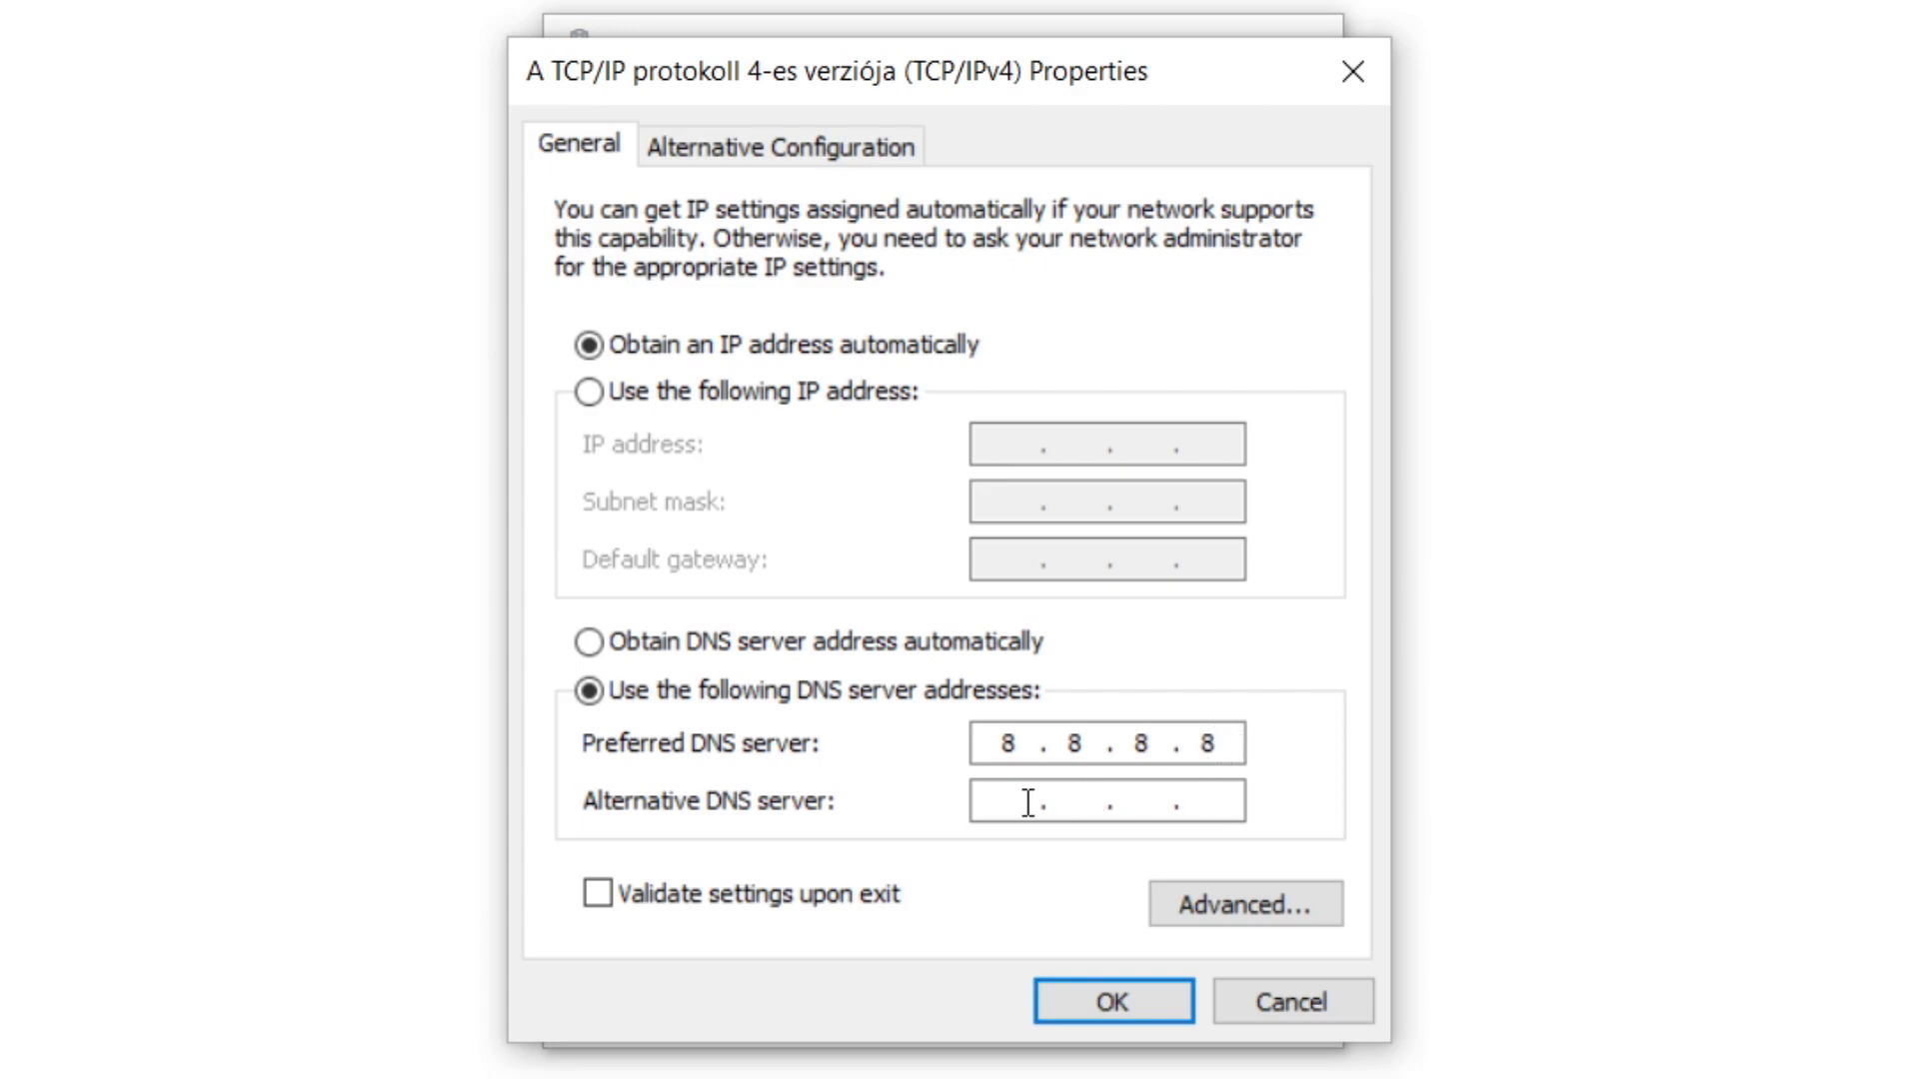
mouse_move(1277, 817)
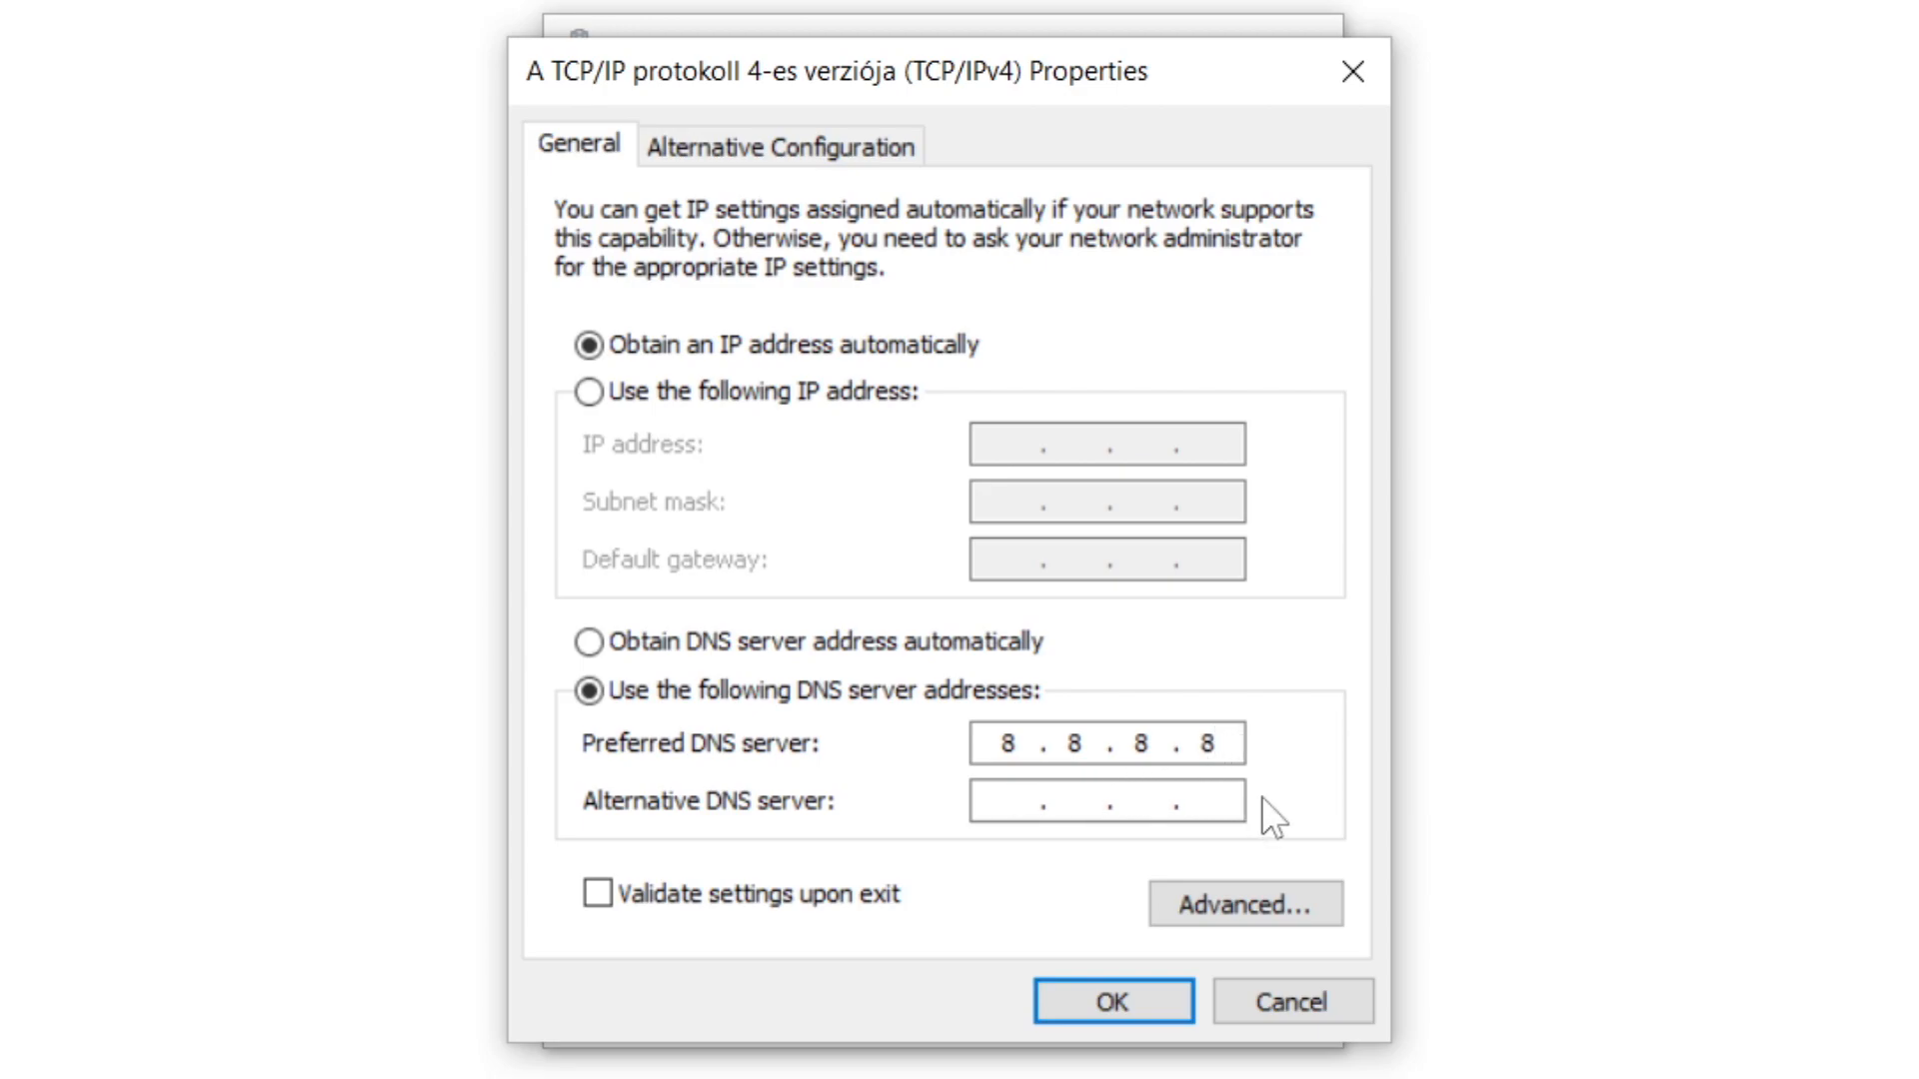
text(8.8.4.4)
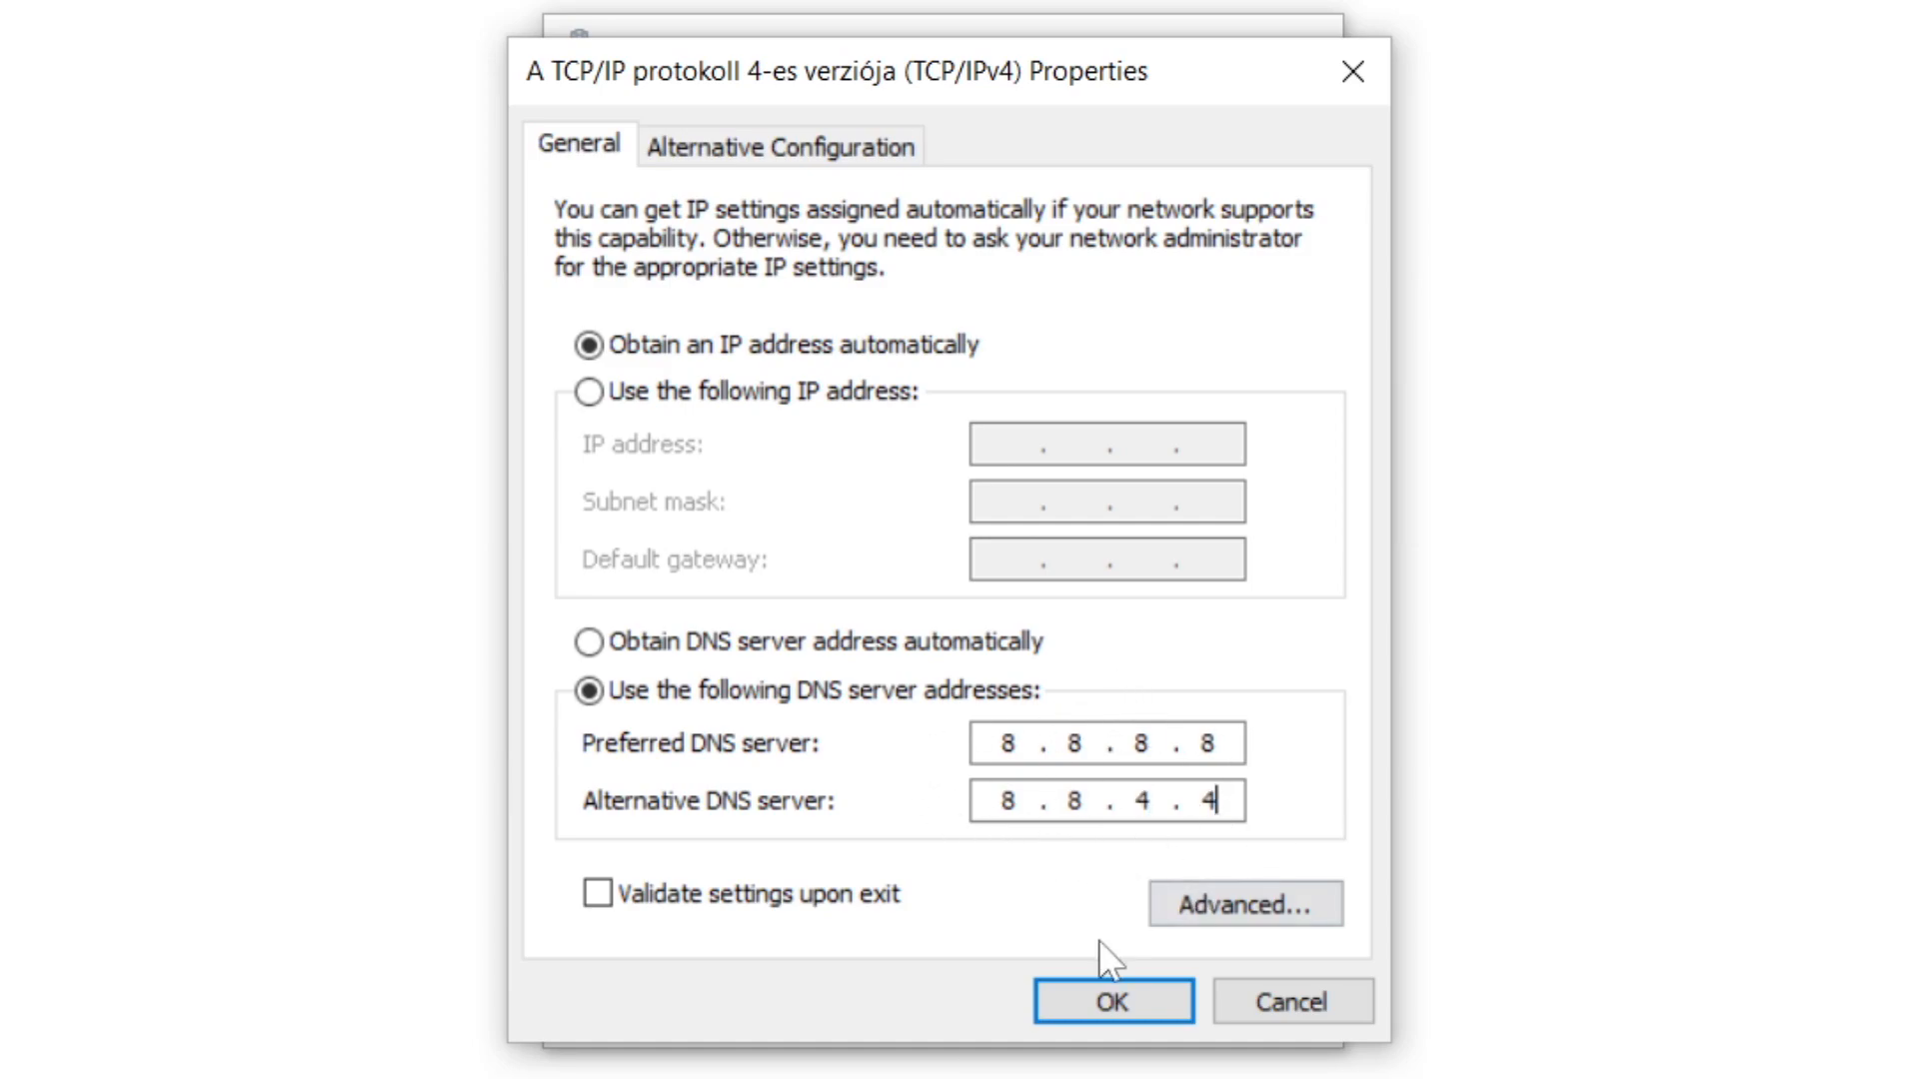
- Confirm the DNS settings and close Ethernet Properties and Network Connections
click(1110, 1001)
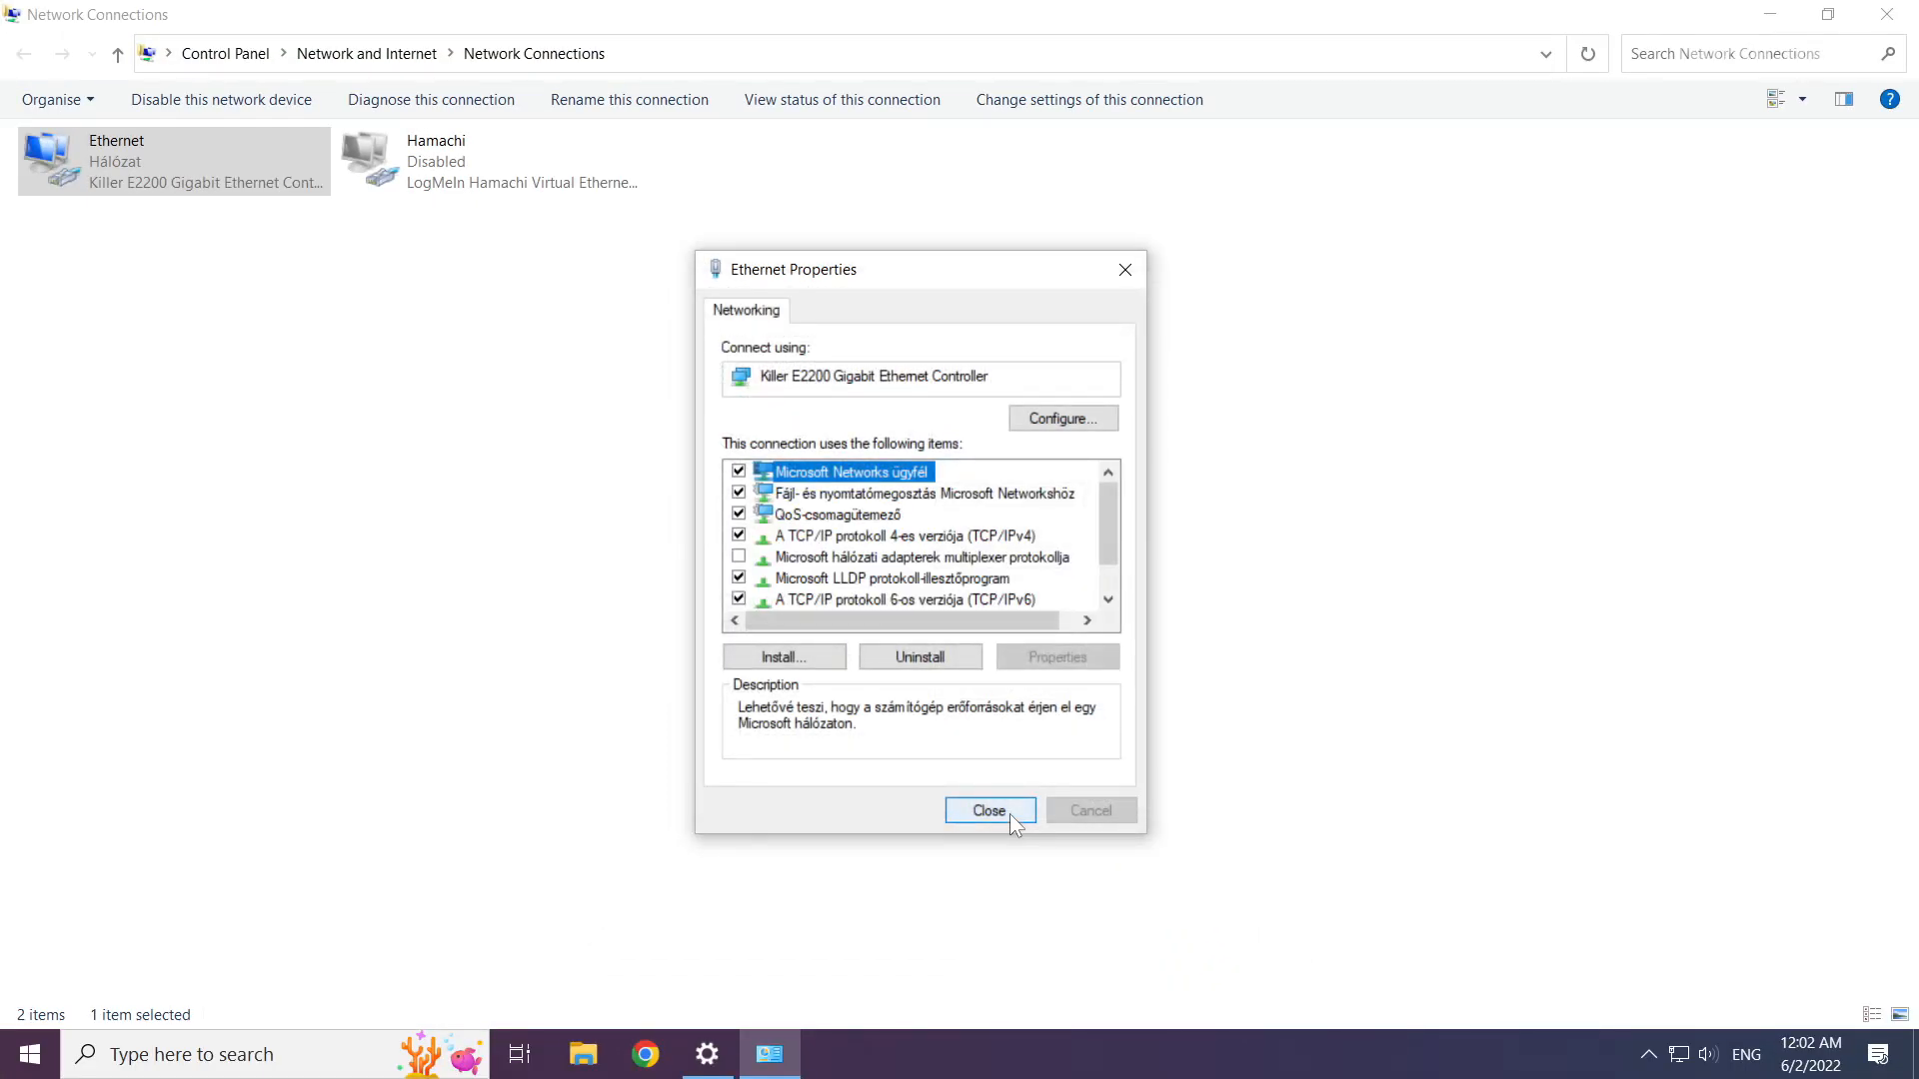
mouse_move(1004, 823)
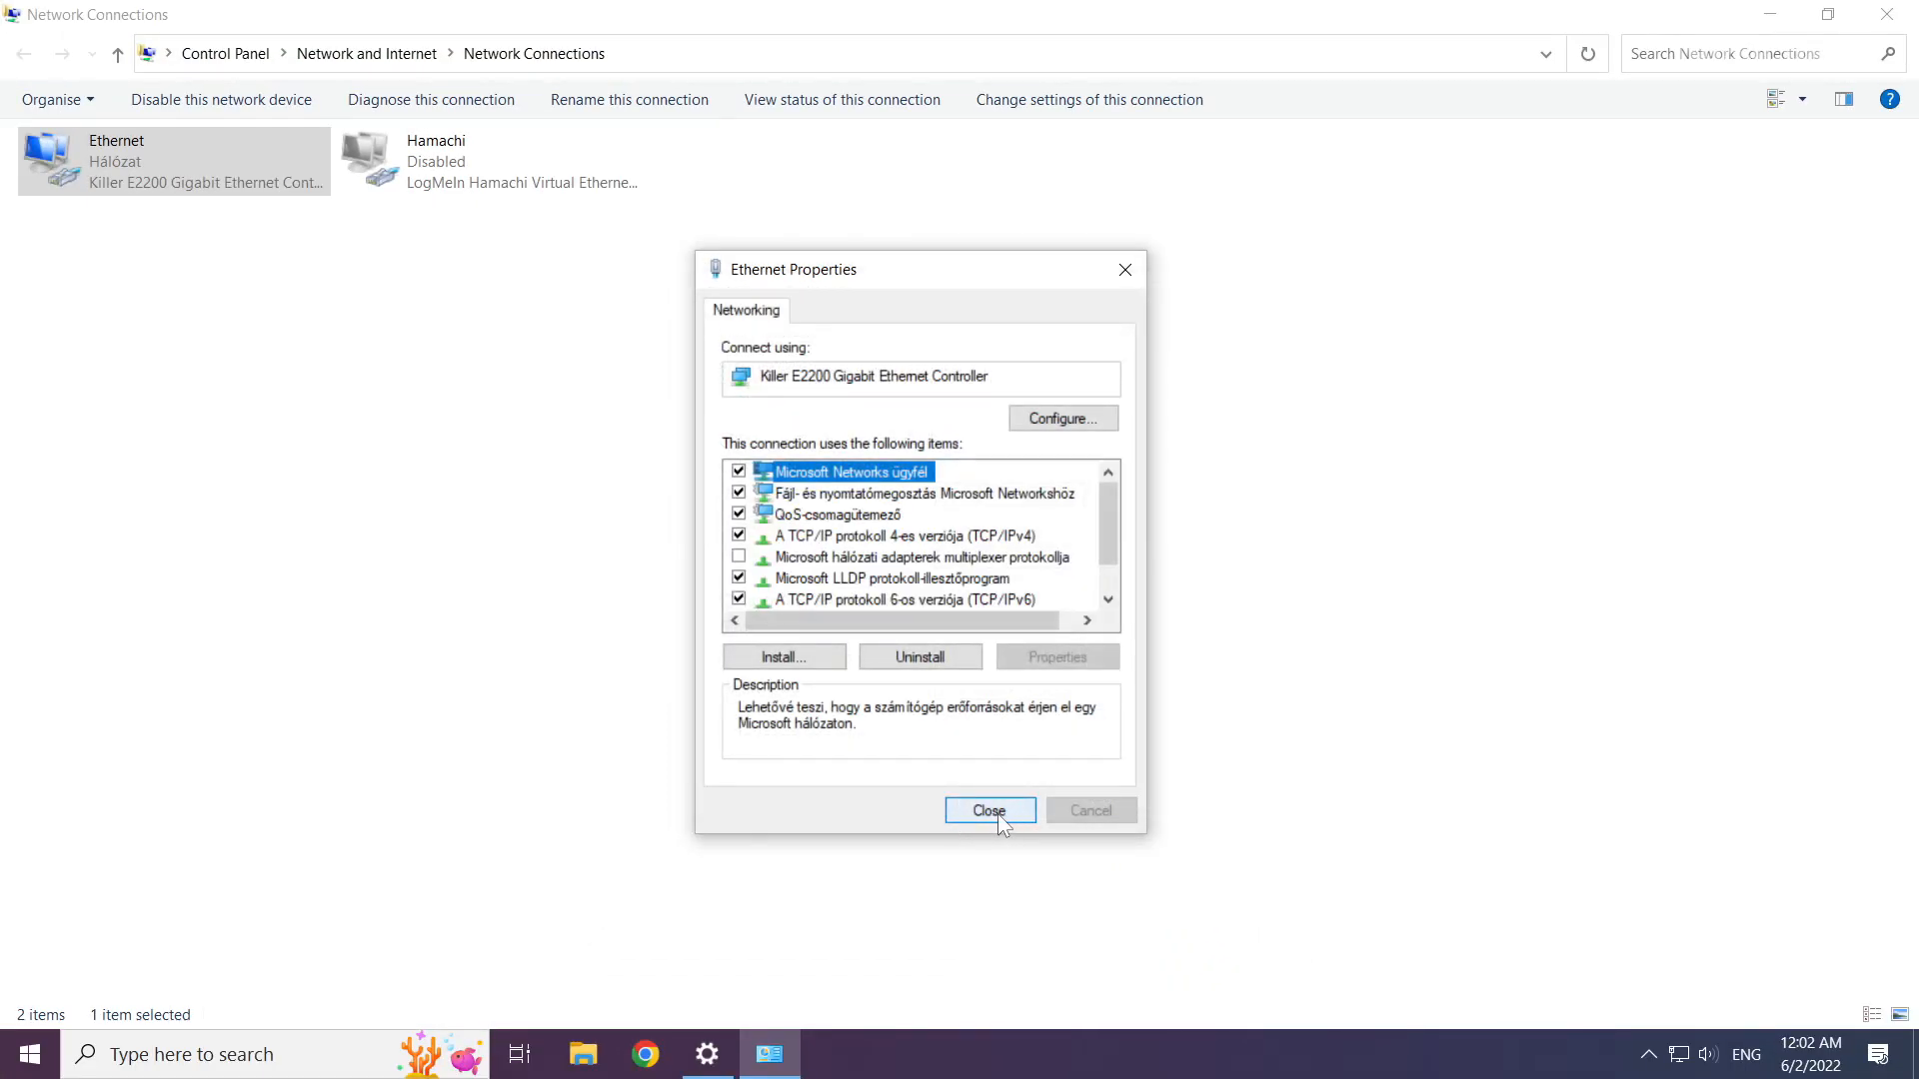
click(989, 809)
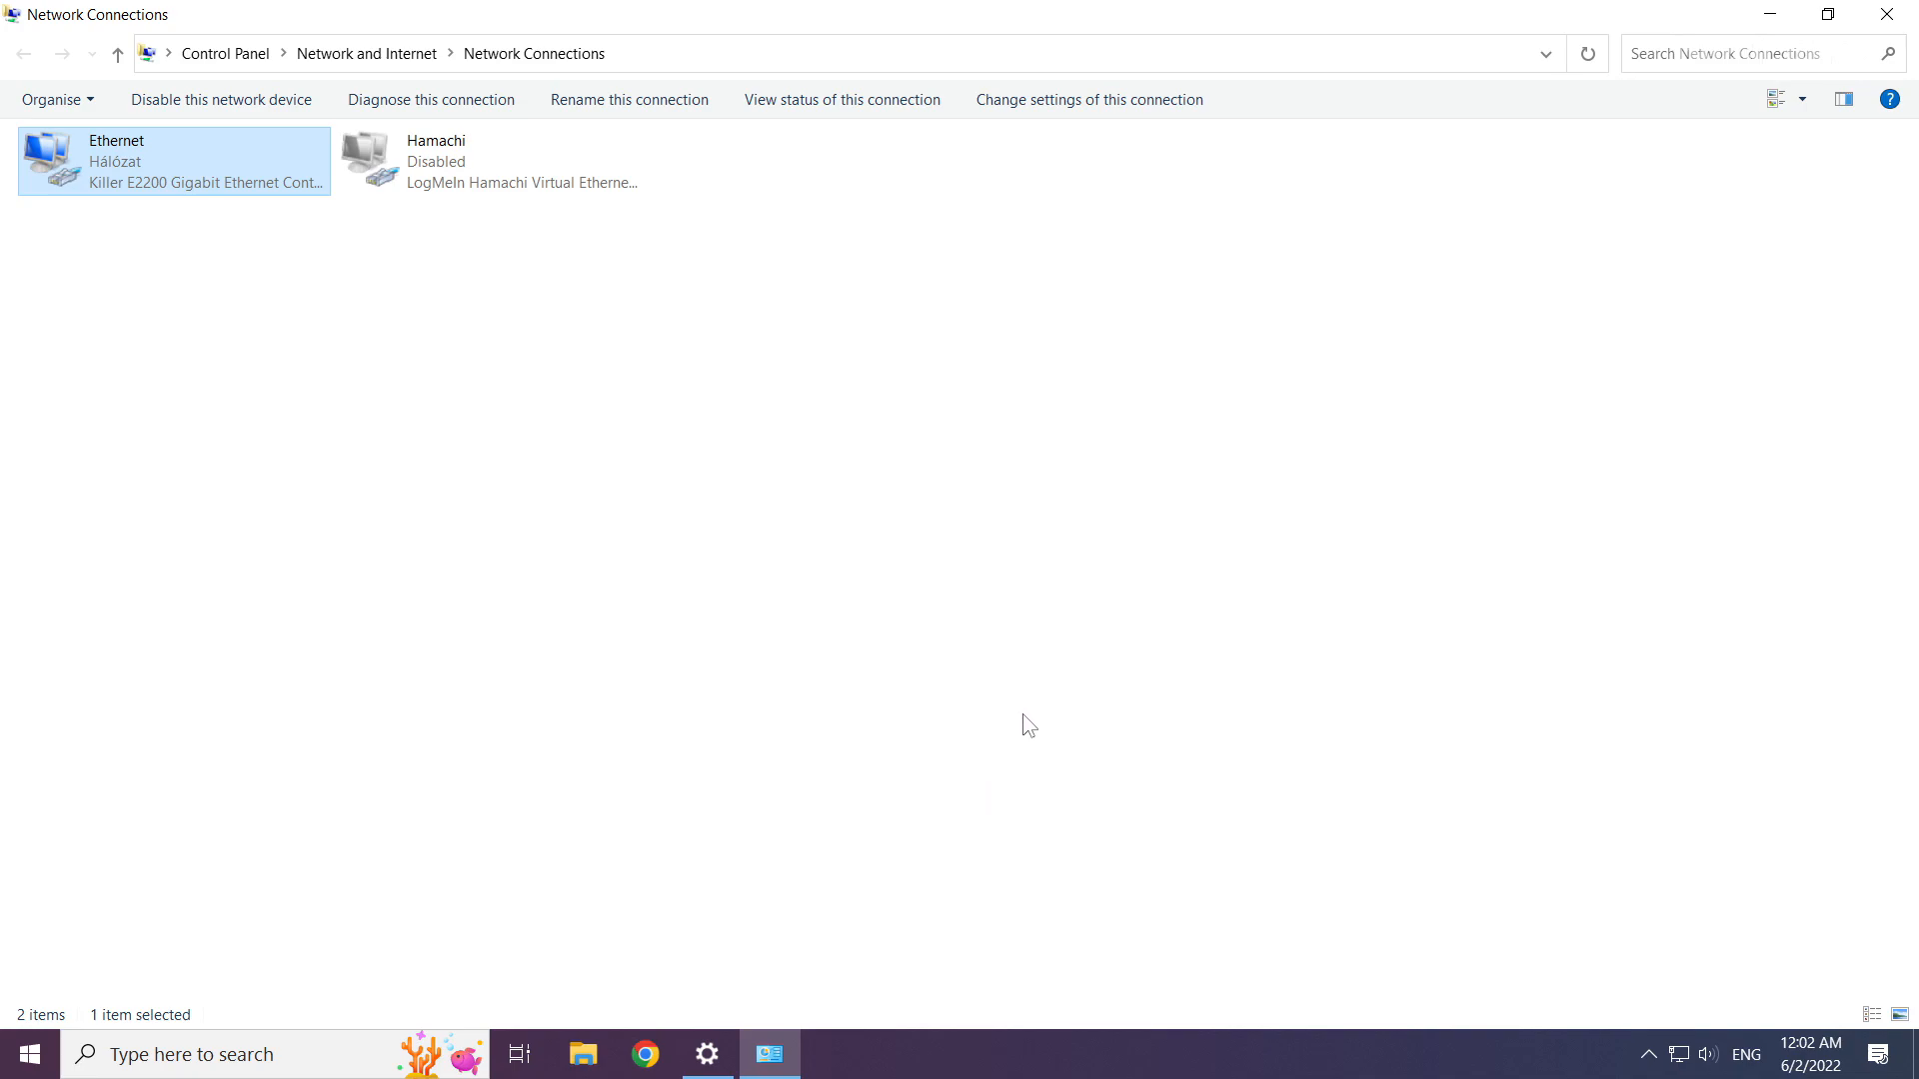
mouse_move(1895, 14)
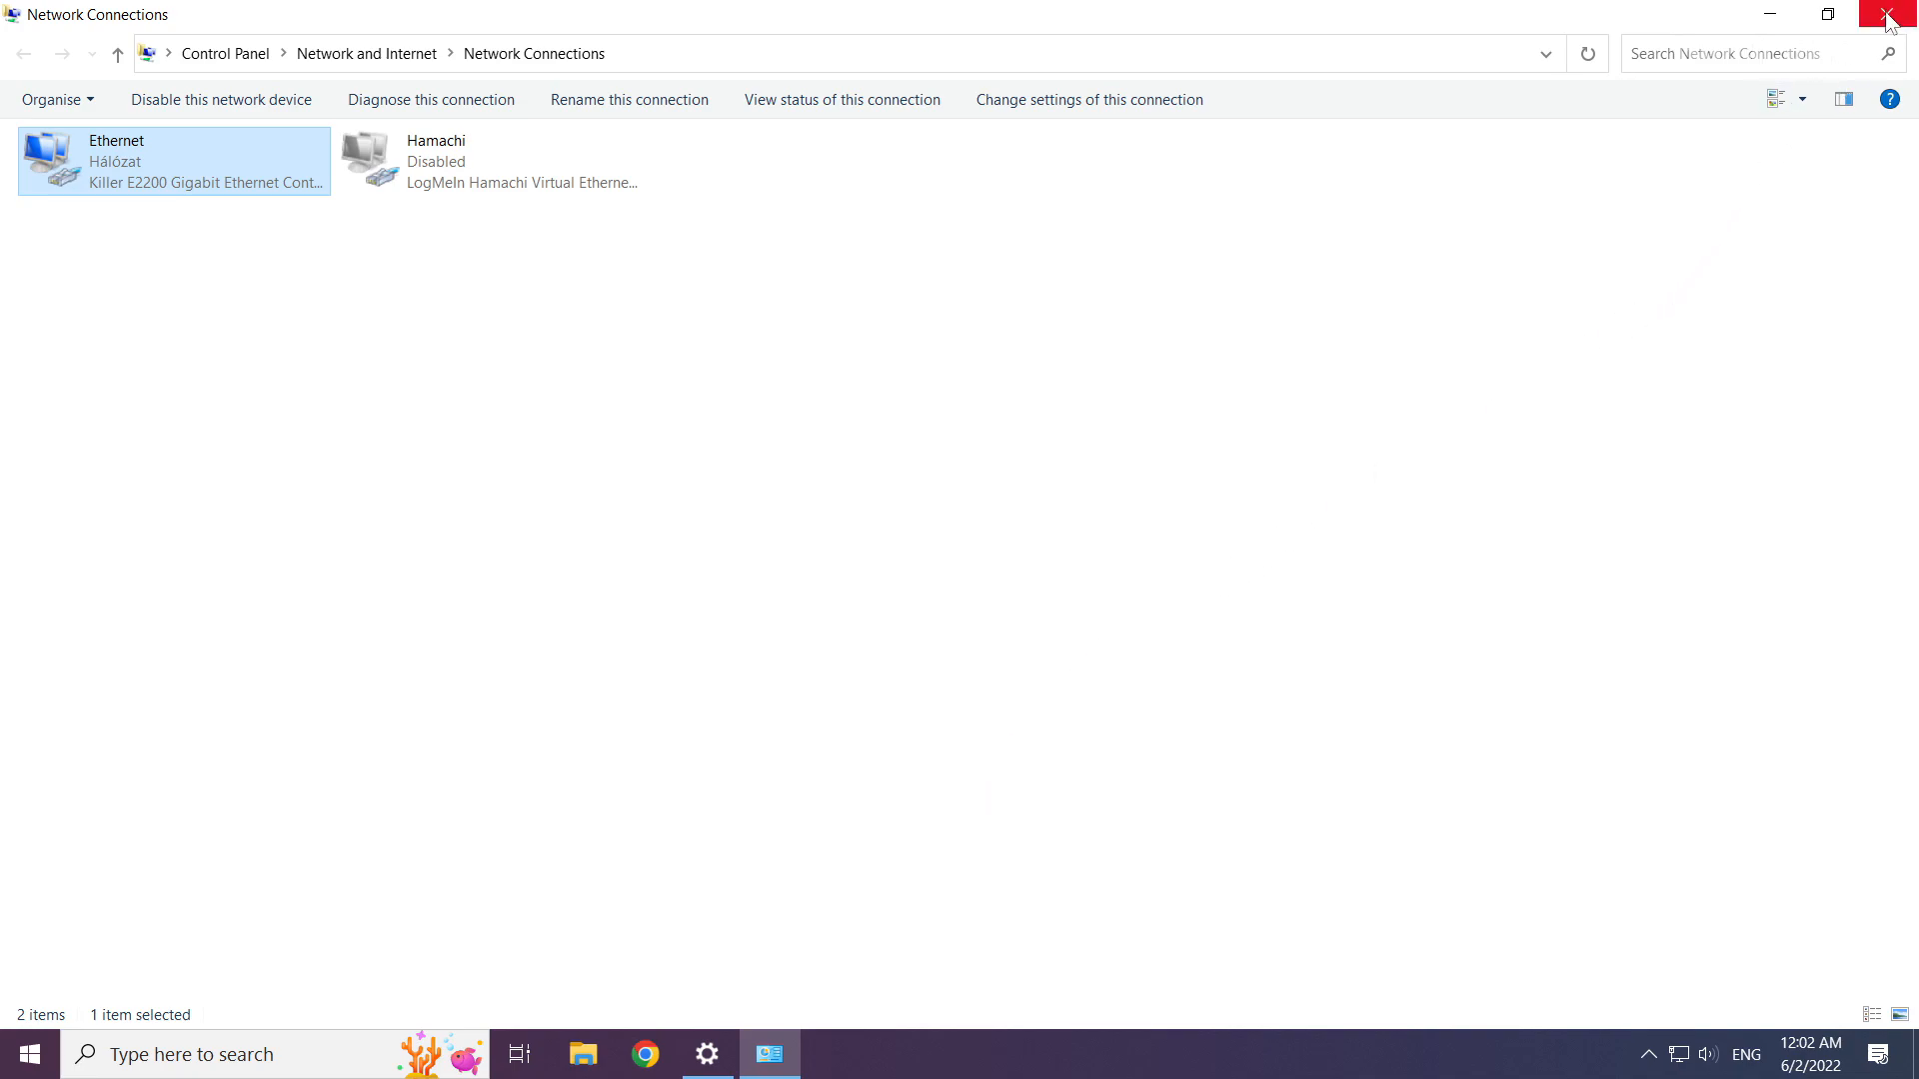
mouse_move(1901, 18)
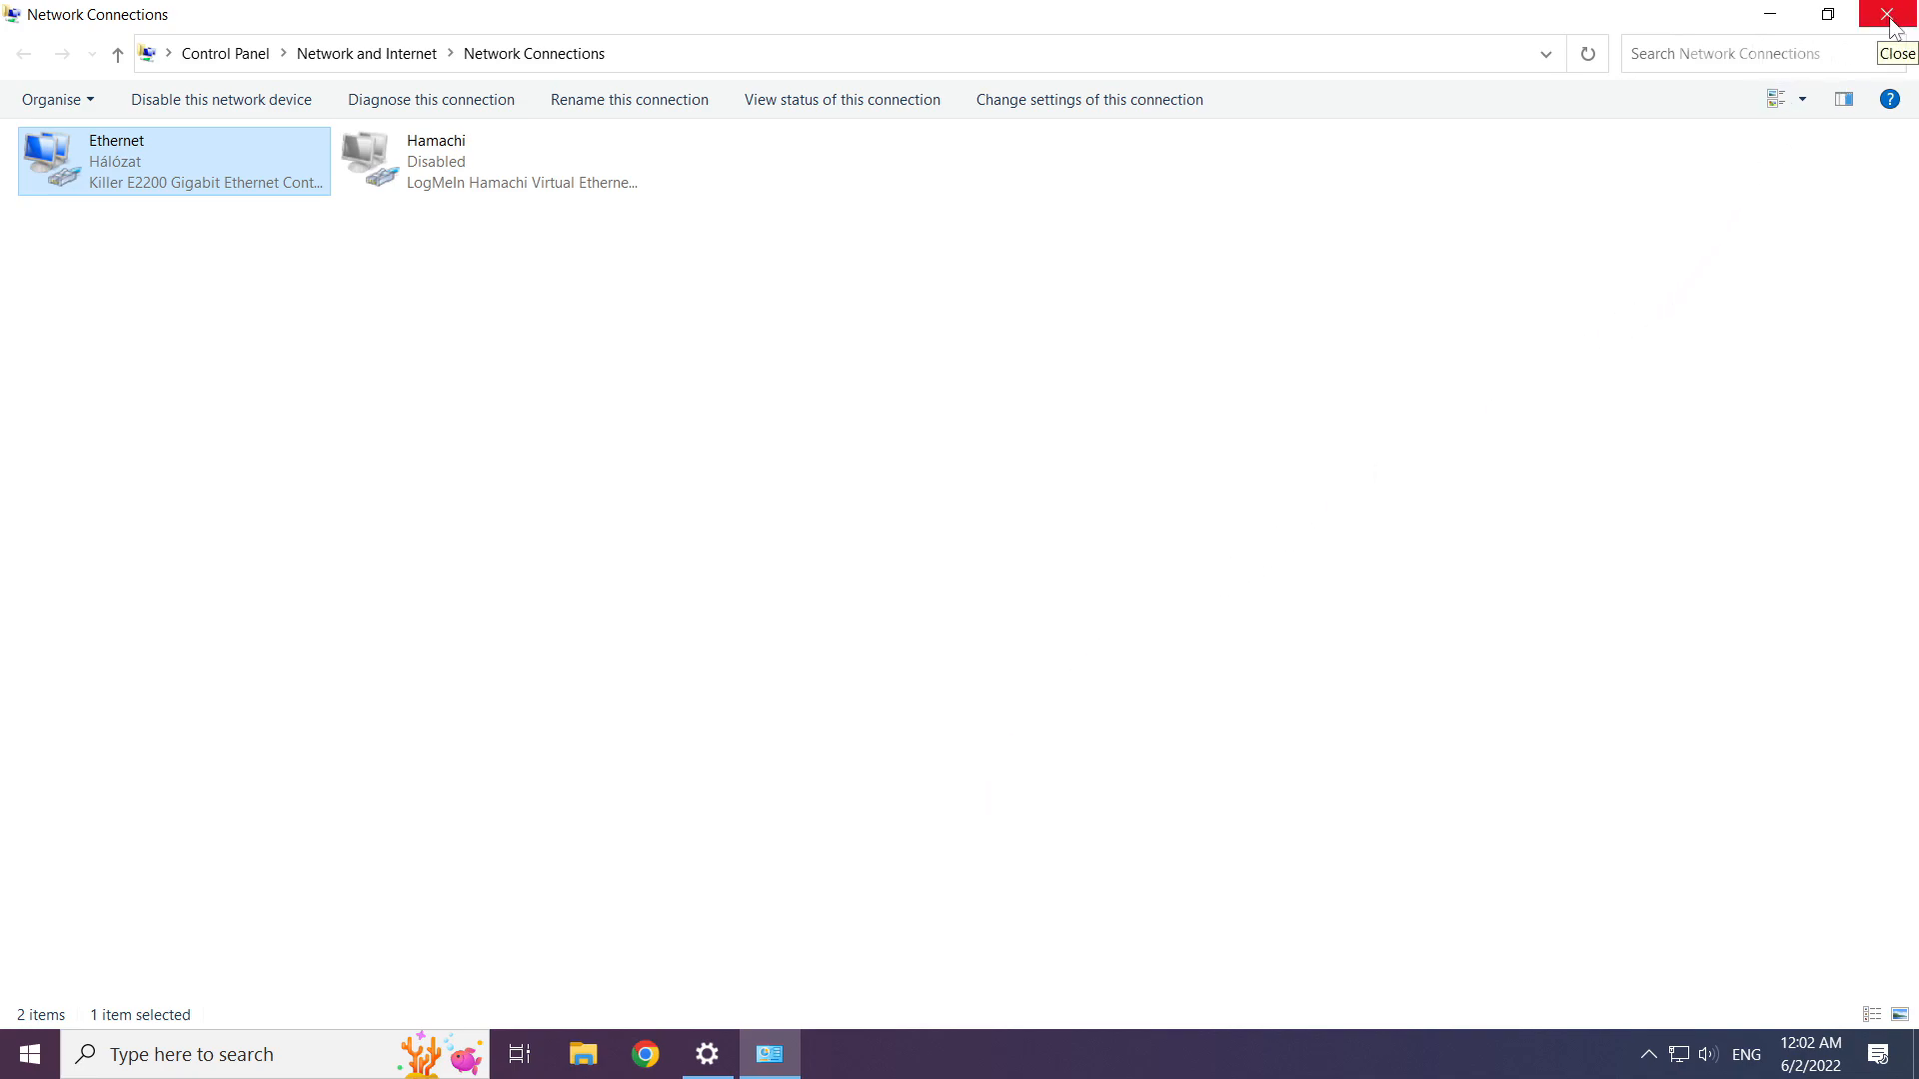
click(1895, 14)
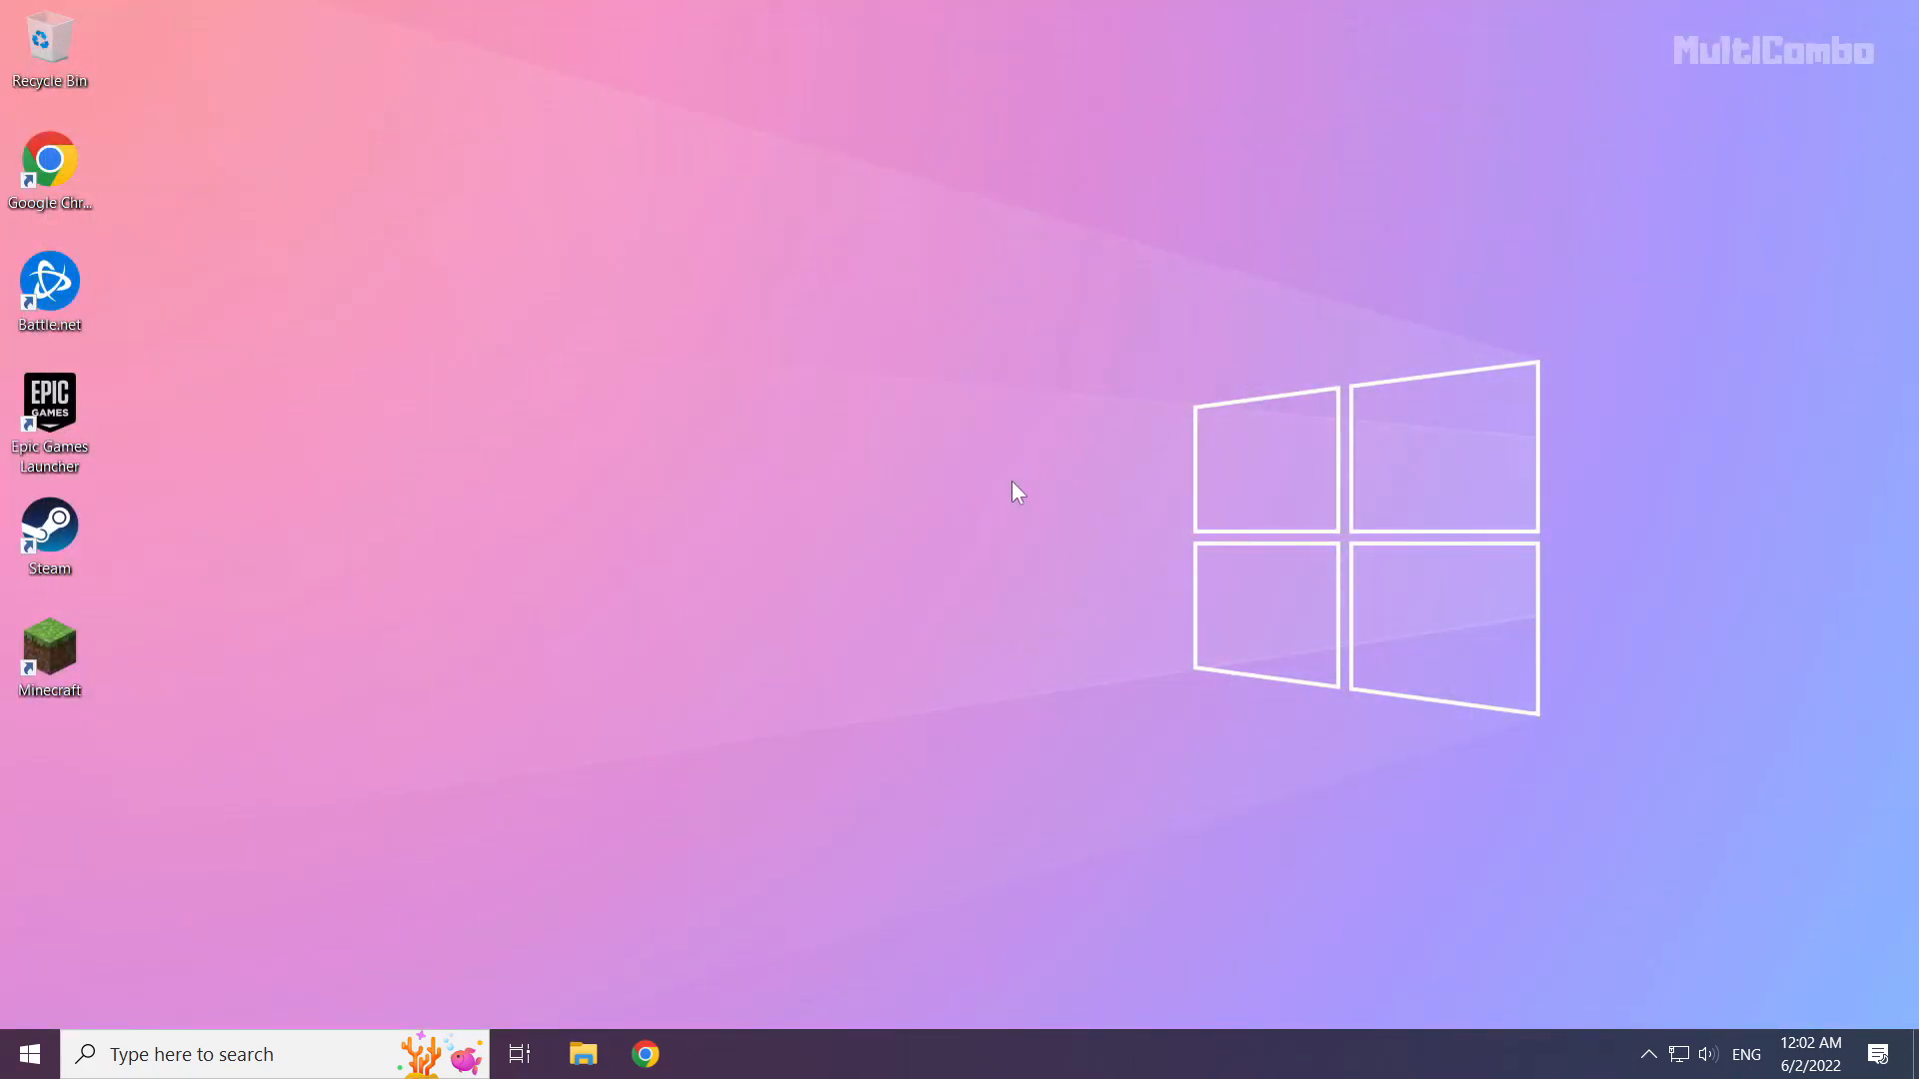
mouse_move(22, 1053)
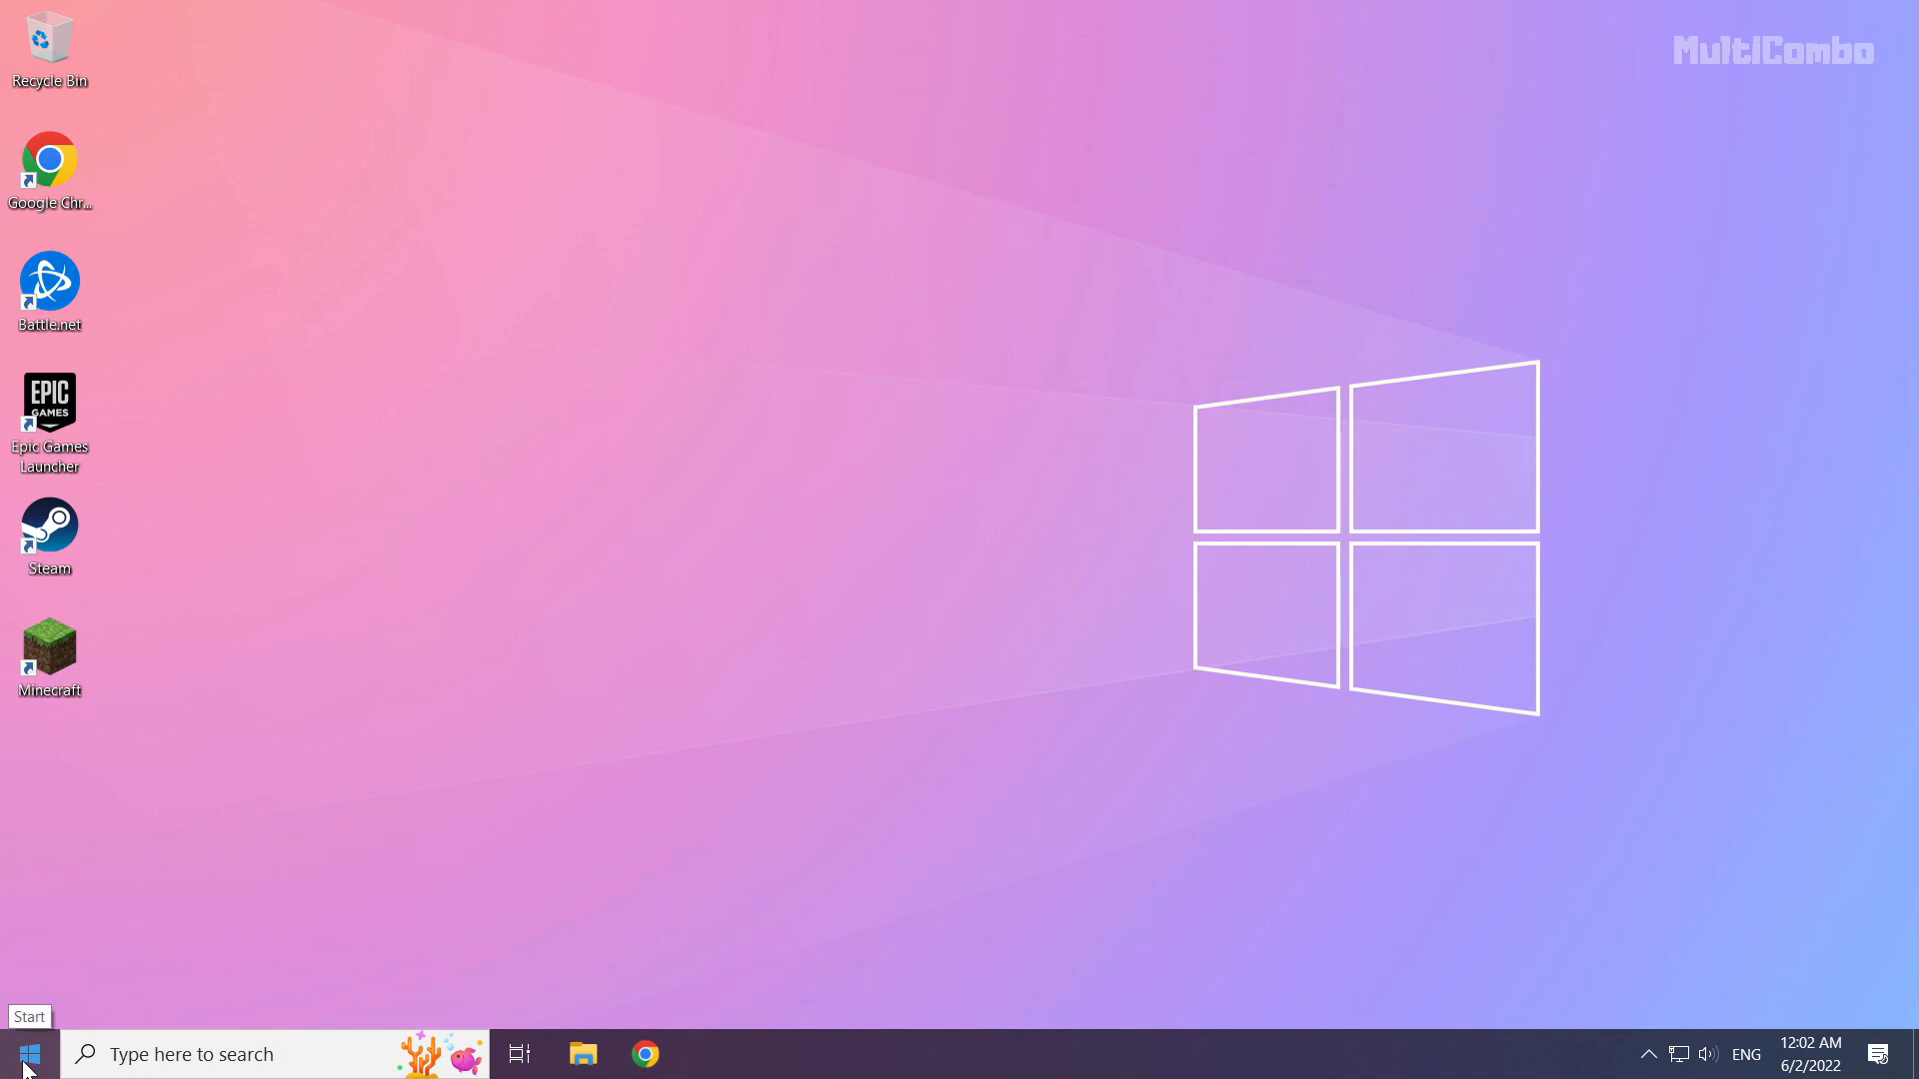
- Bring up the Windows Search panel from the taskbar
click(26, 1053)
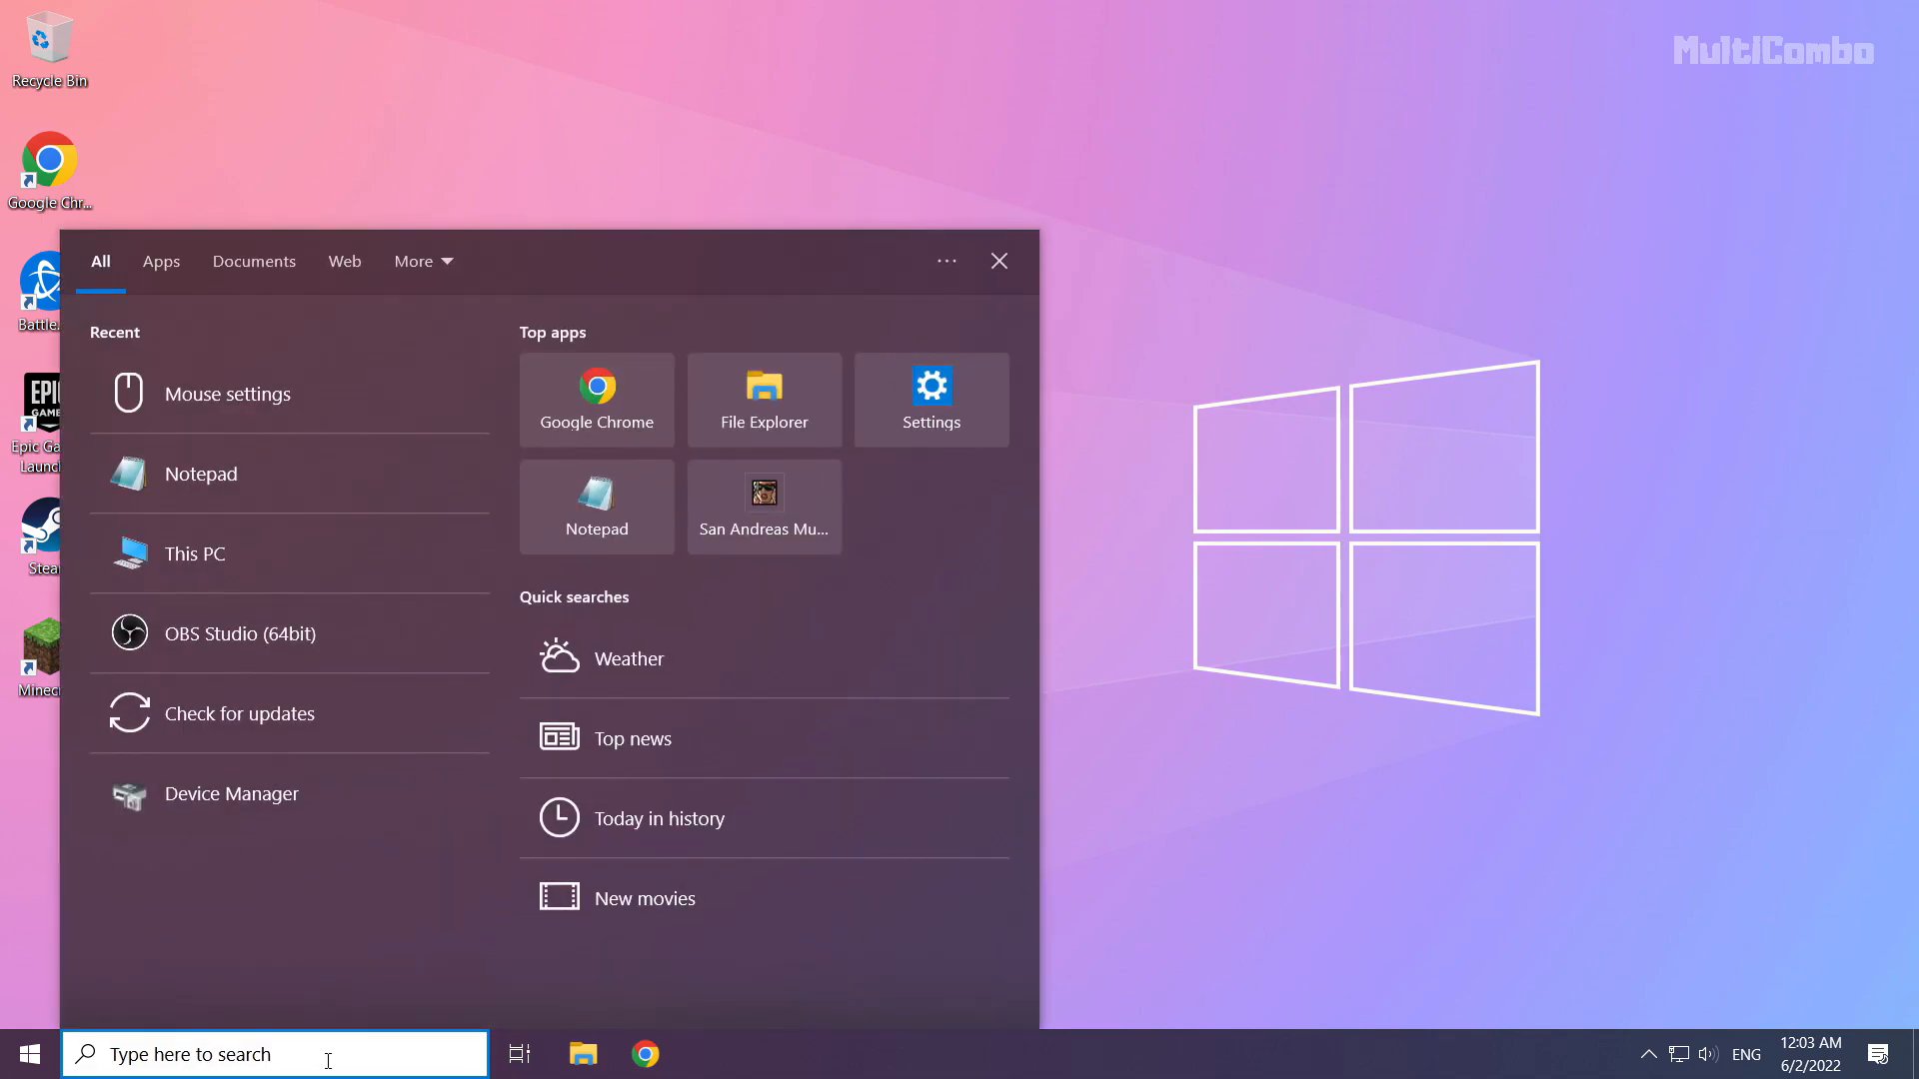
- Search 'network reset' and launch the Network reset settings page
text(netowrk)
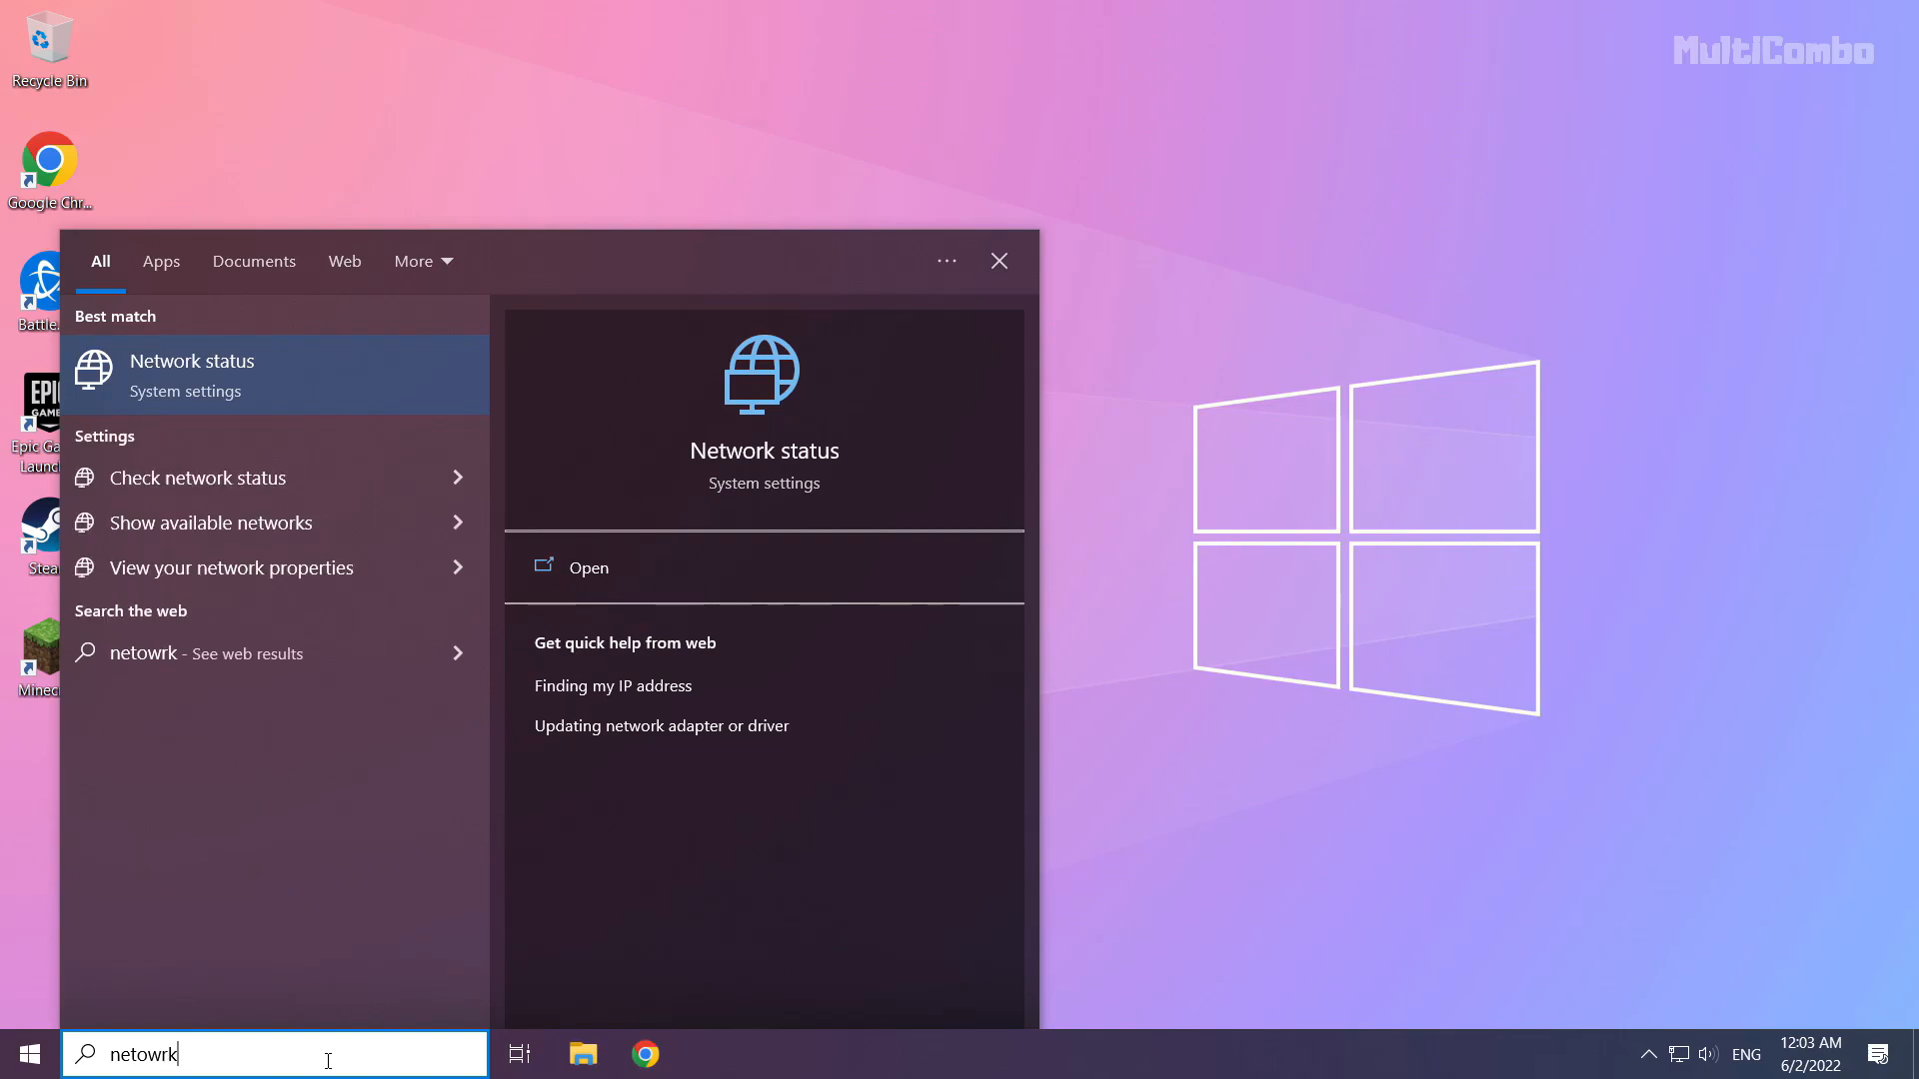
text(reset)
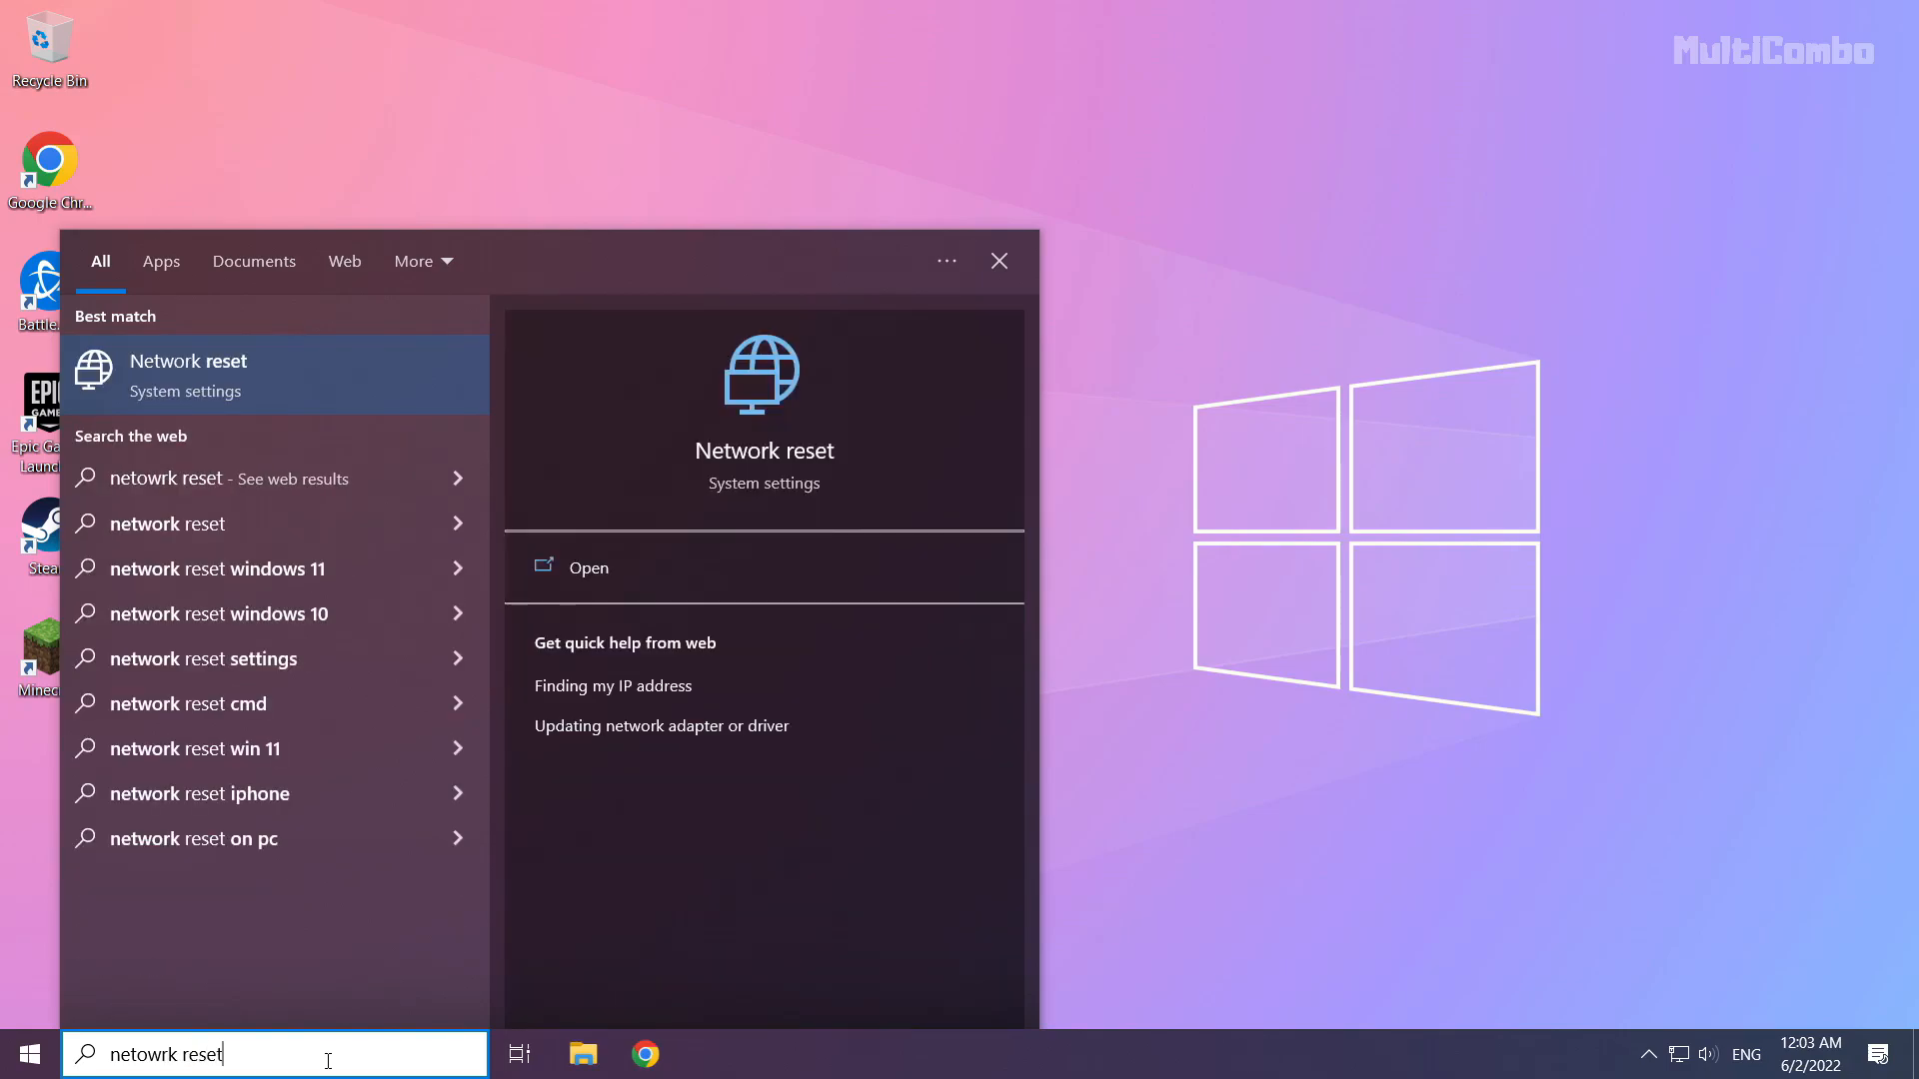
mouse_move(302, 395)
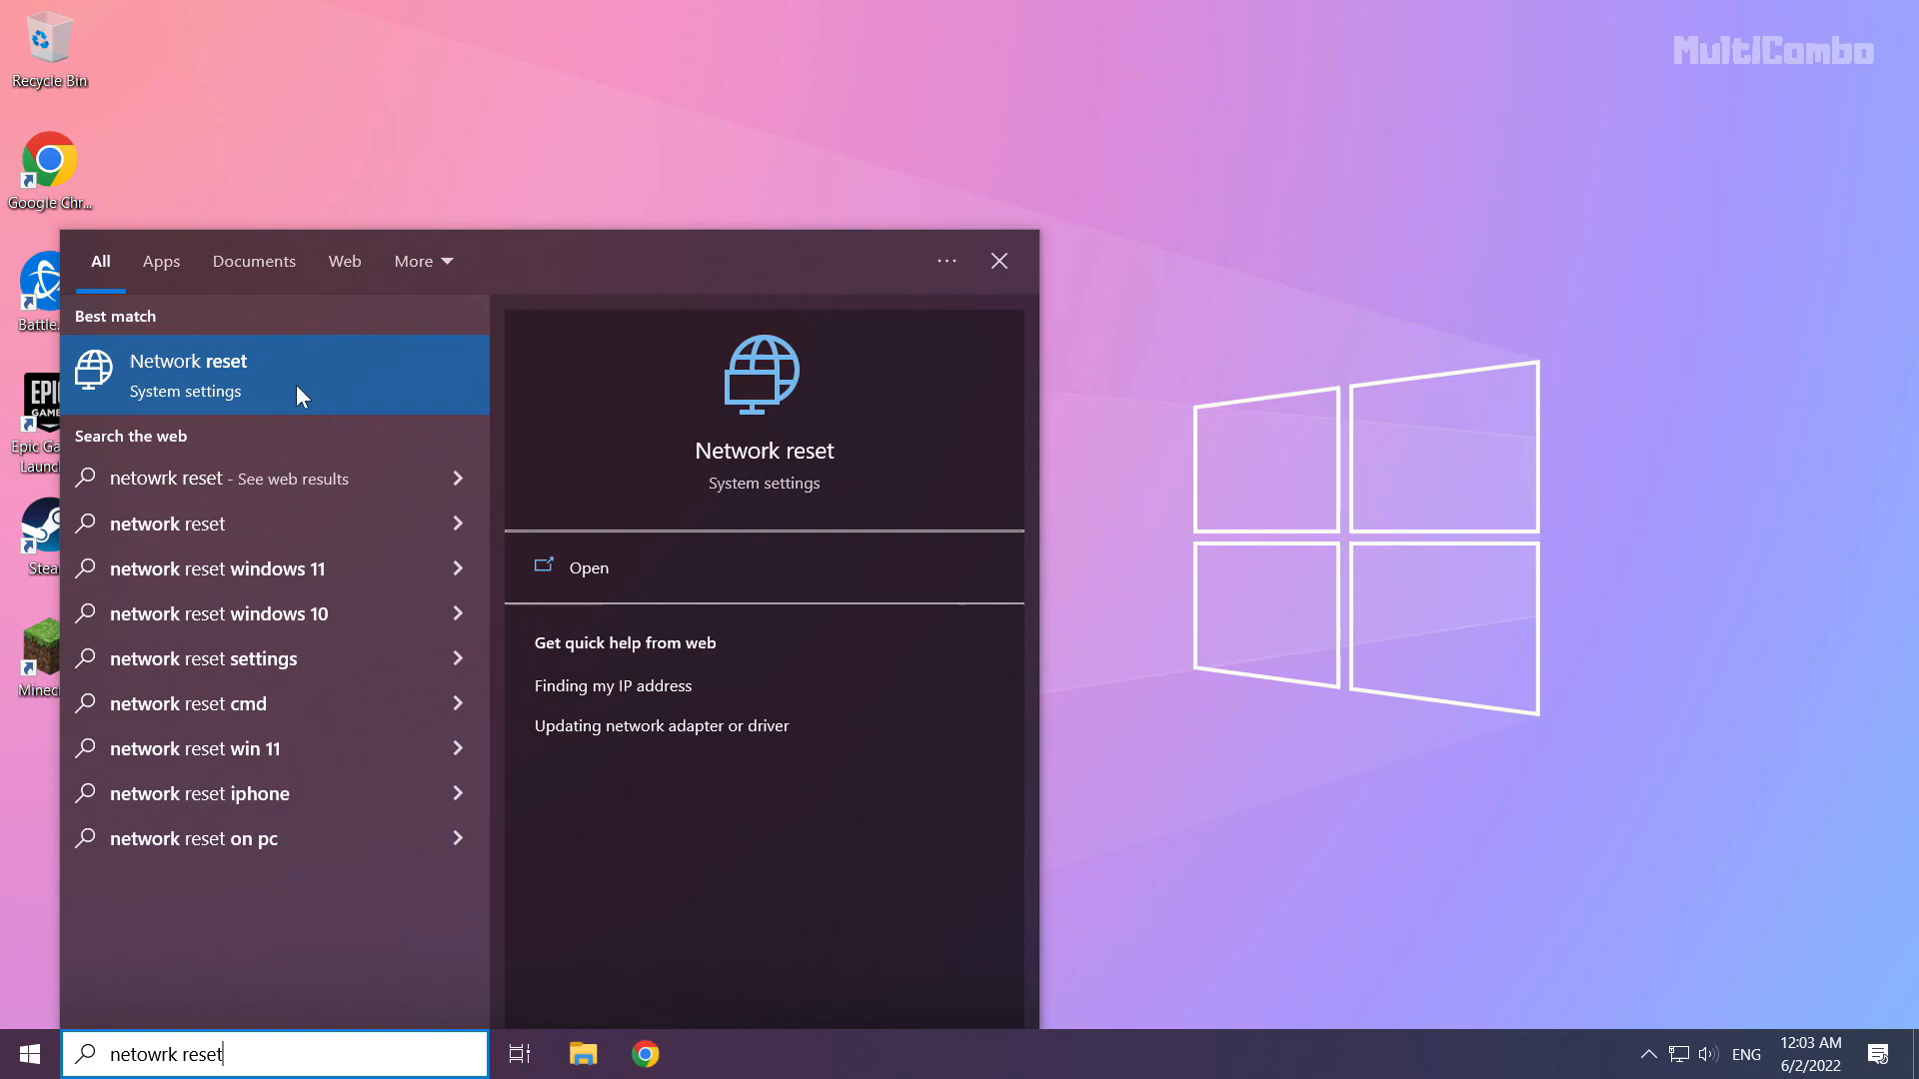
mouse_move(331, 392)
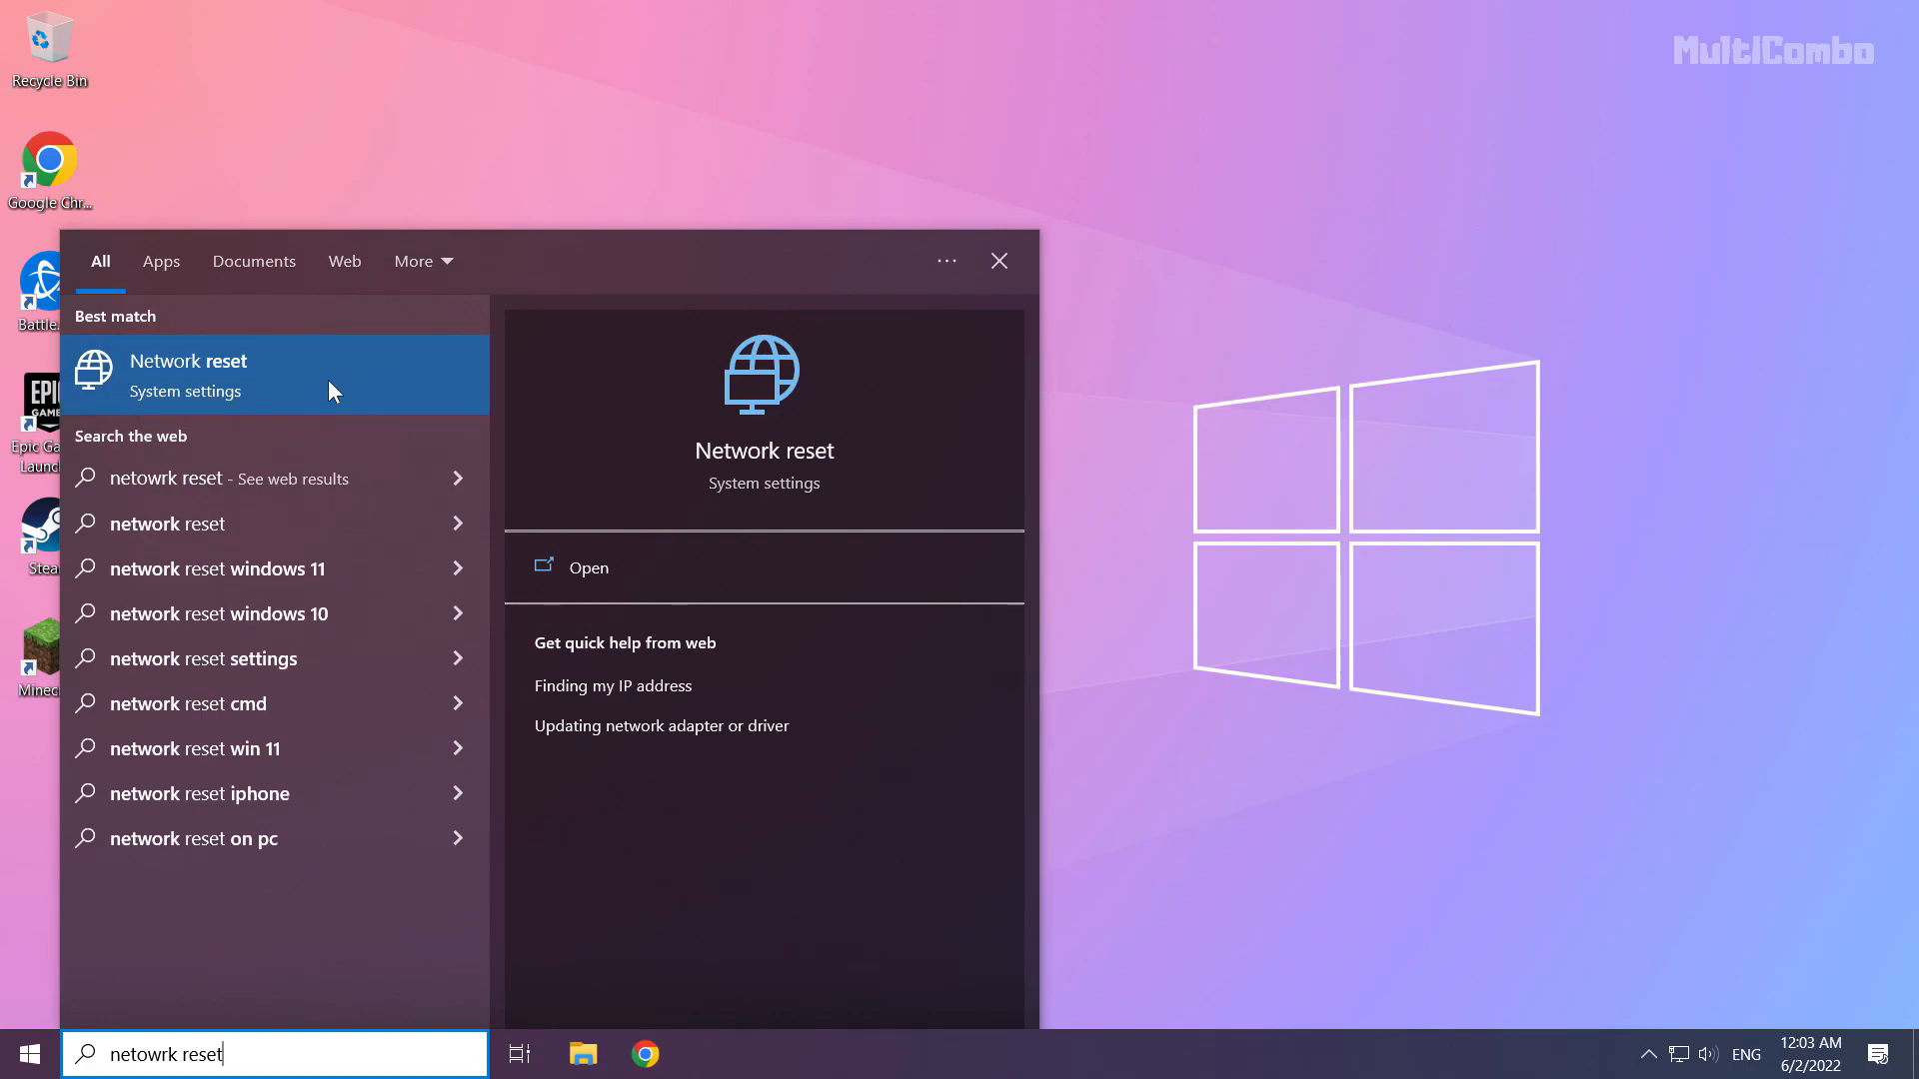
click(586, 566)
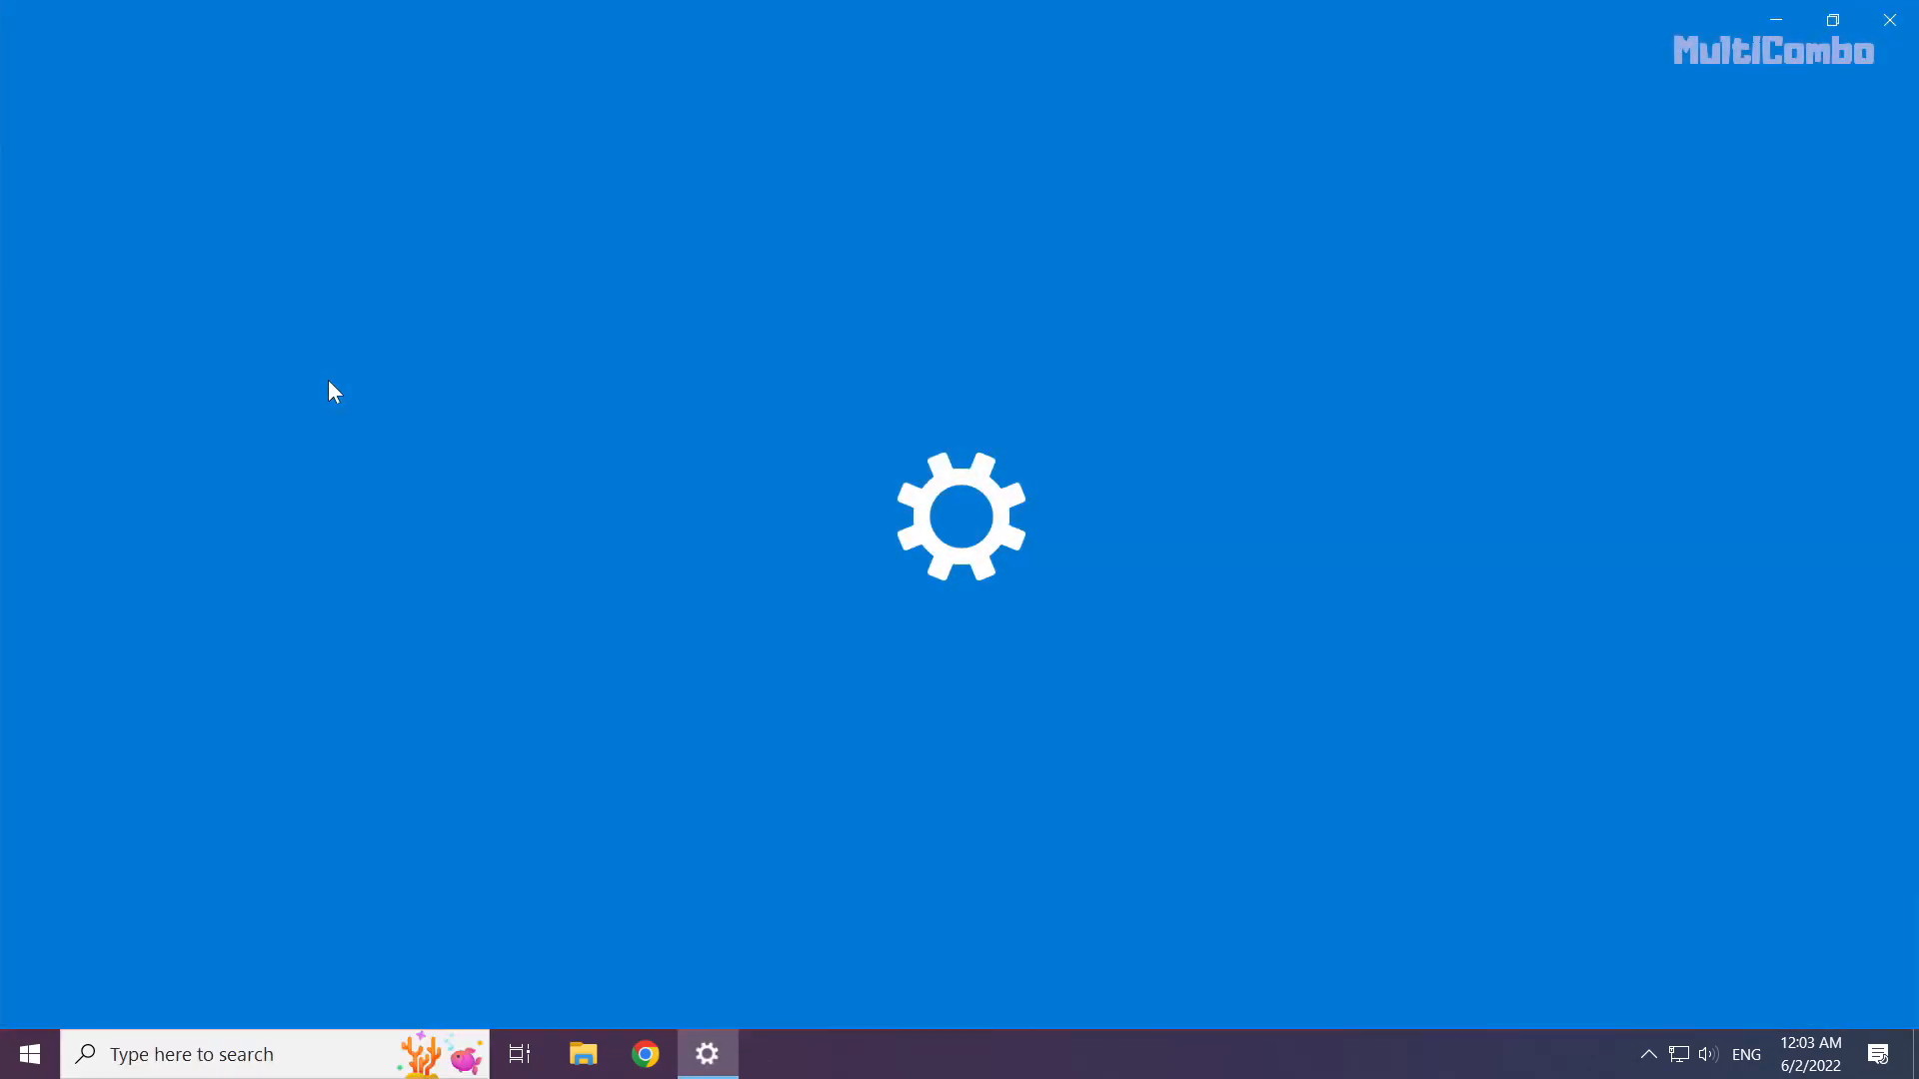
mouse_move(543, 460)
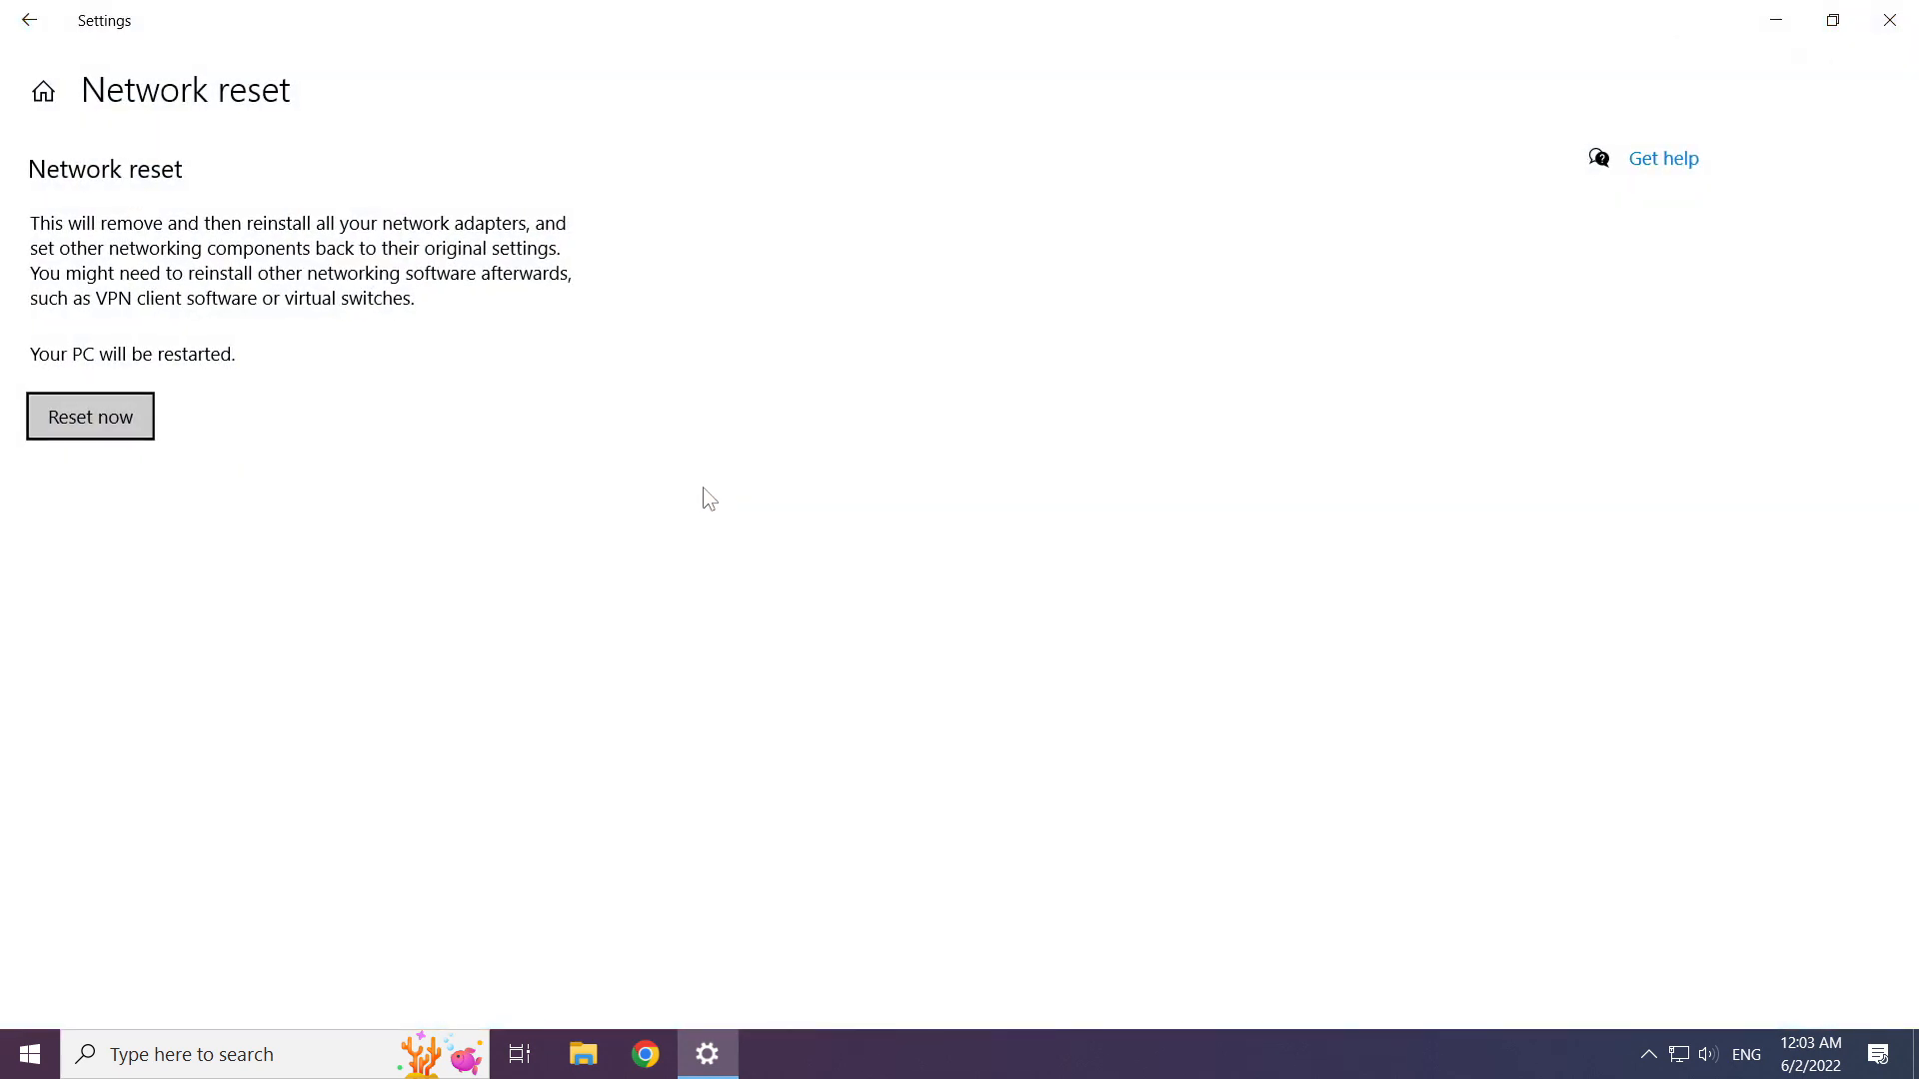
mouse_move(78, 200)
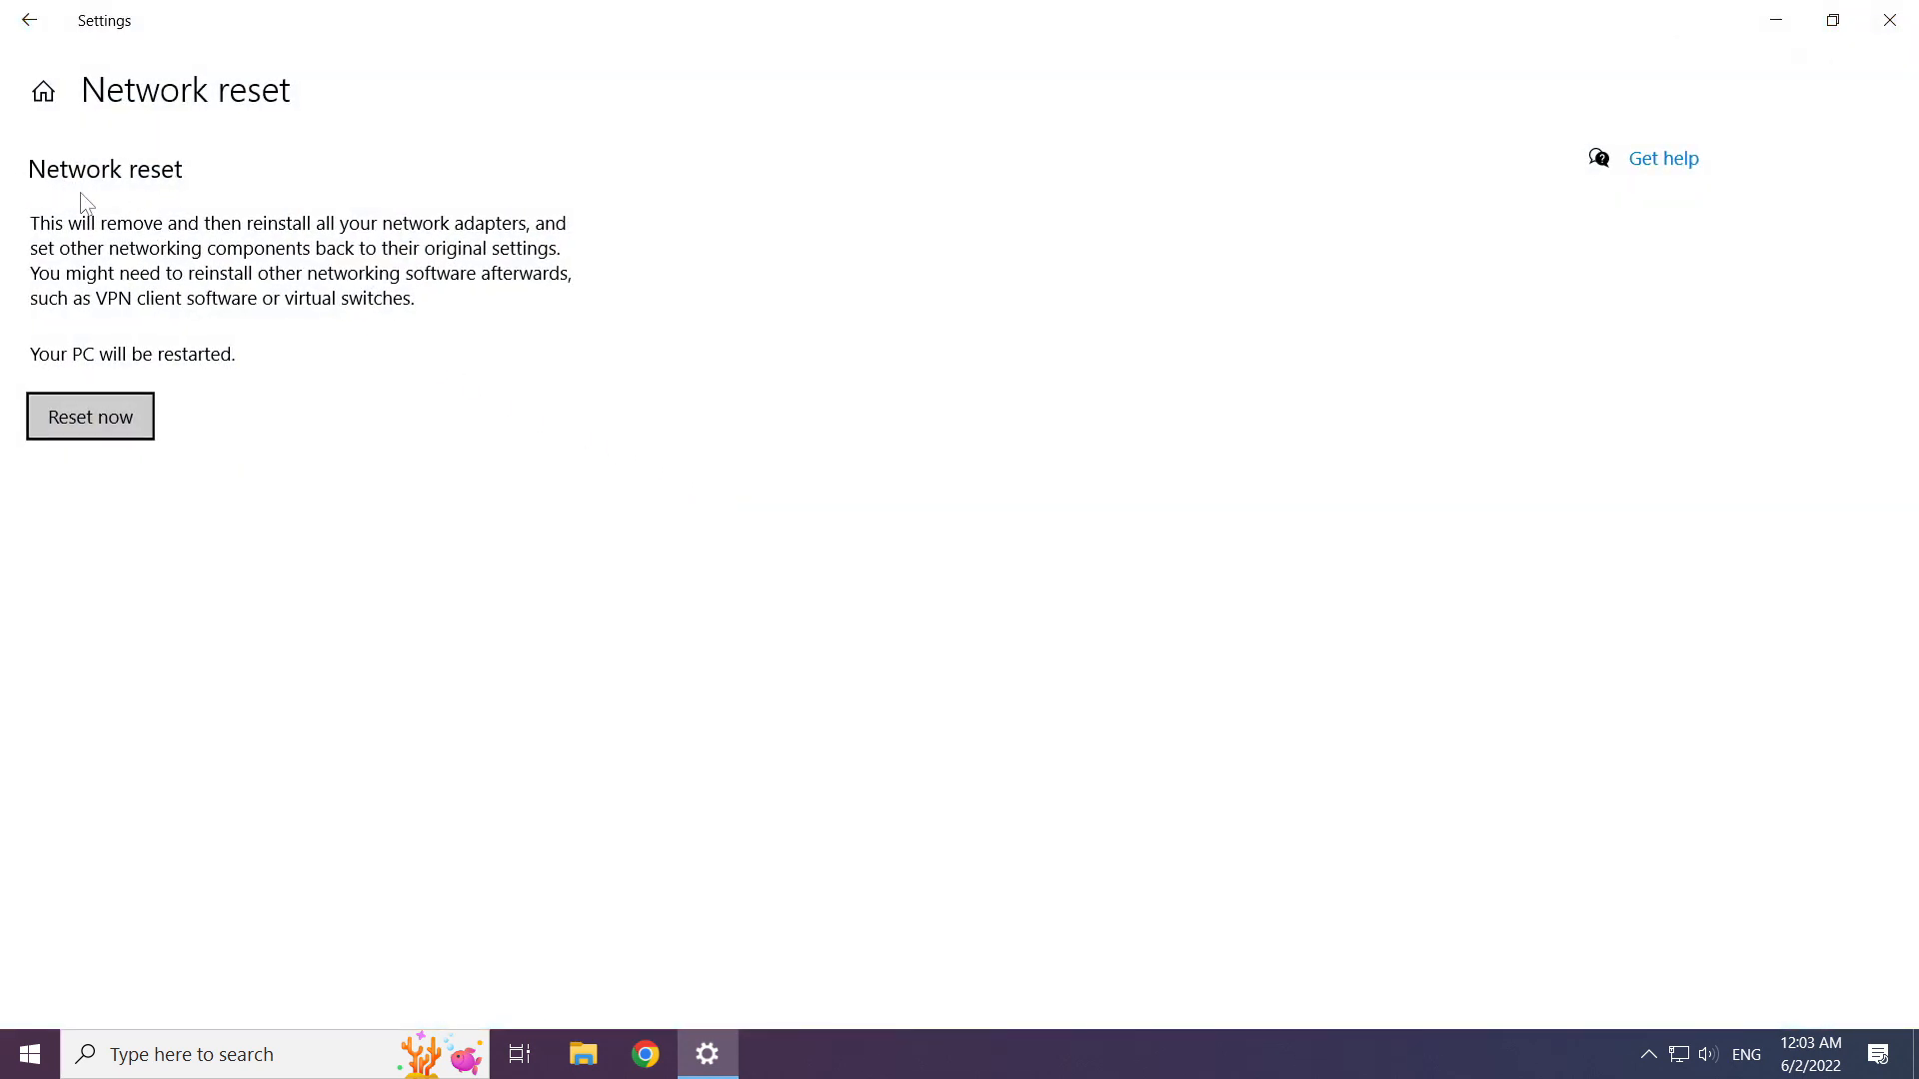
mouse_move(90, 416)
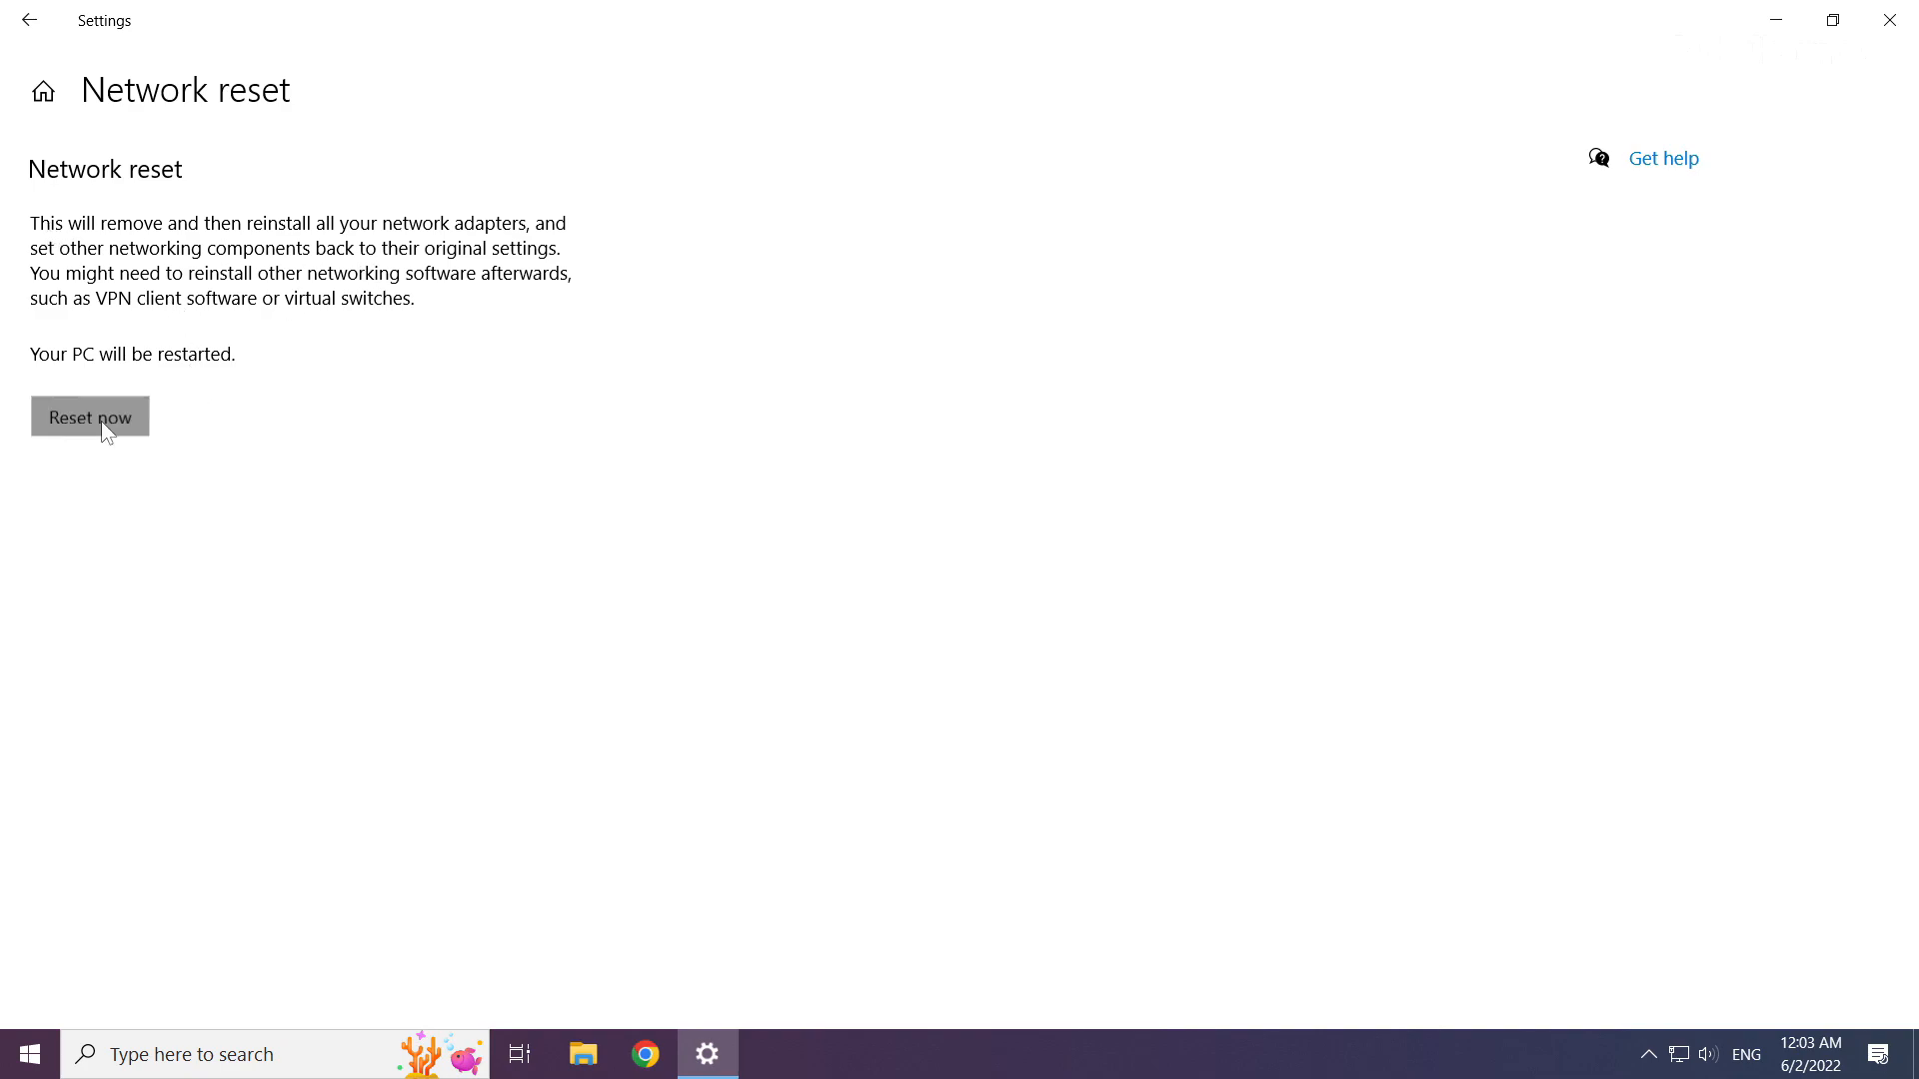
- Confirm the network reset, dismiss the sign-out warning and close Settings
click(90, 416)
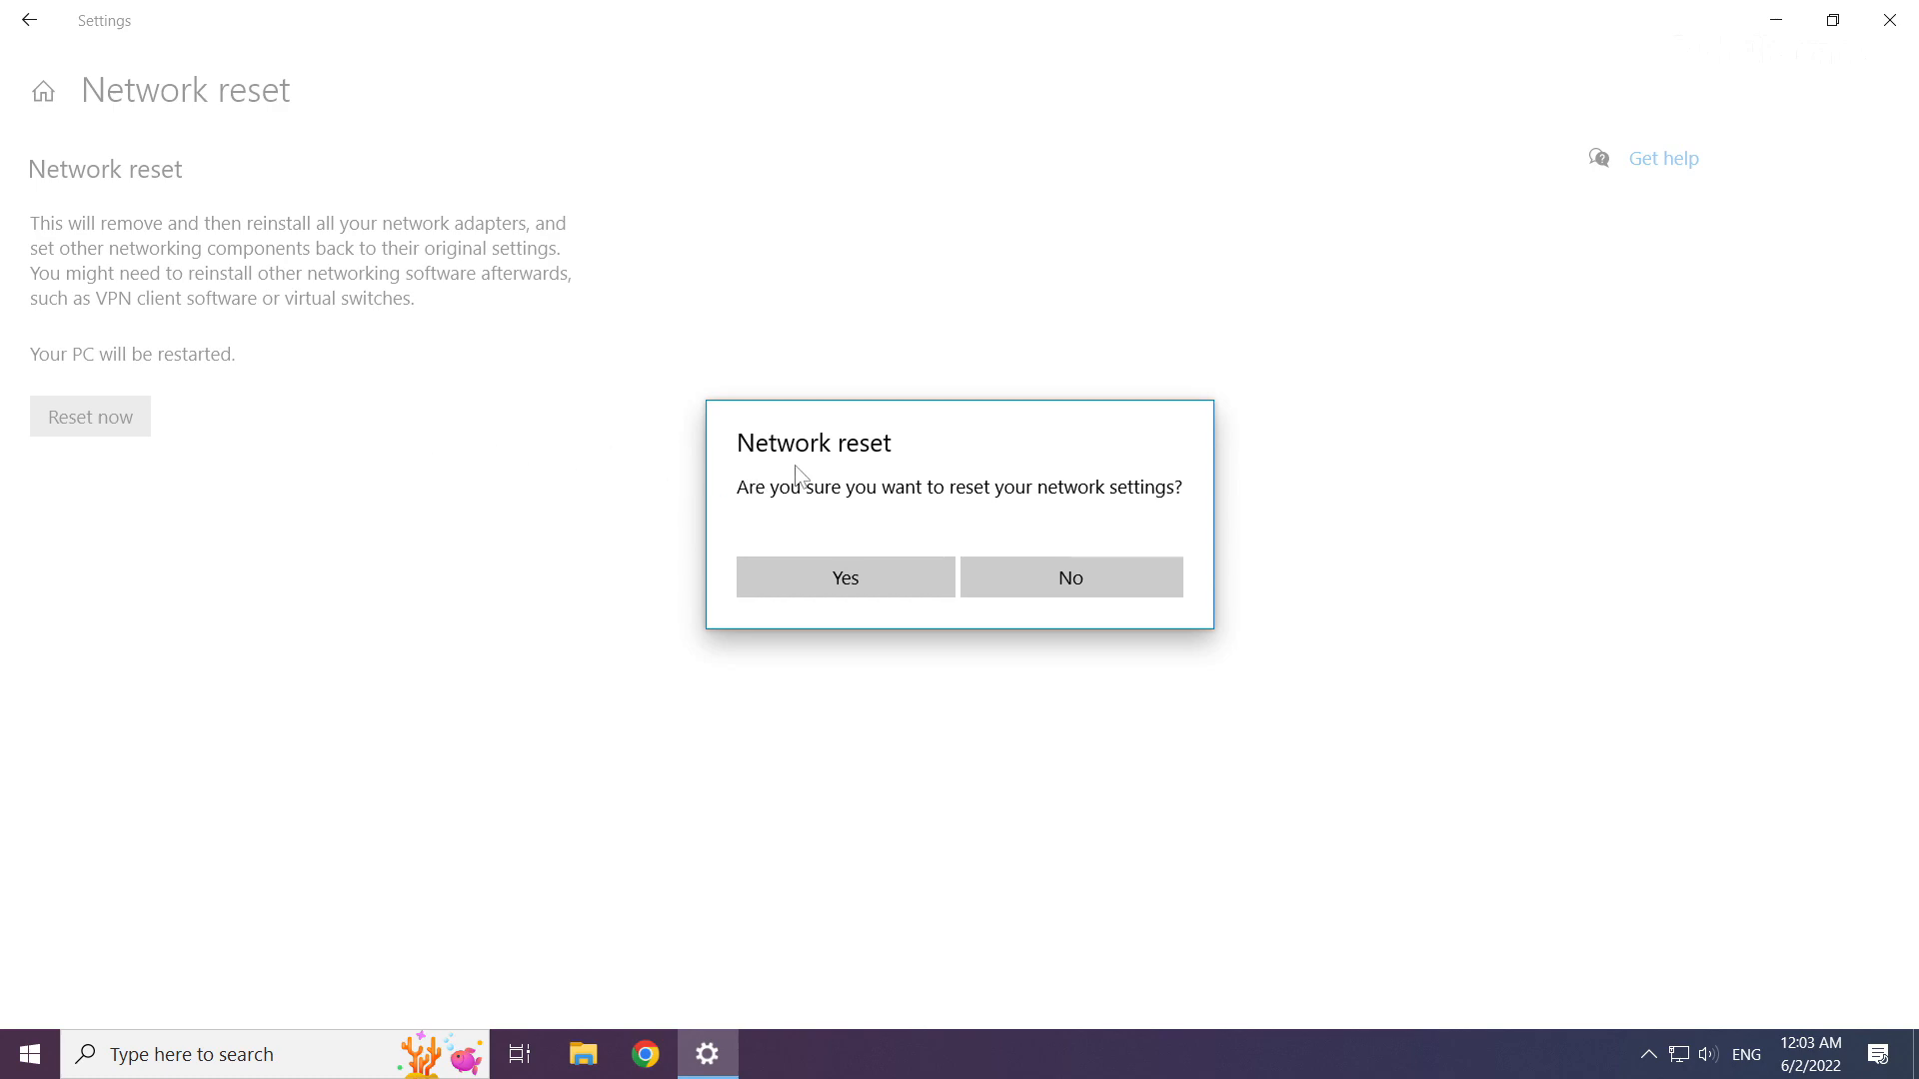
mouse_move(843, 575)
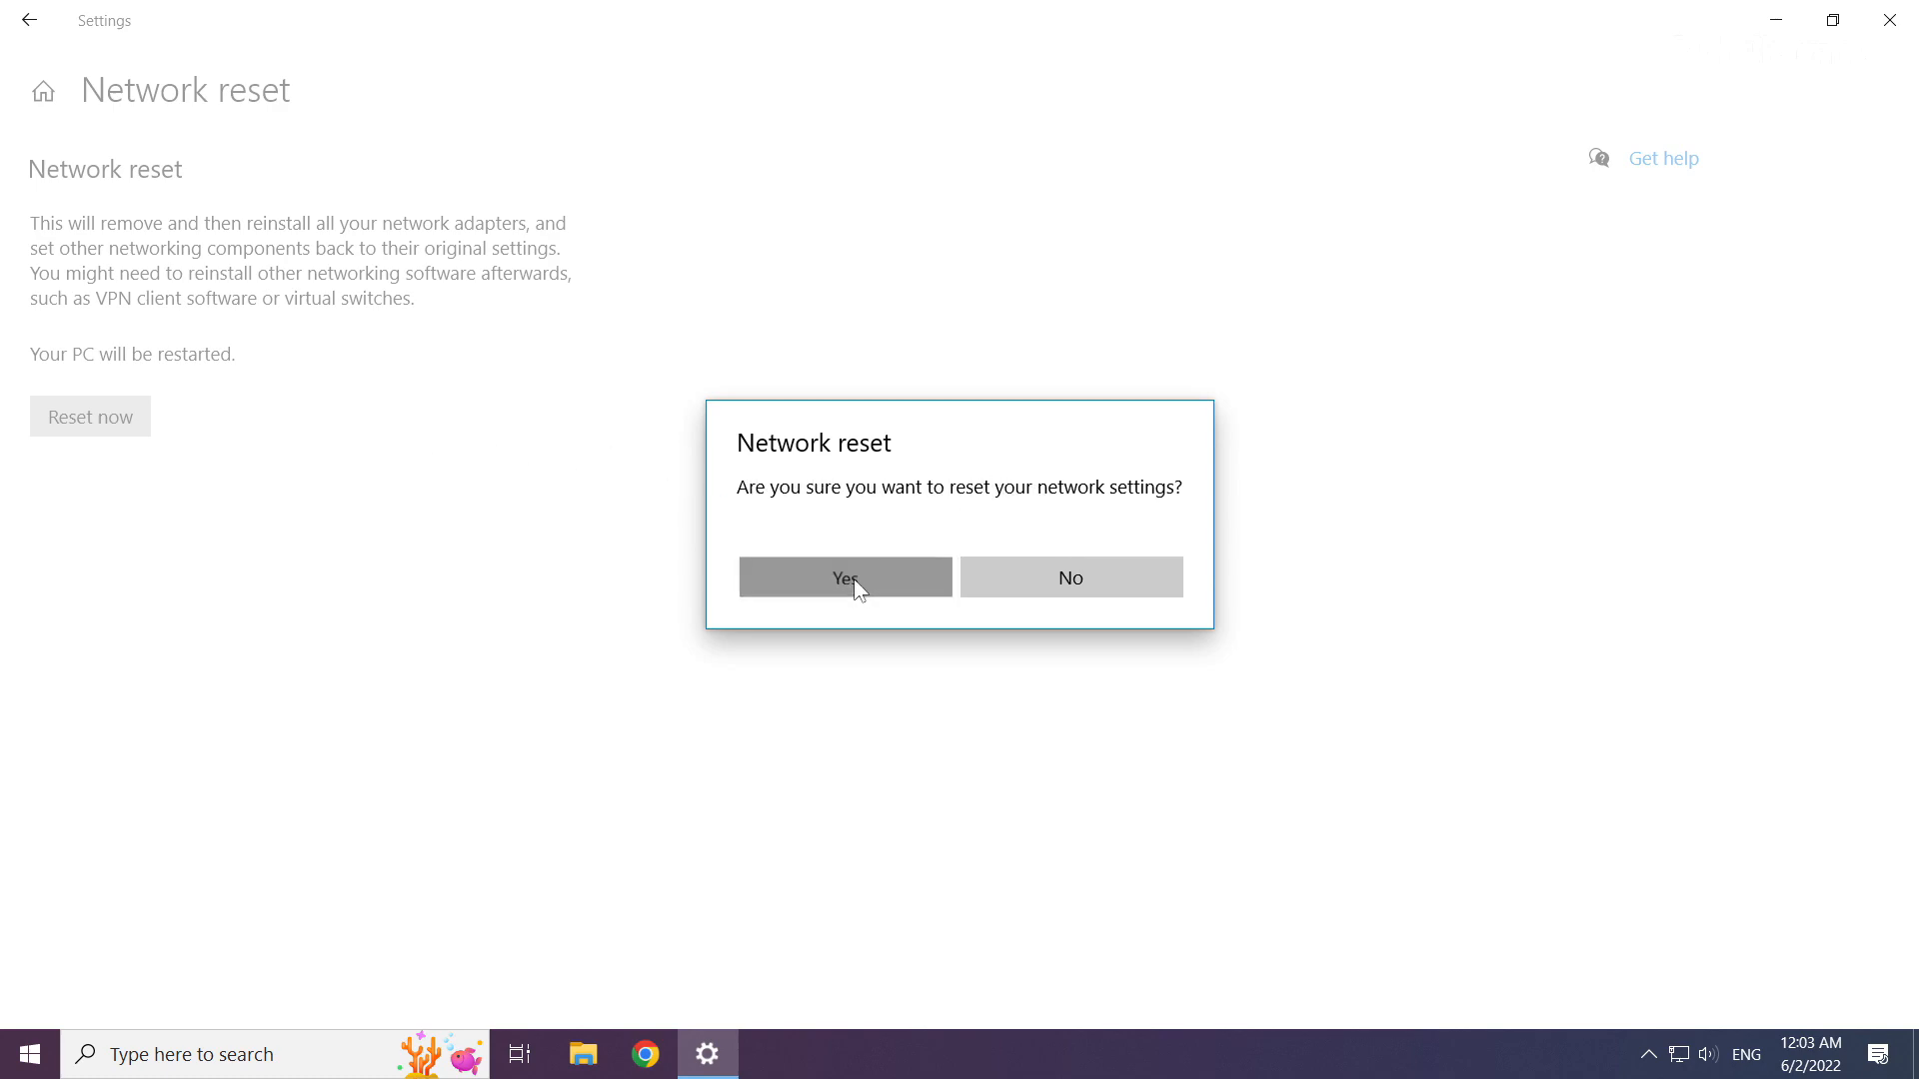
click(843, 575)
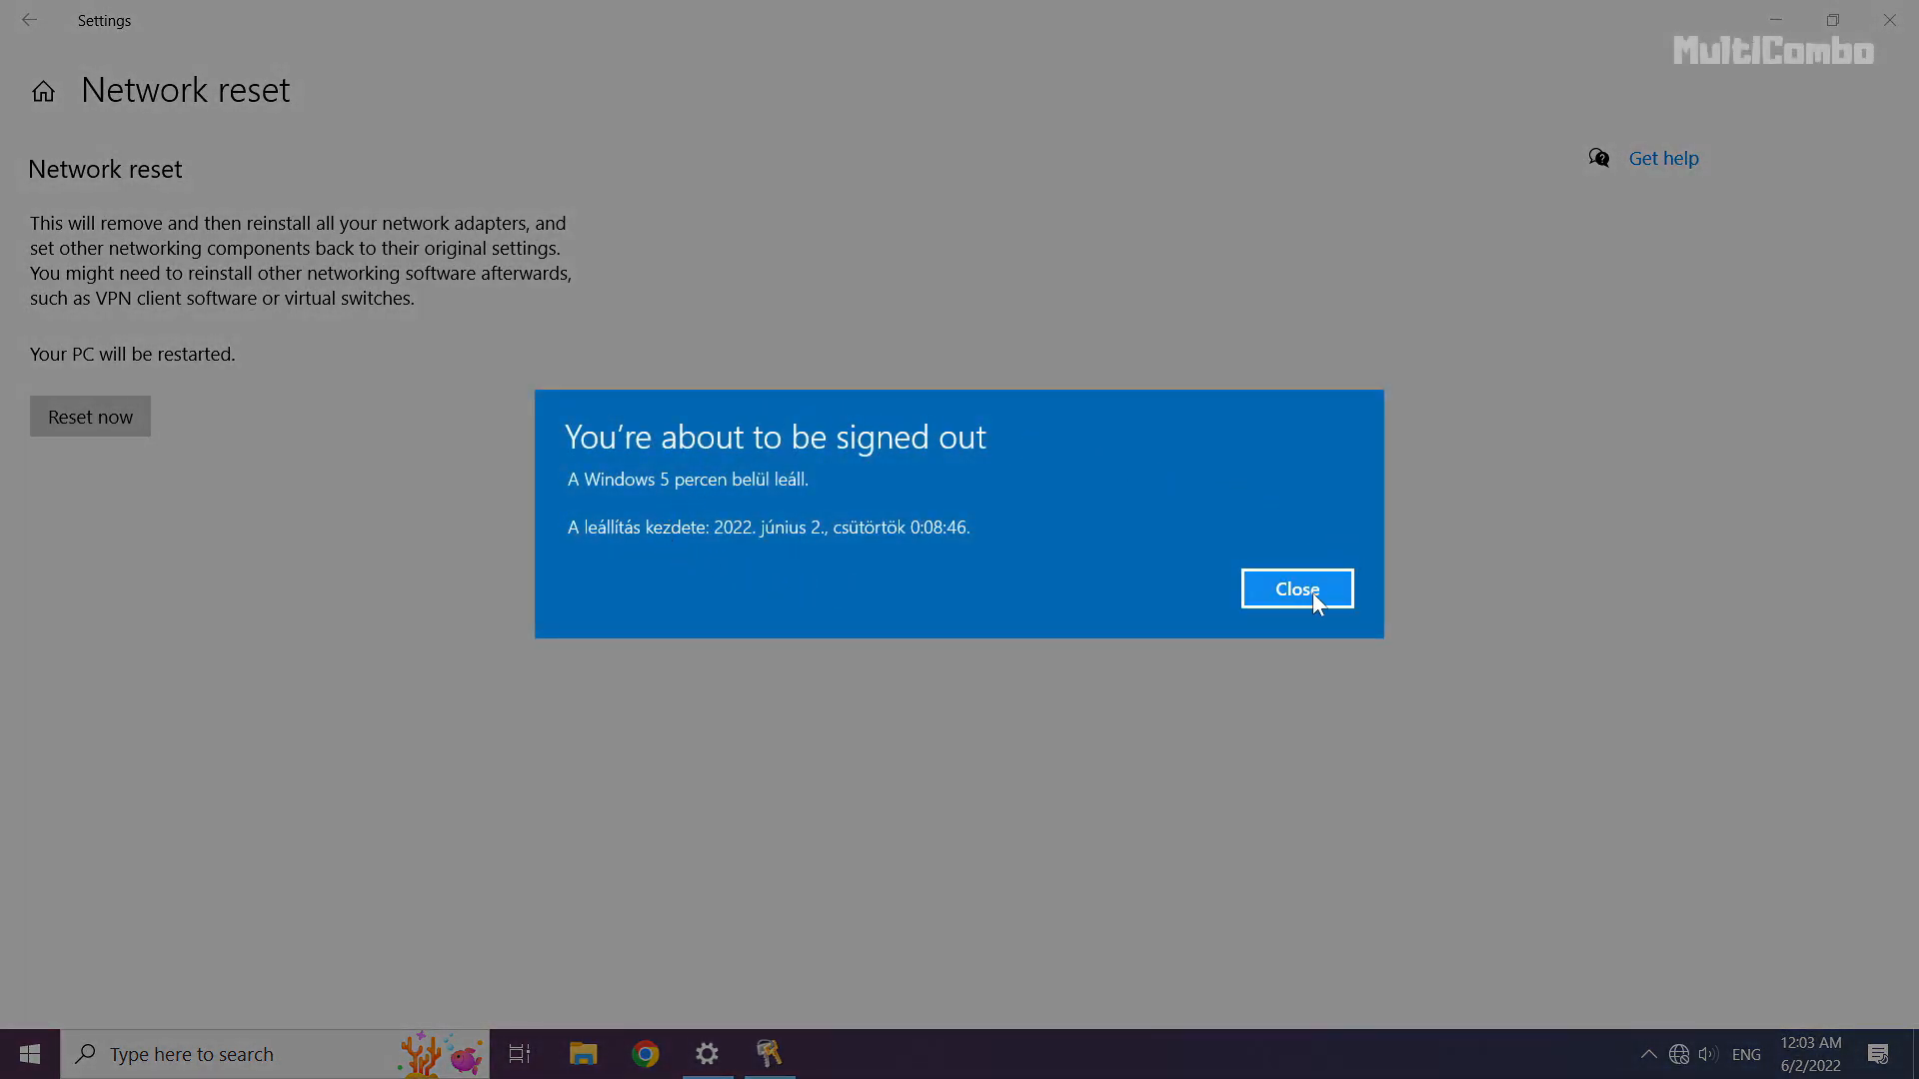
click(1295, 588)
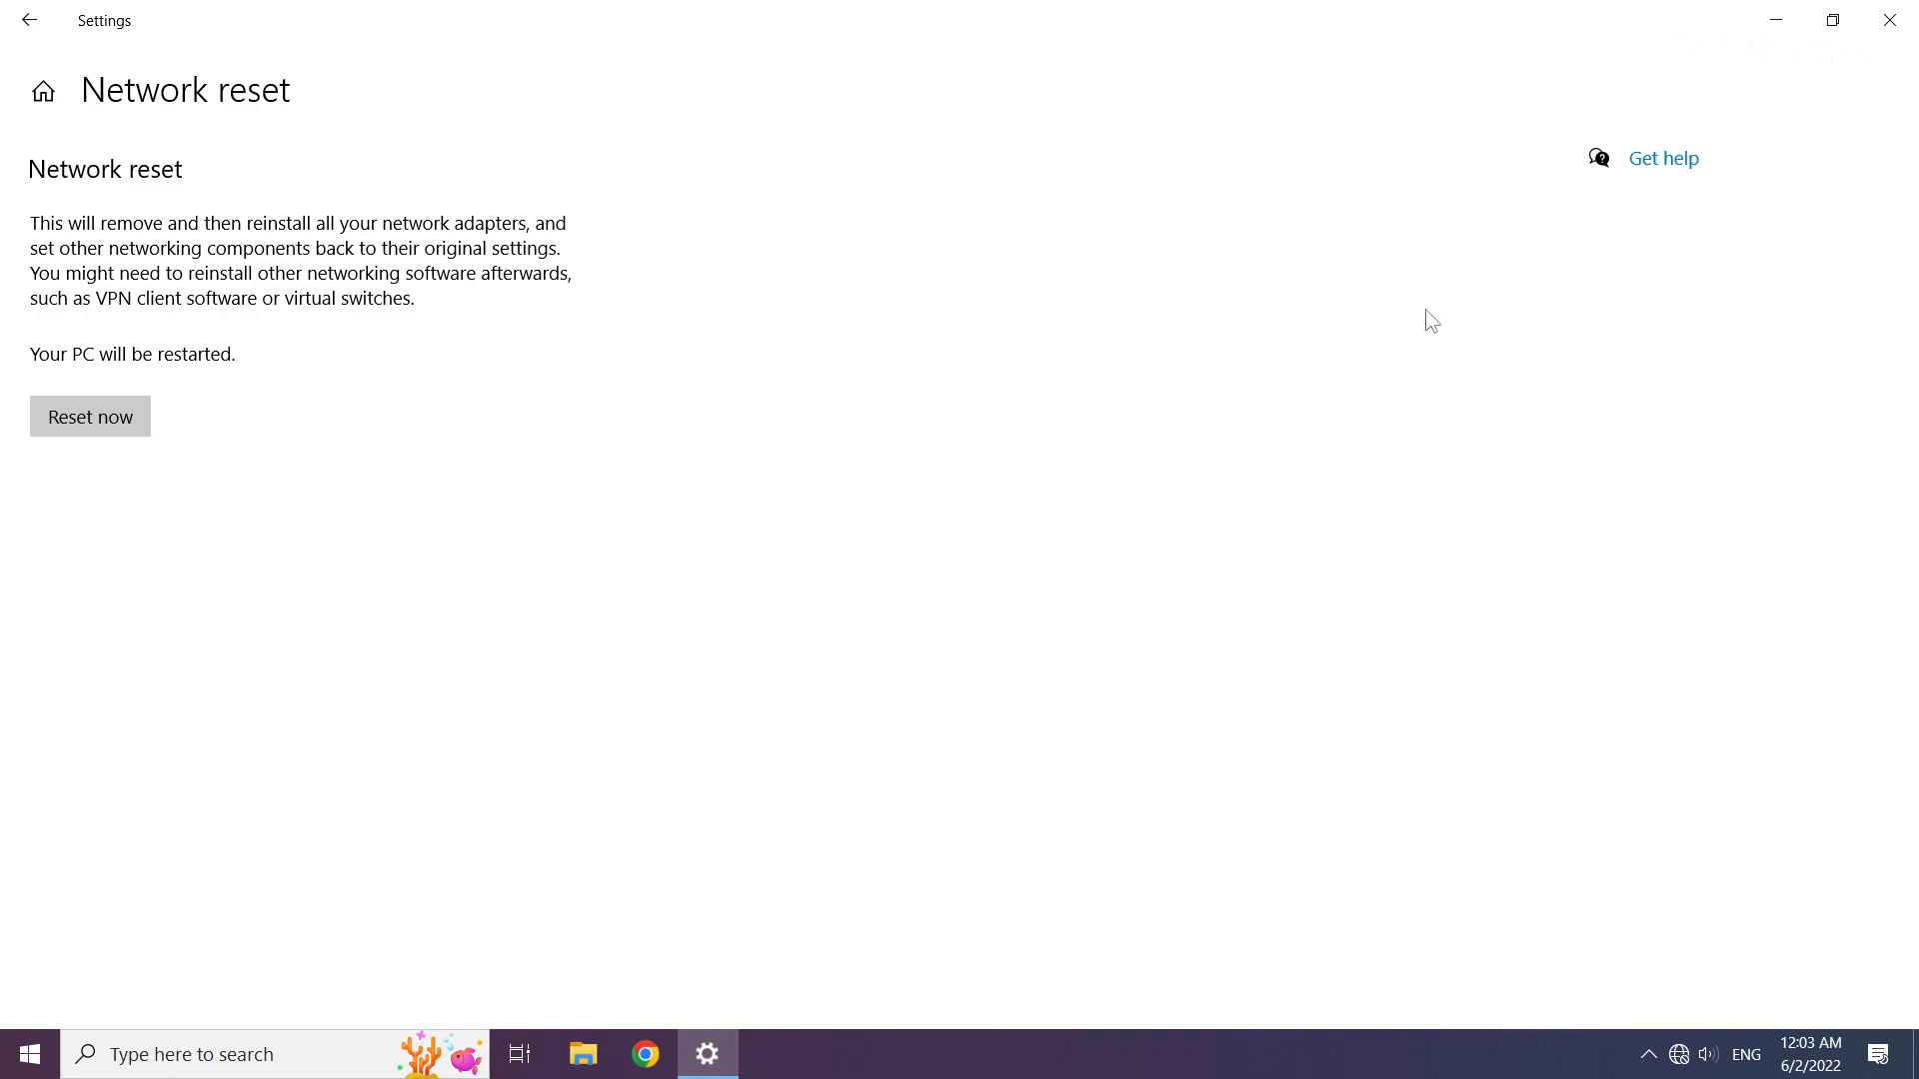
mouse_move(1895, 22)
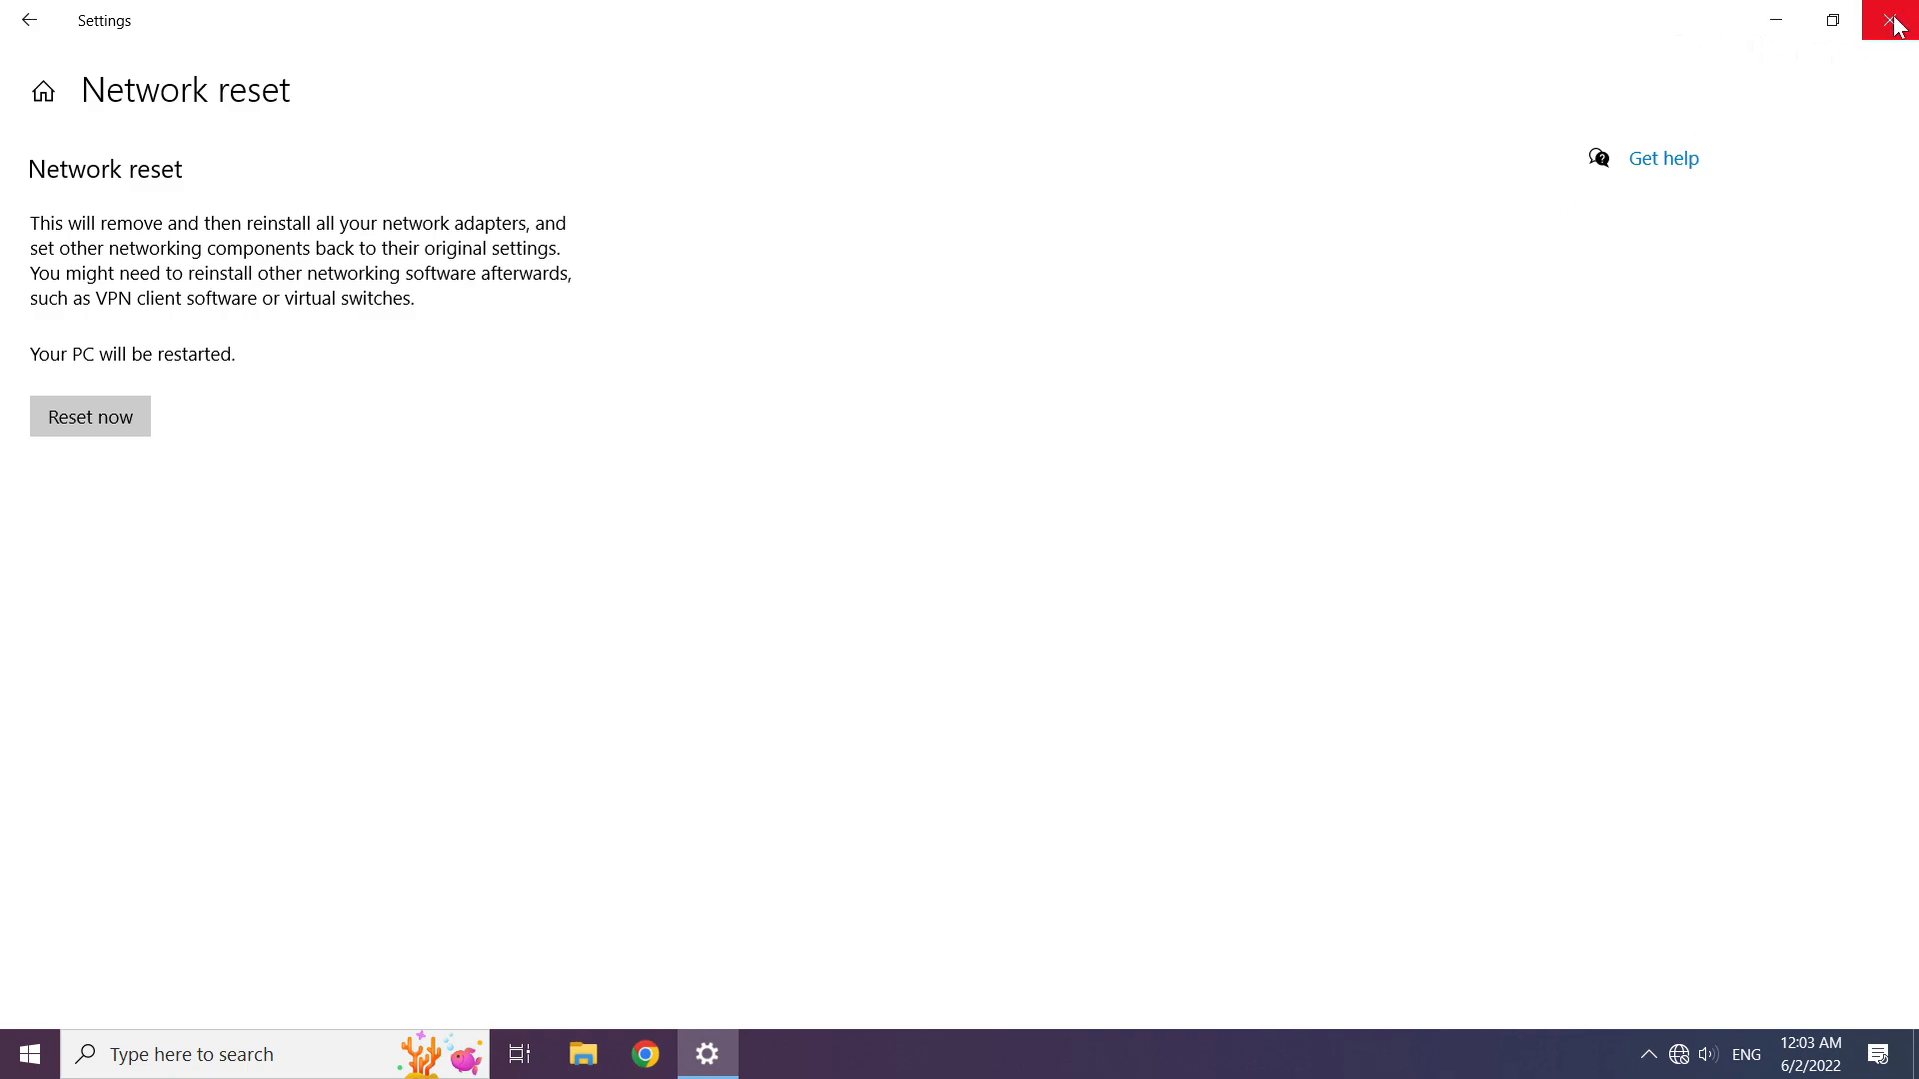
click(1895, 24)
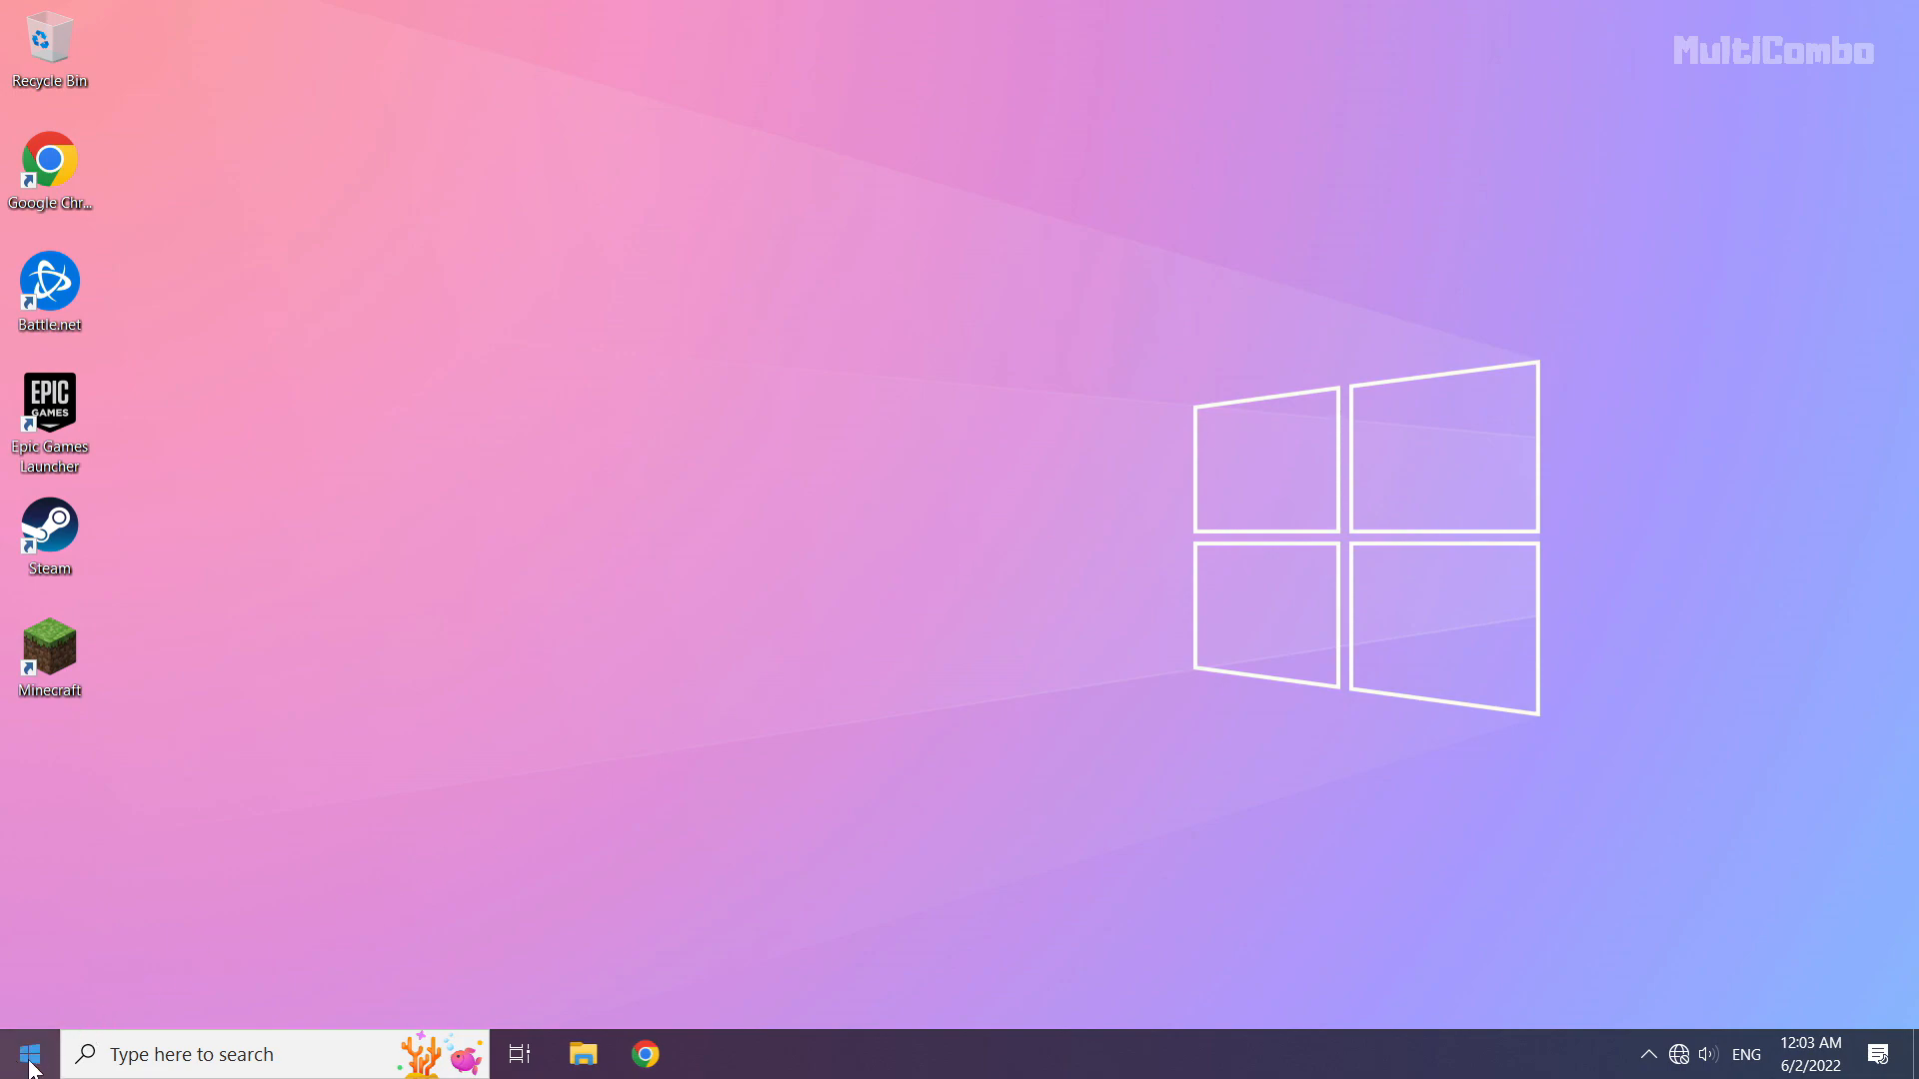
- Show the Start menu power options ready to choose Restart
click(26, 1054)
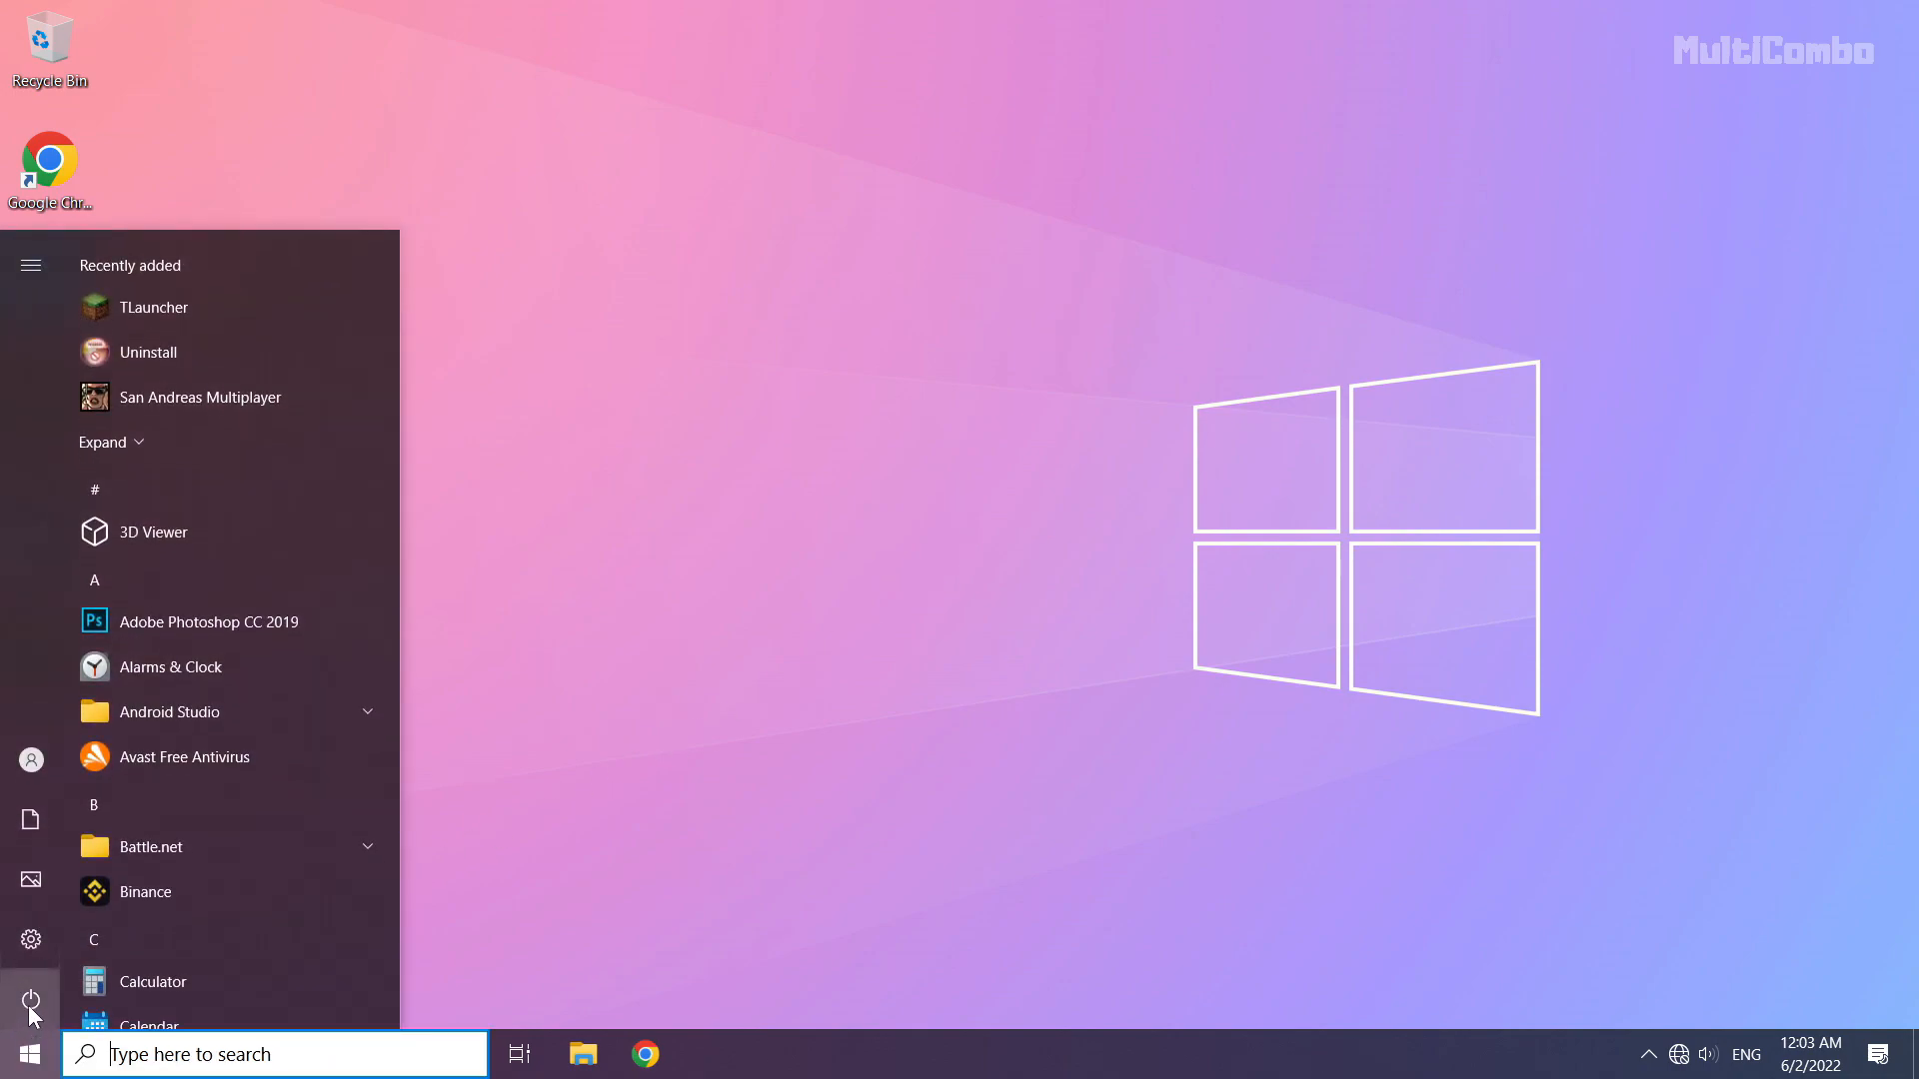
click(30, 1001)
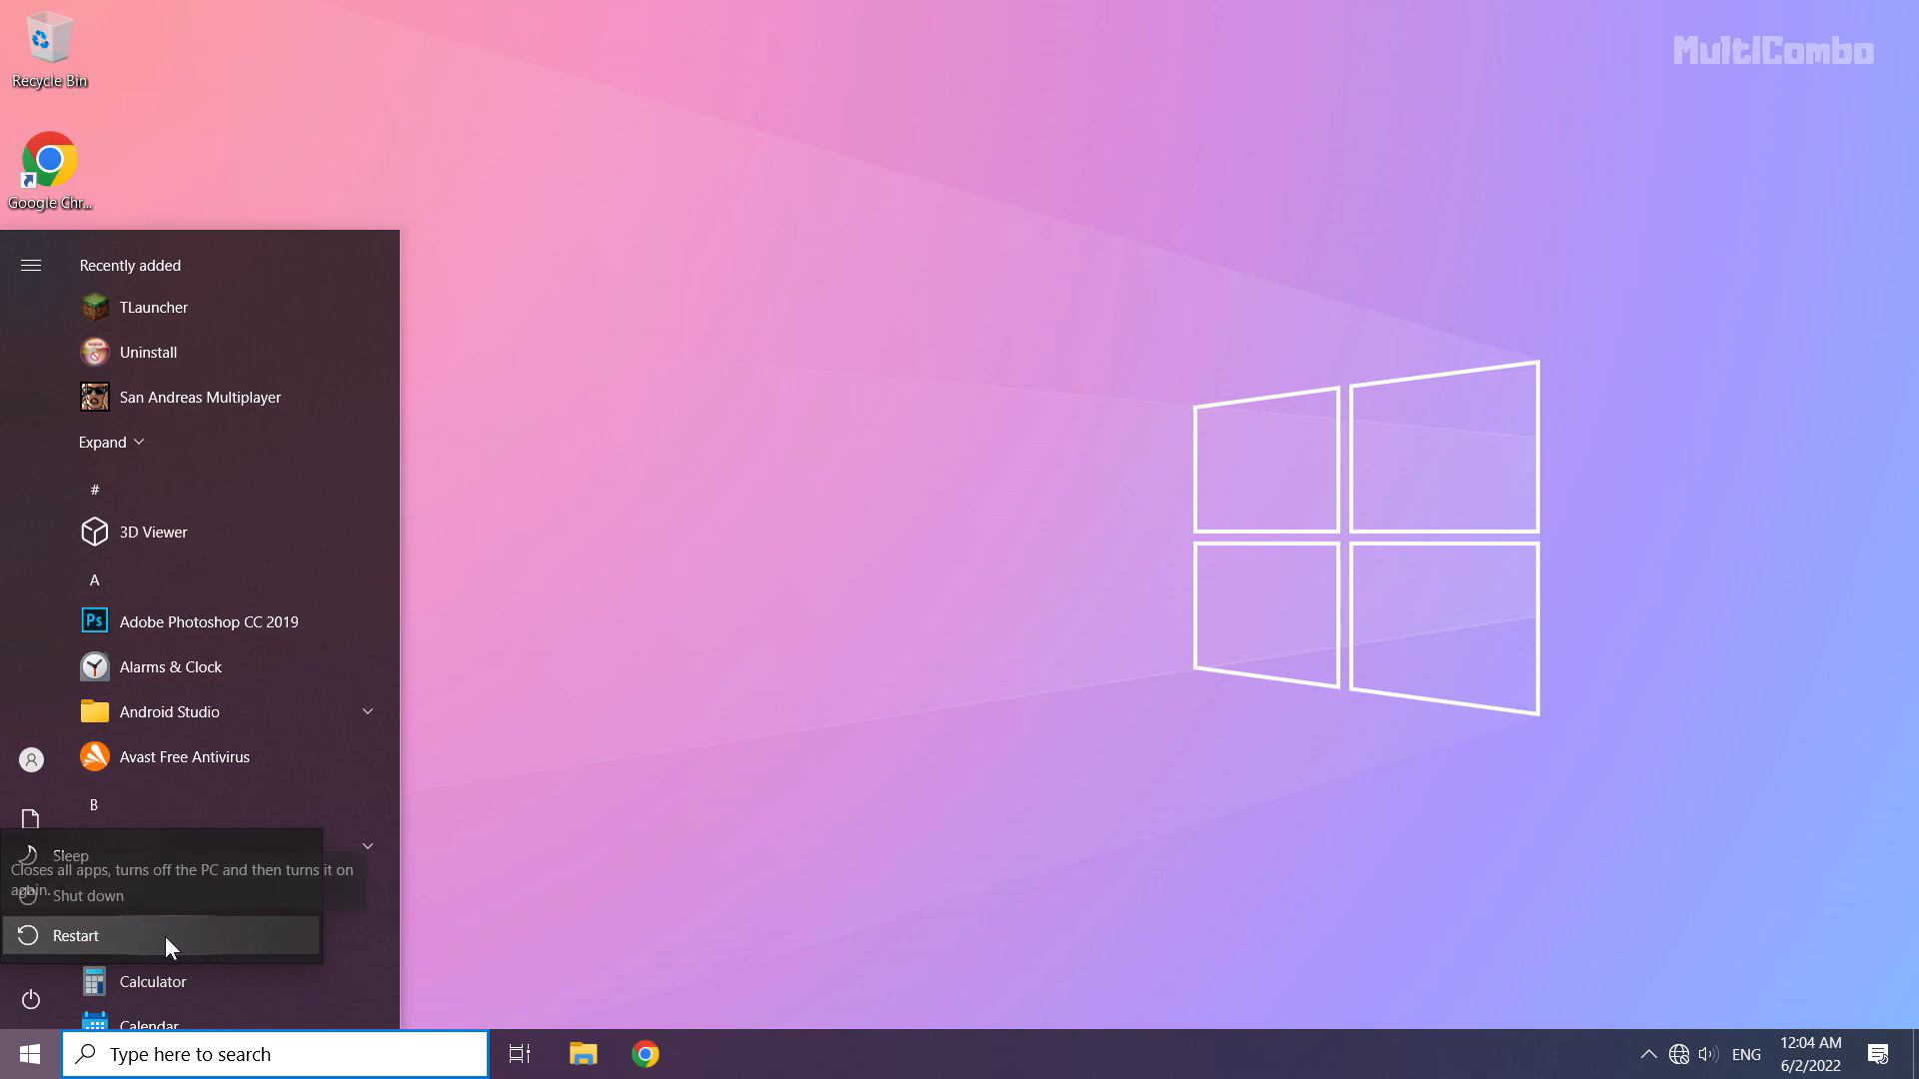